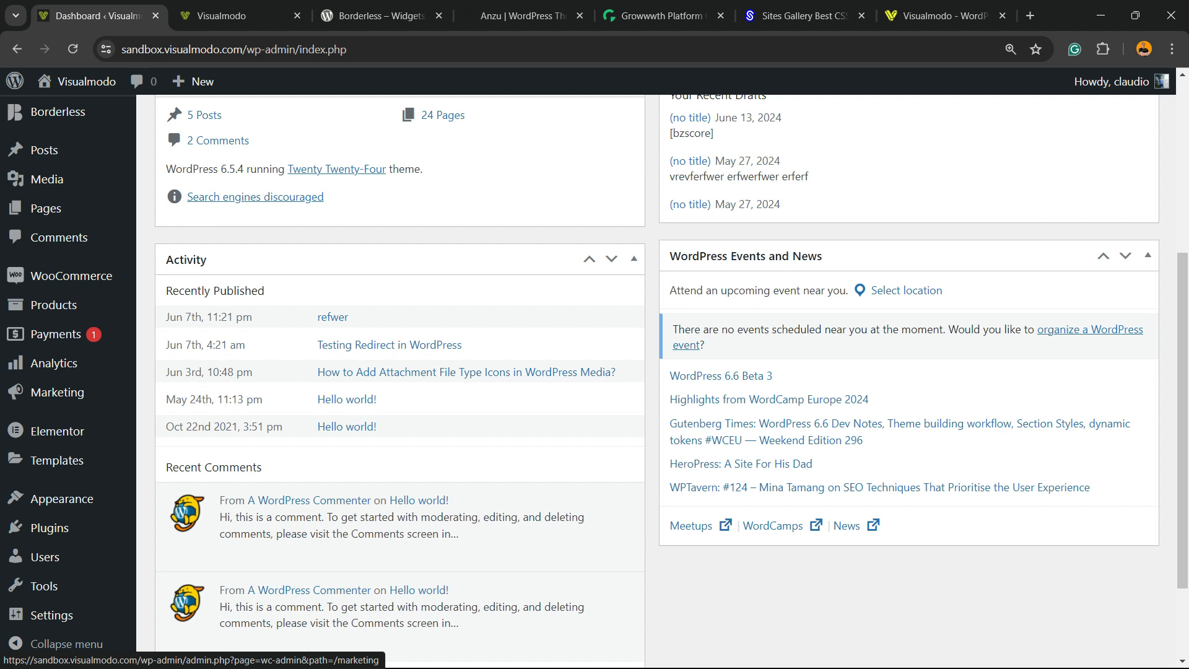
pyautogui.moveTo(44, 527)
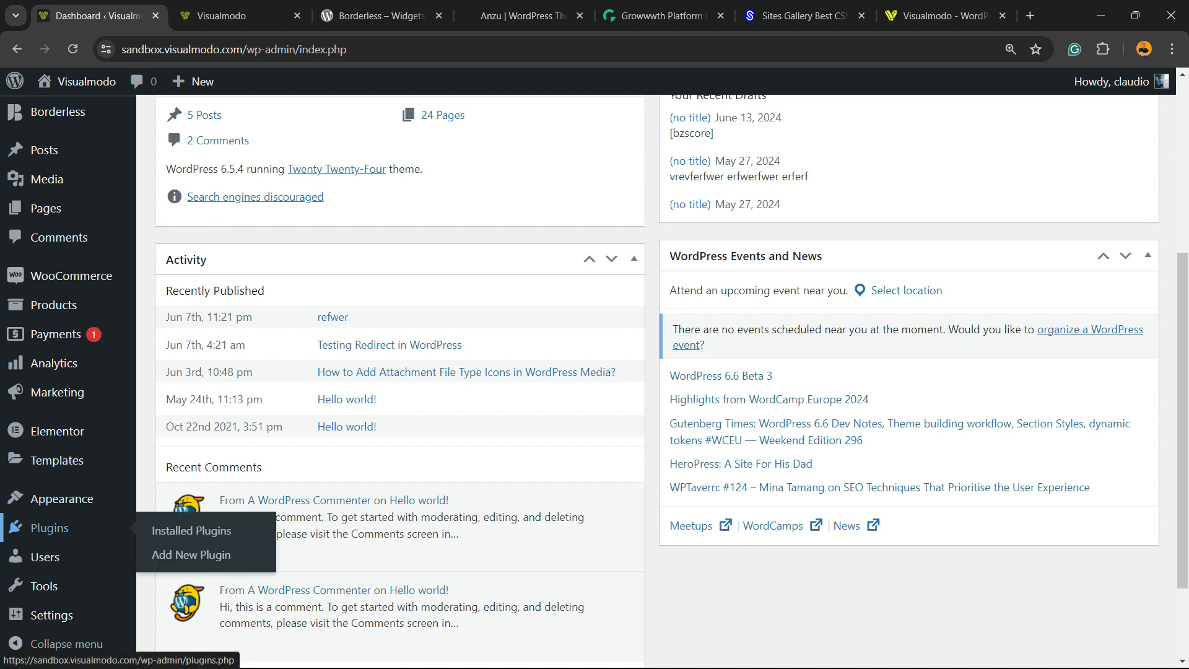
pyautogui.moveTo(191, 555)
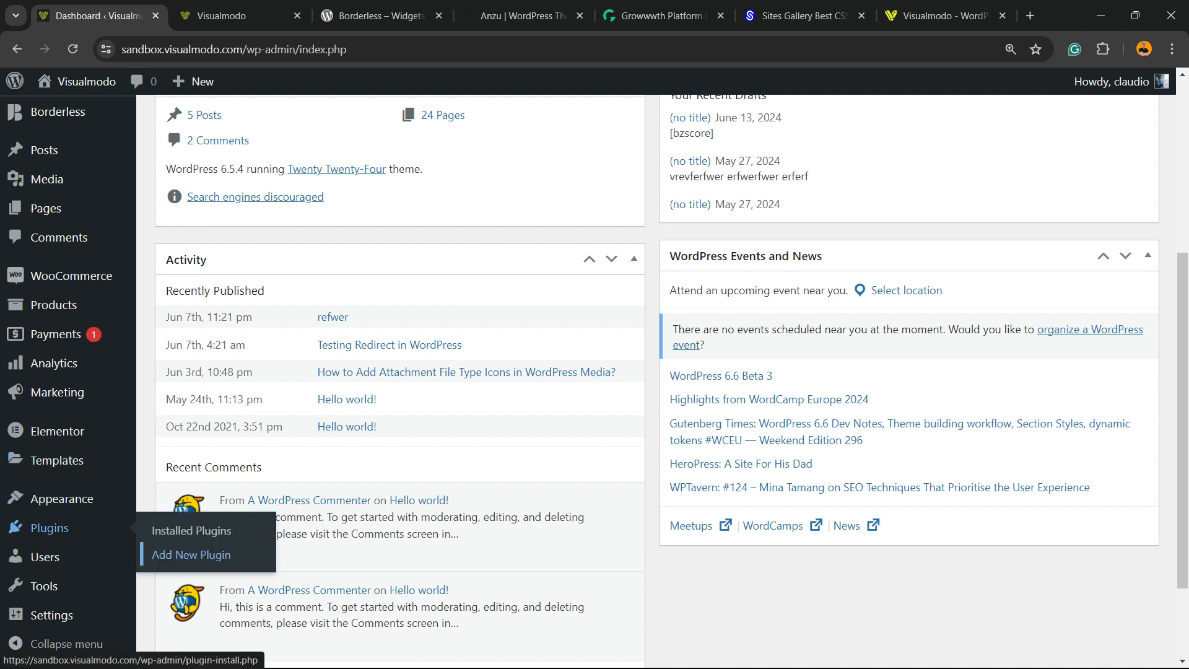
# - Go to Plugins > Add New Plugin in the admin sidebar
pyautogui.click(192, 554)
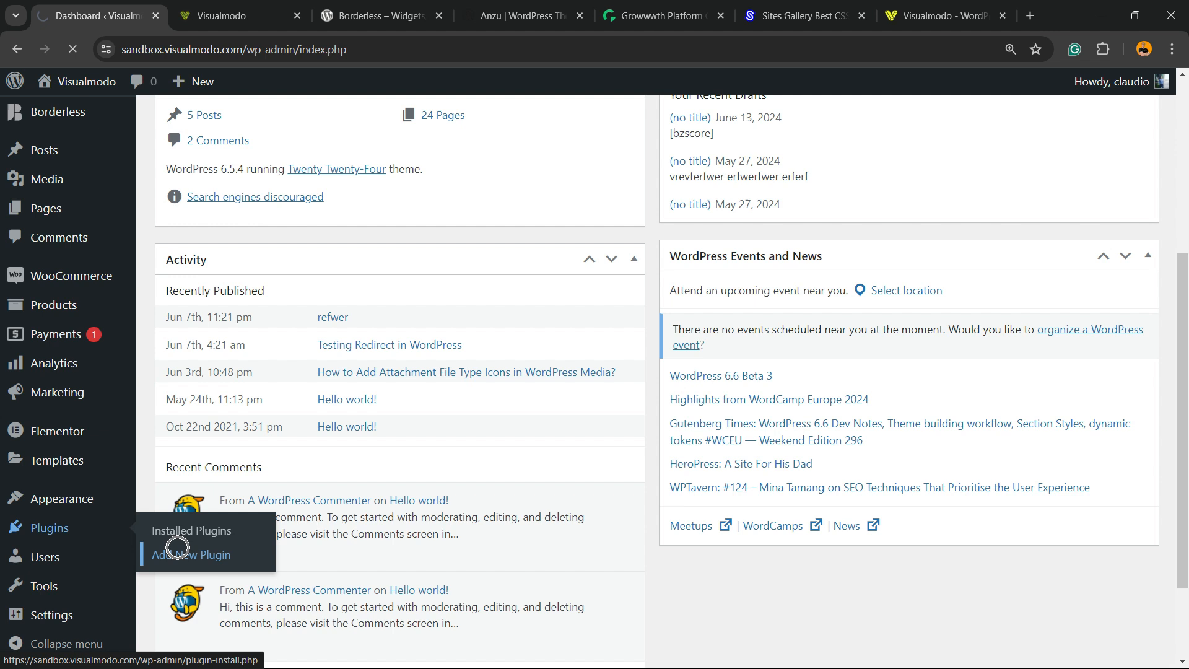
pyautogui.click(190, 554)
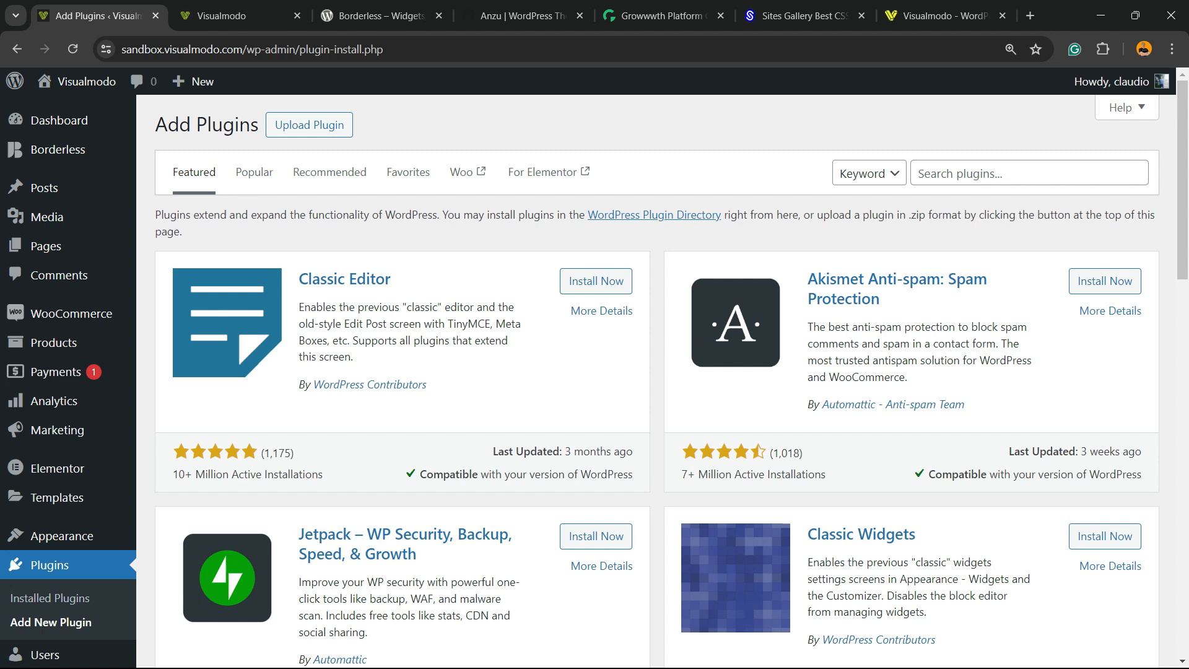
# - Search the plugin directory for 'FireBox', then install and activate the FireBox popup builder
pyautogui.click(1030, 172)
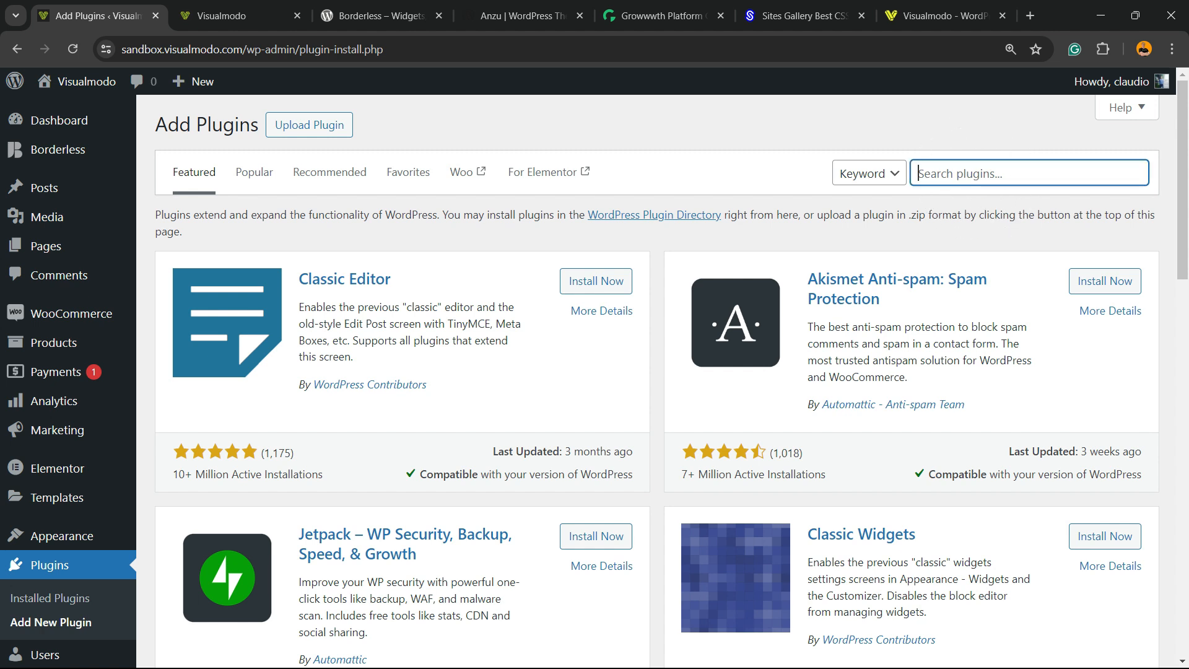
pyautogui.write('FireBox')
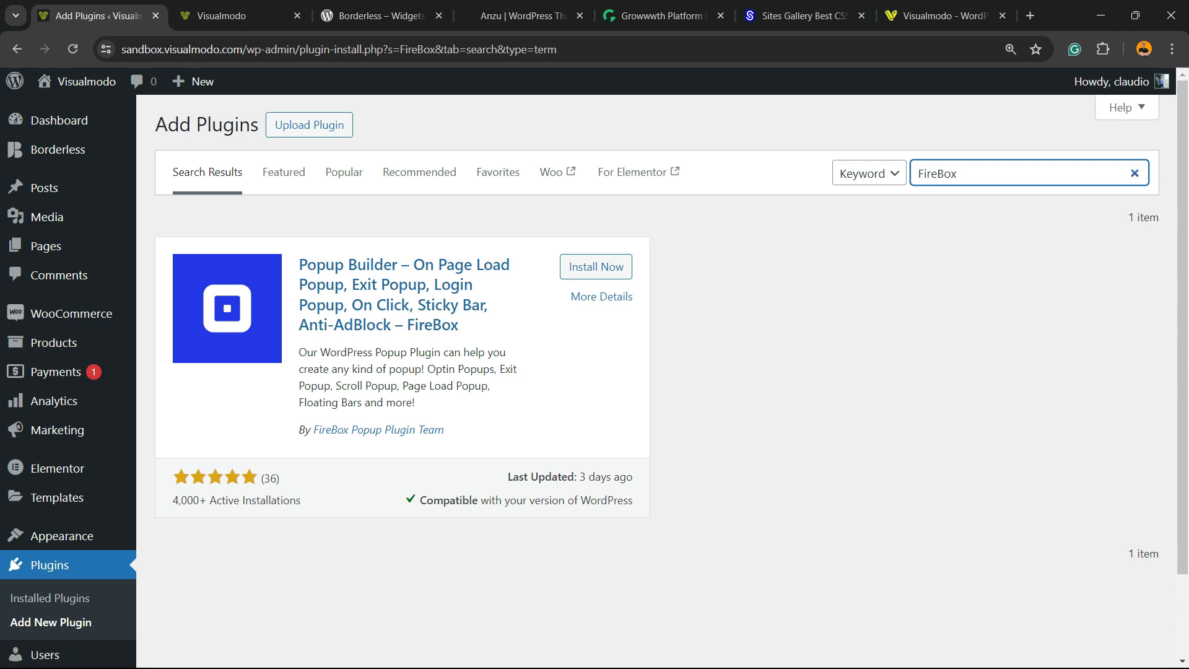
pyautogui.click(596, 266)
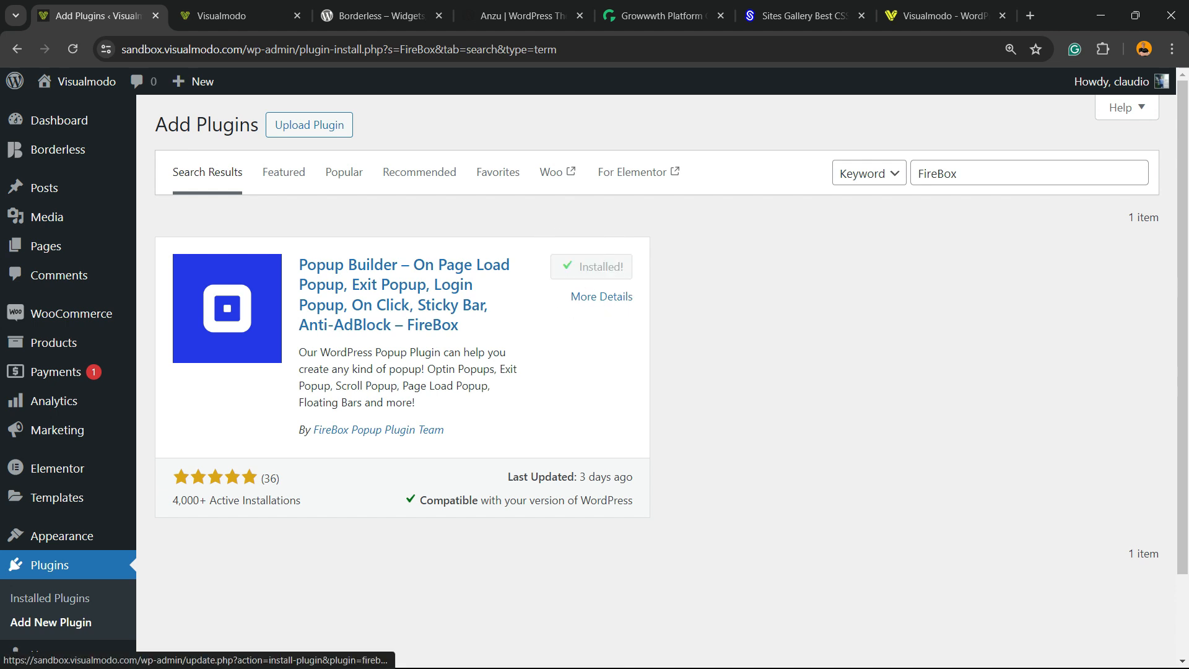
pyautogui.click(591, 266)
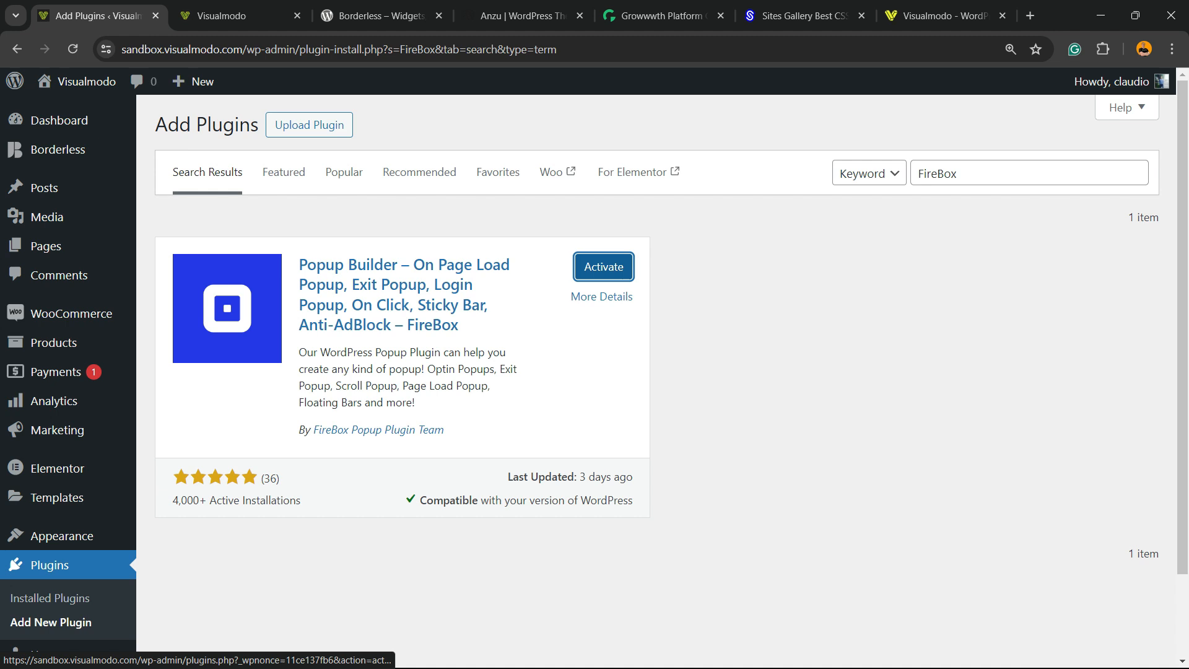
pyautogui.click(603, 267)
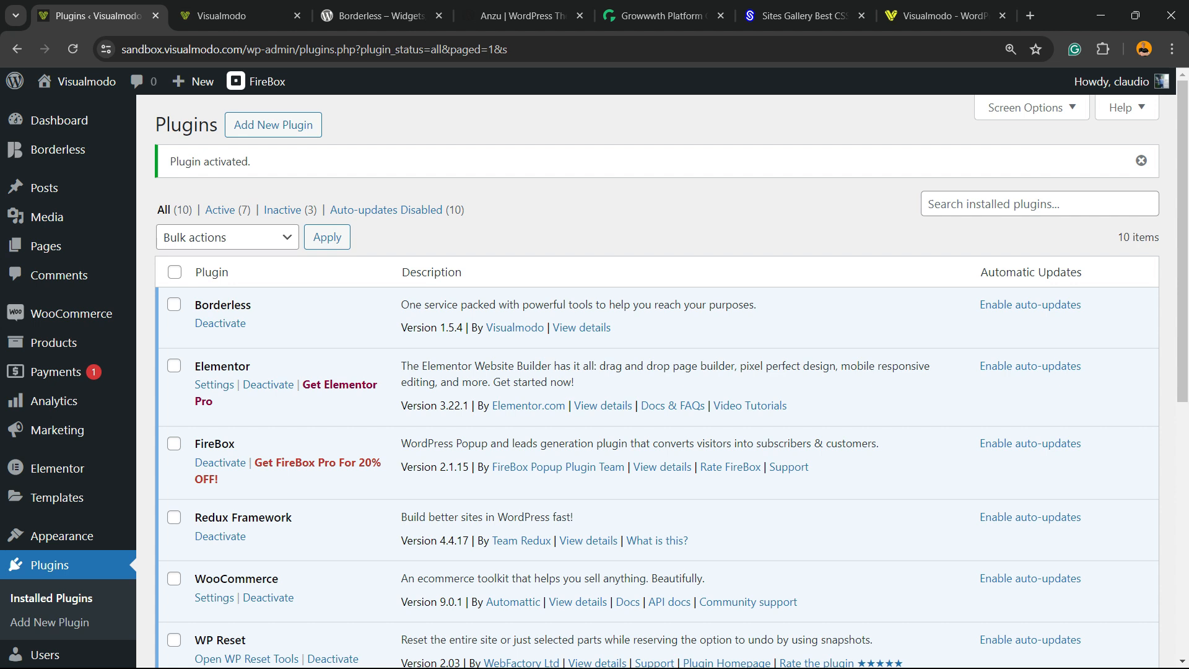
# - Find FireBox in the plugins list and go to its Overview dashboard
pyautogui.doubleClick(213, 443)
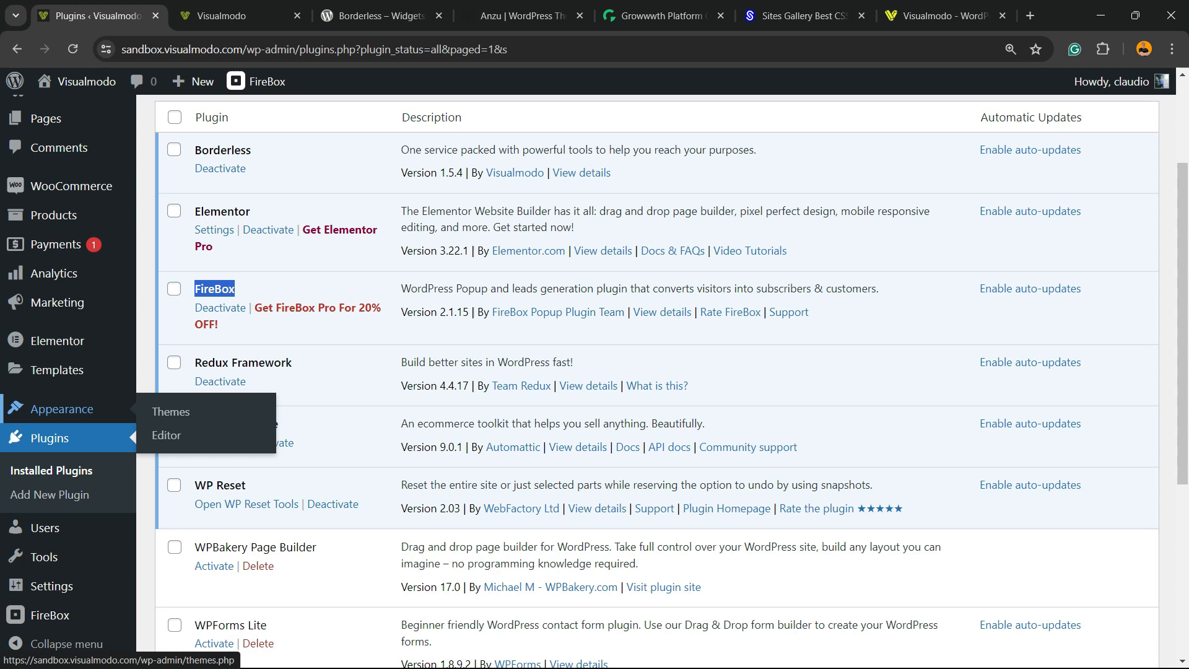
pyautogui.scroll(-3)
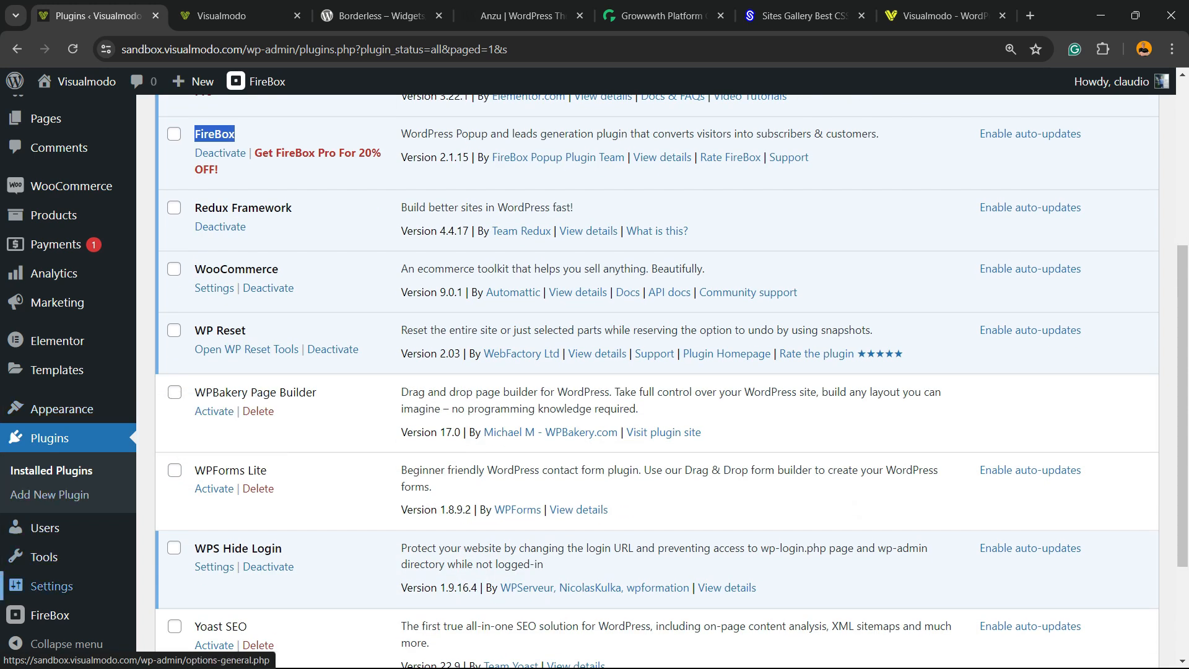
pyautogui.click(52, 587)
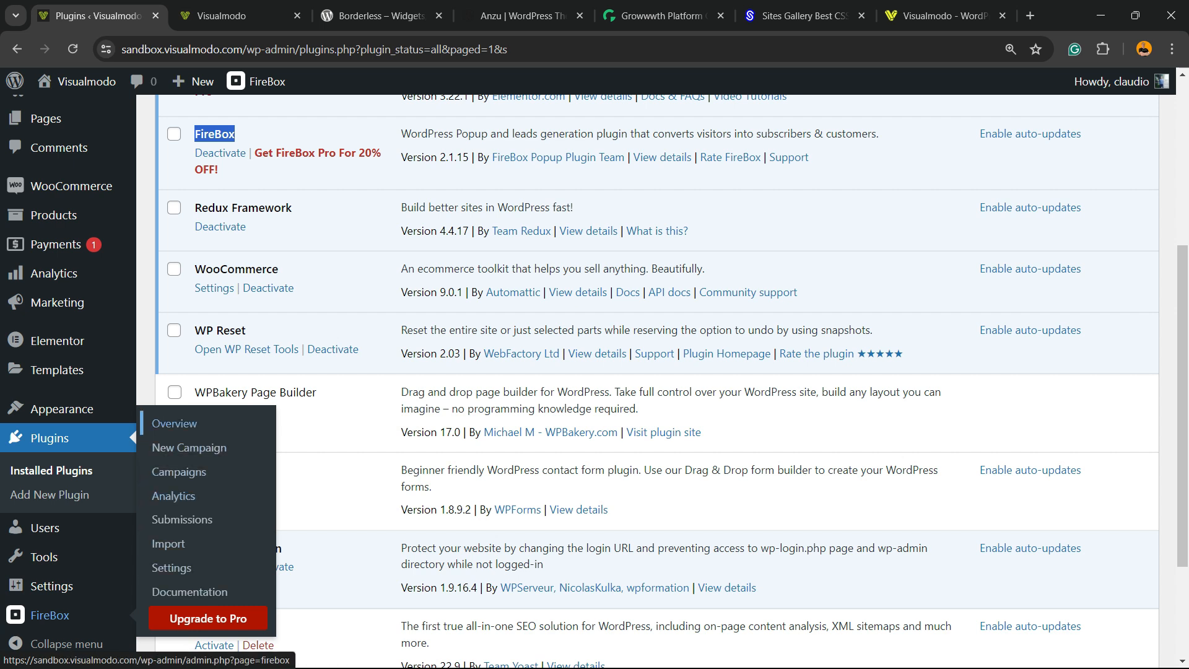
pyautogui.click(173, 423)
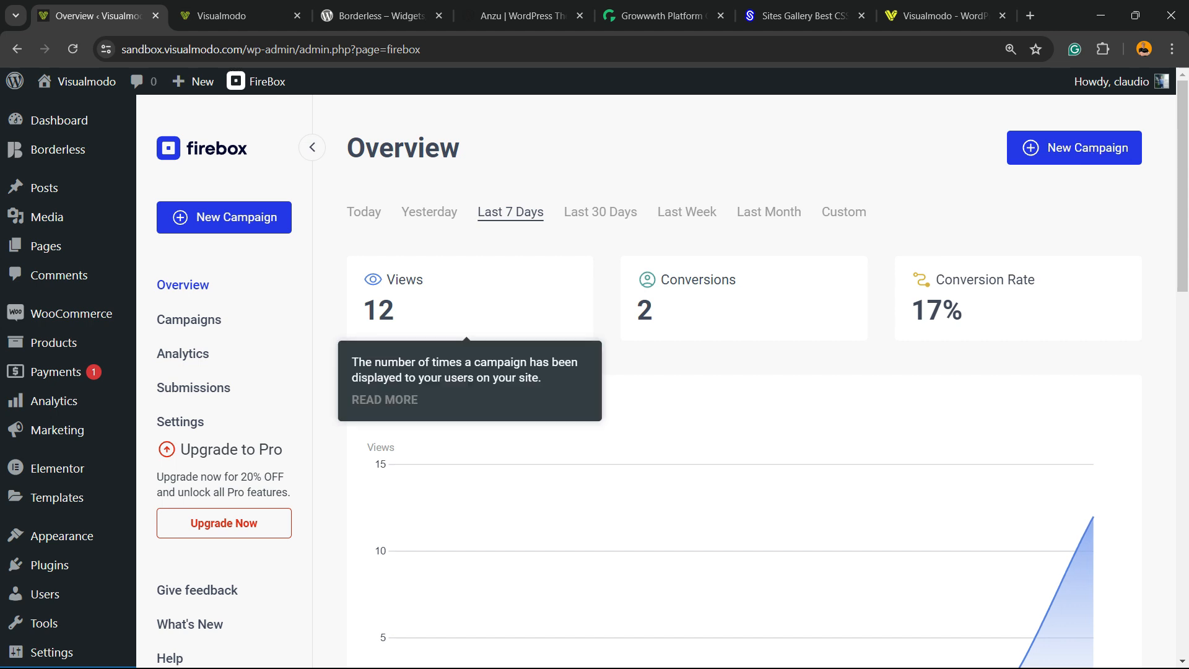
# - Reset the browser zoom and enable the Dark mode switch in the FireBox sidebar
pyautogui.scroll(-3)
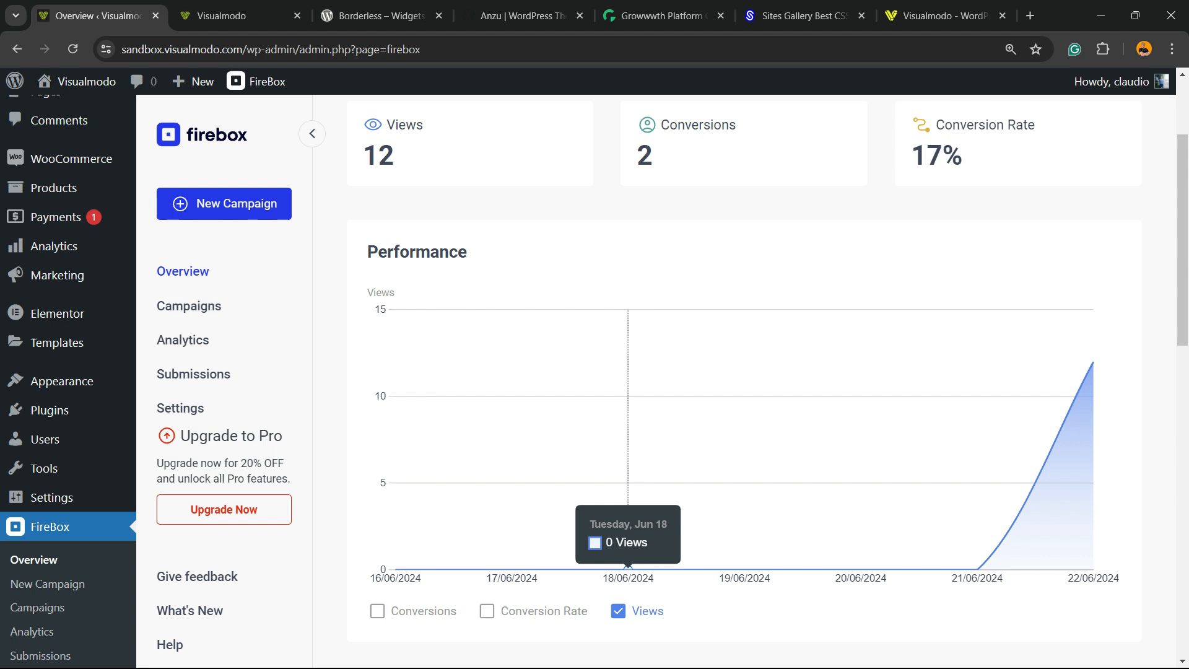
pyautogui.scroll(-3)
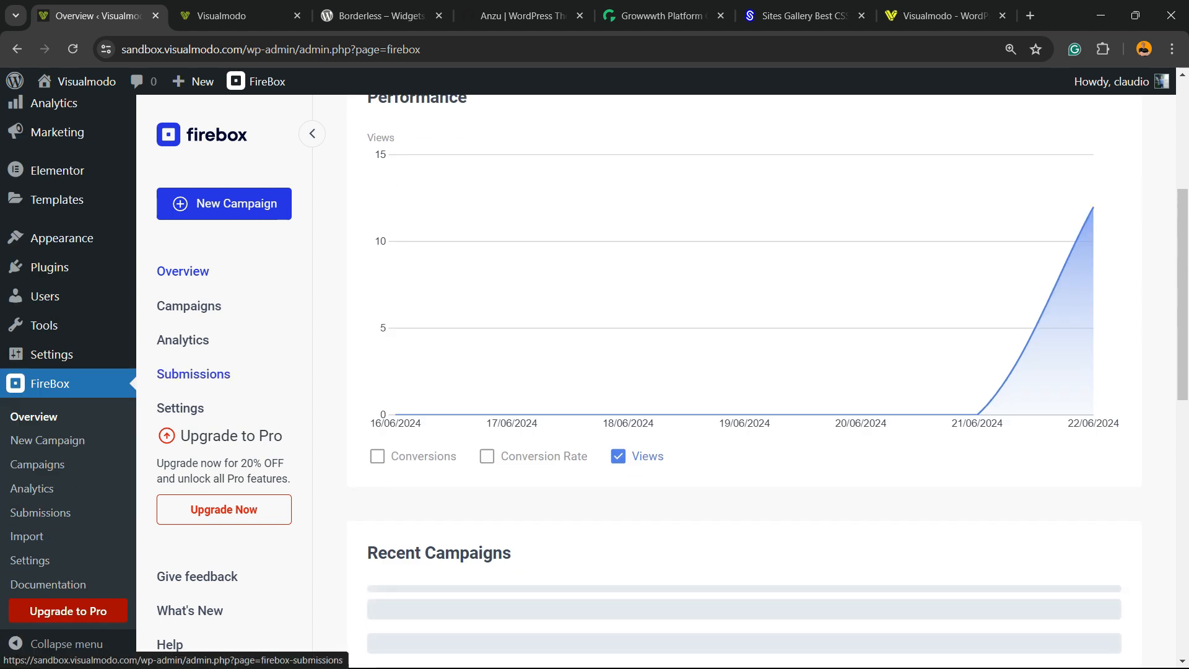
pyautogui.scroll(-3)
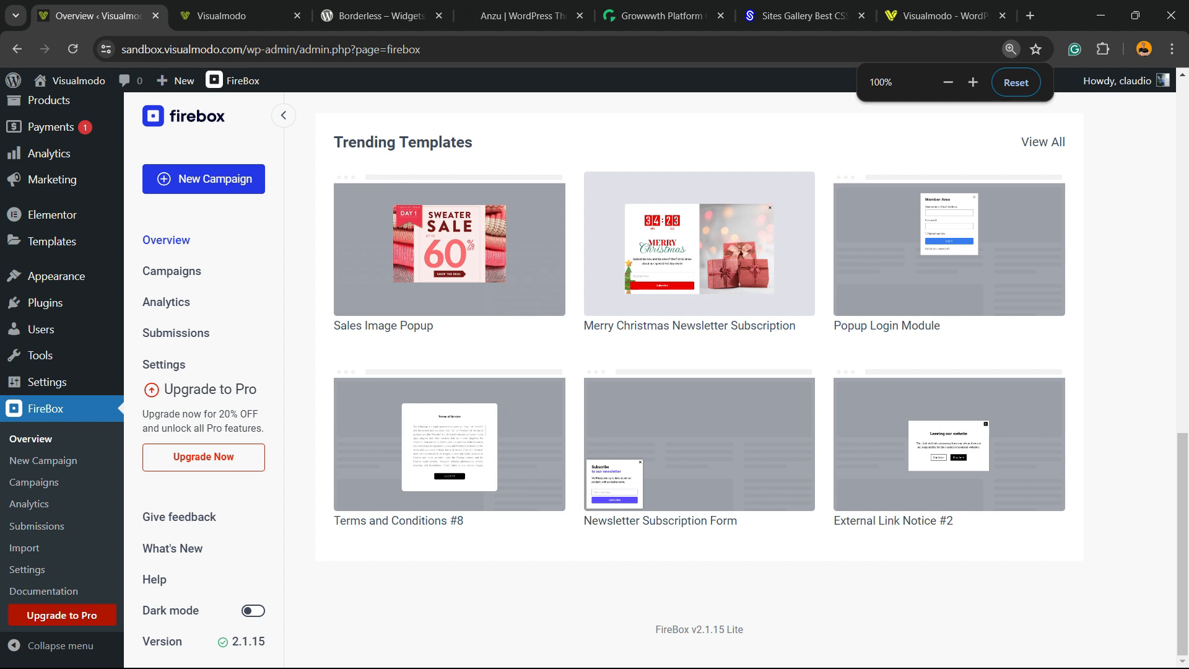
pyautogui.click(1010, 49)
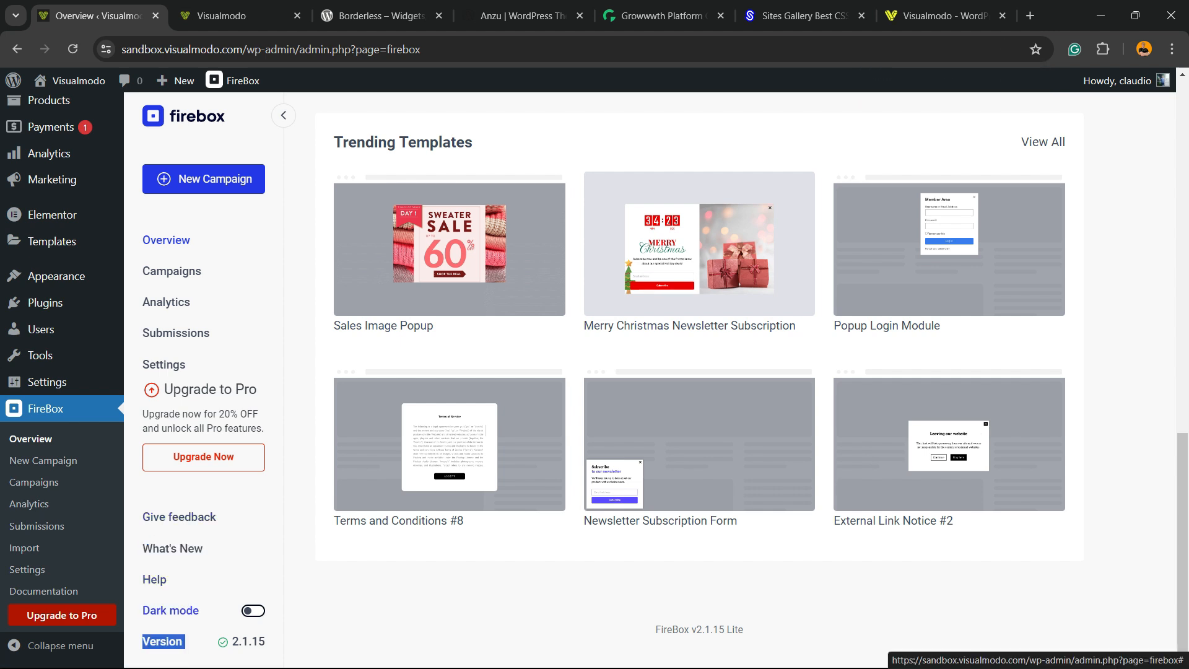
pyautogui.click(253, 611)
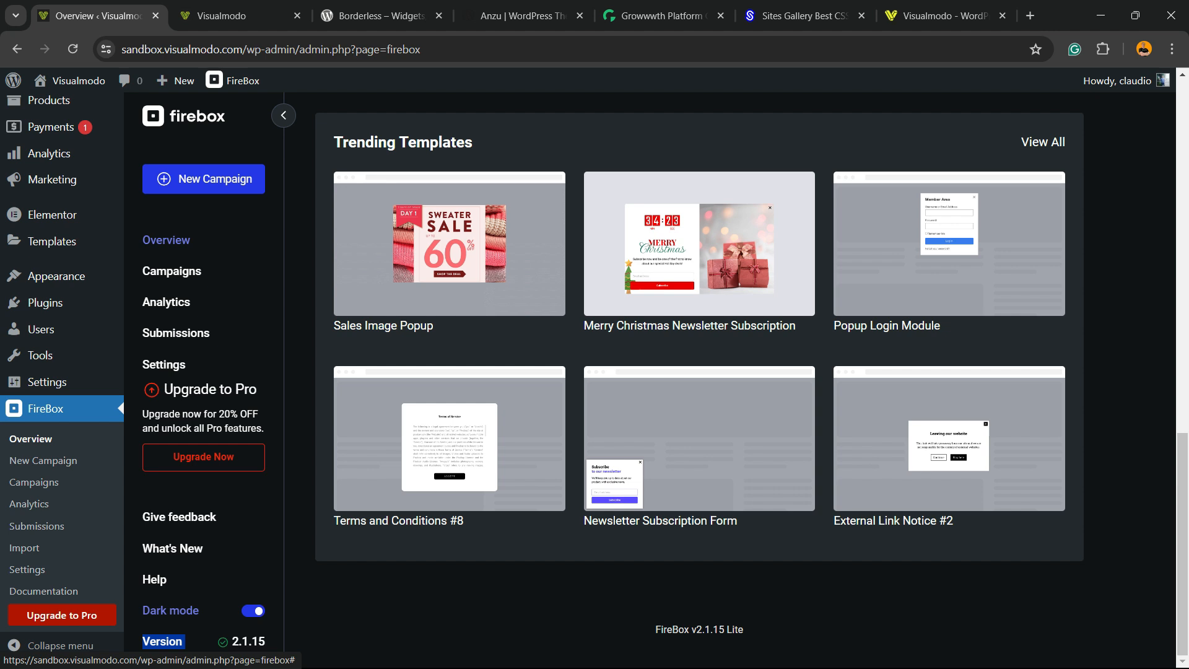
pyautogui.click(165, 240)
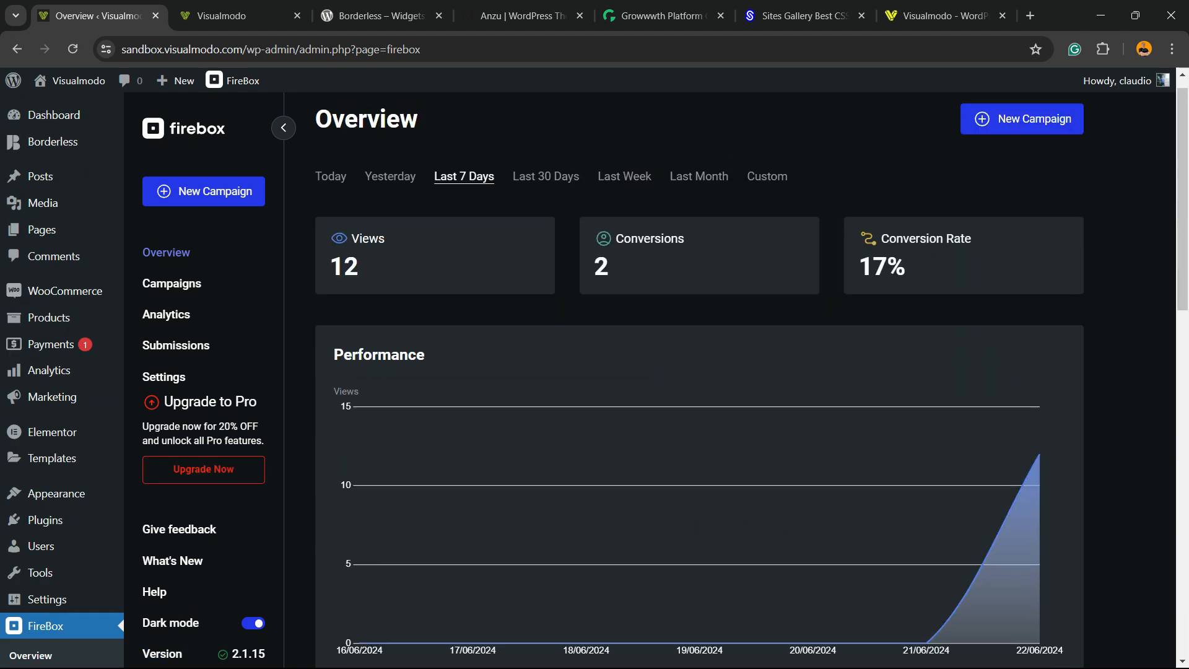
pyautogui.scroll(-3)
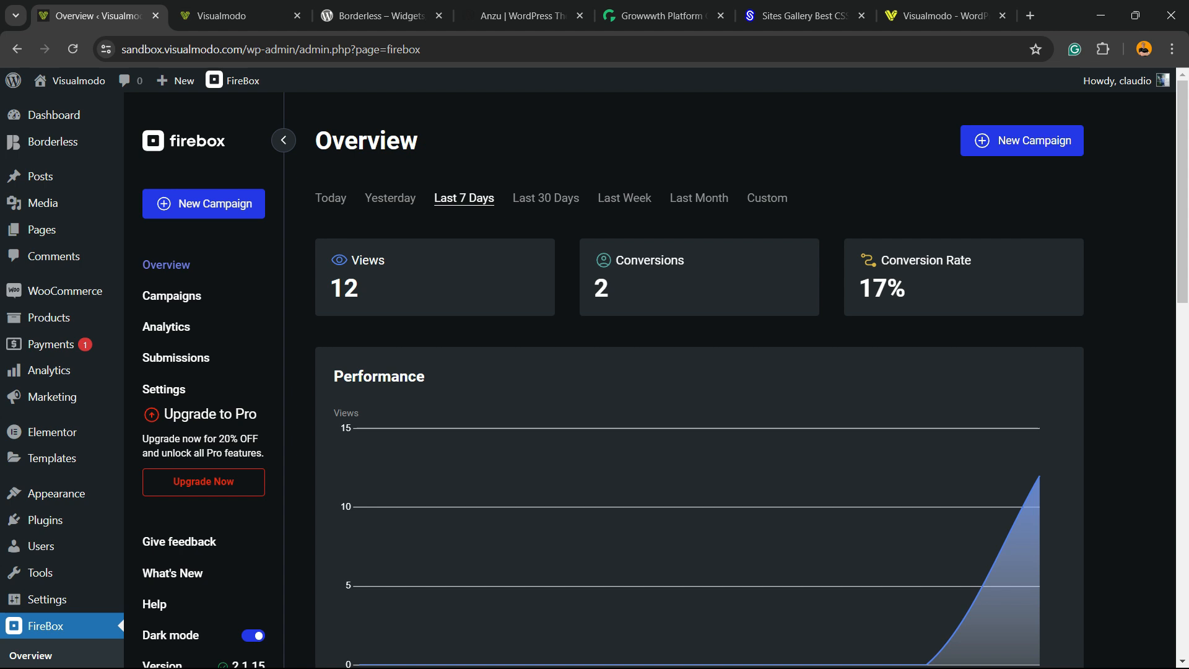
pyautogui.moveTo(203, 203)
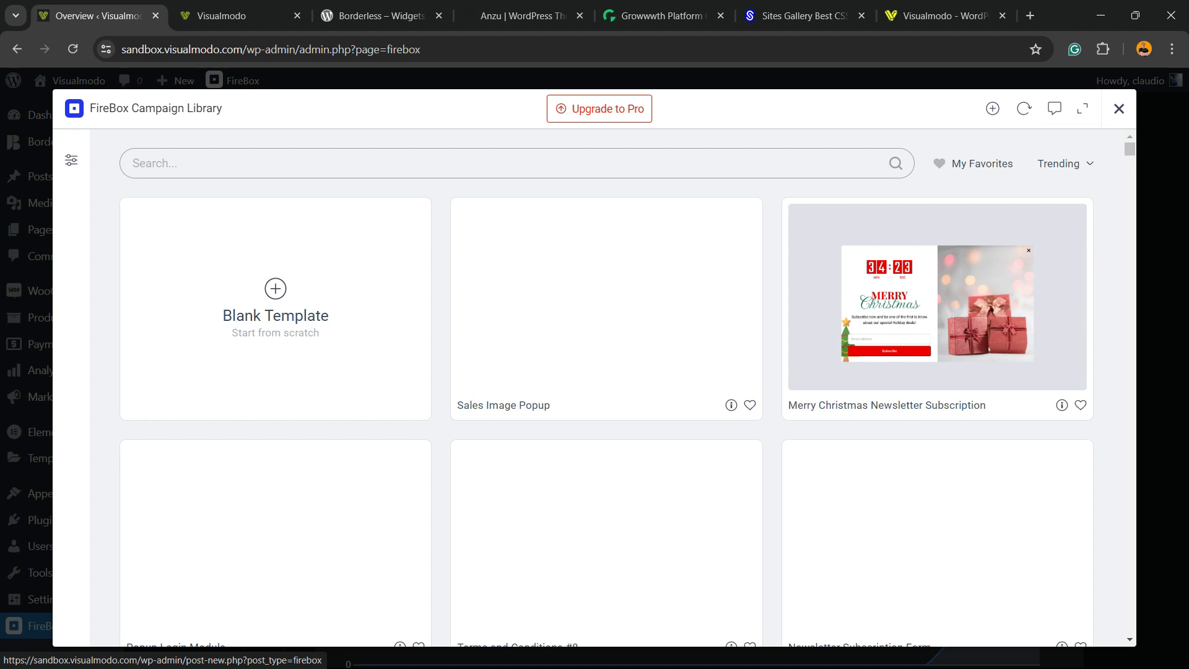
pyautogui.moveTo(606, 303)
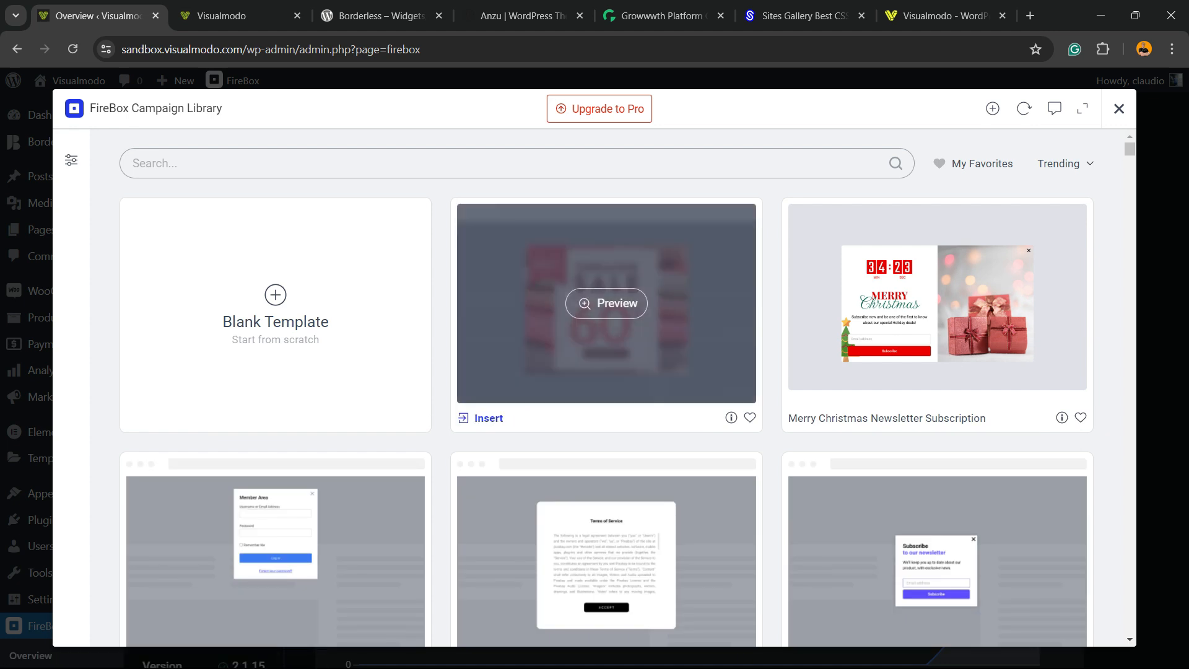
# - Preview the Newsletter Subscription Form template and insert it as a new campaign
pyautogui.scroll(-3)
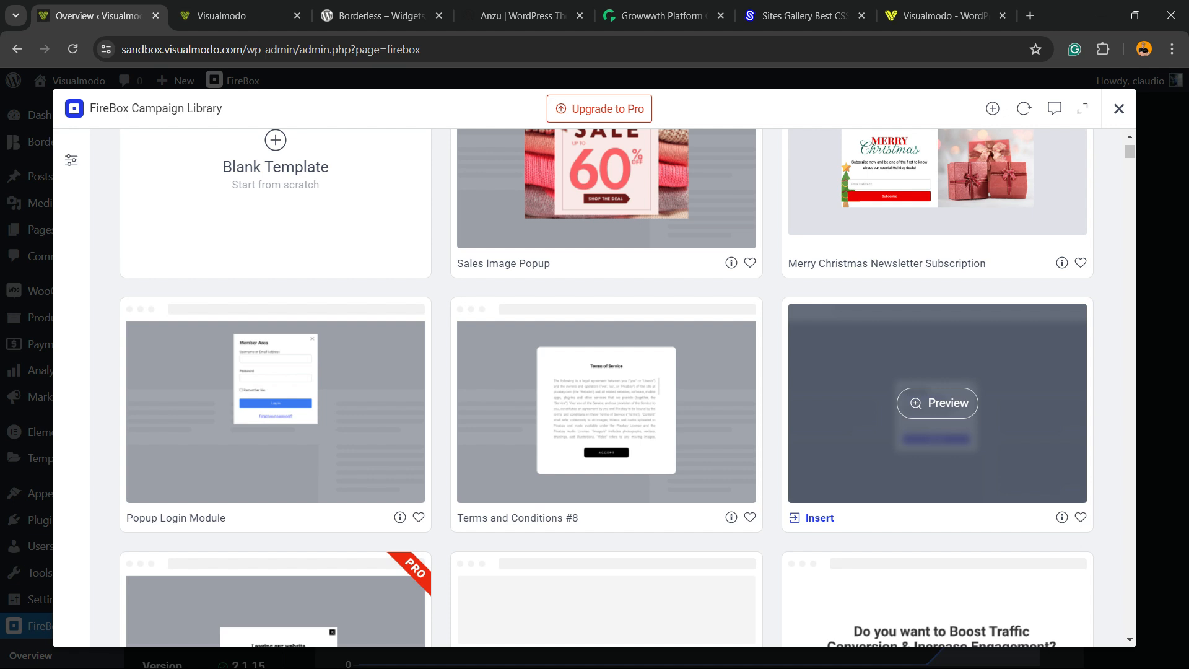
pyautogui.click(936, 402)
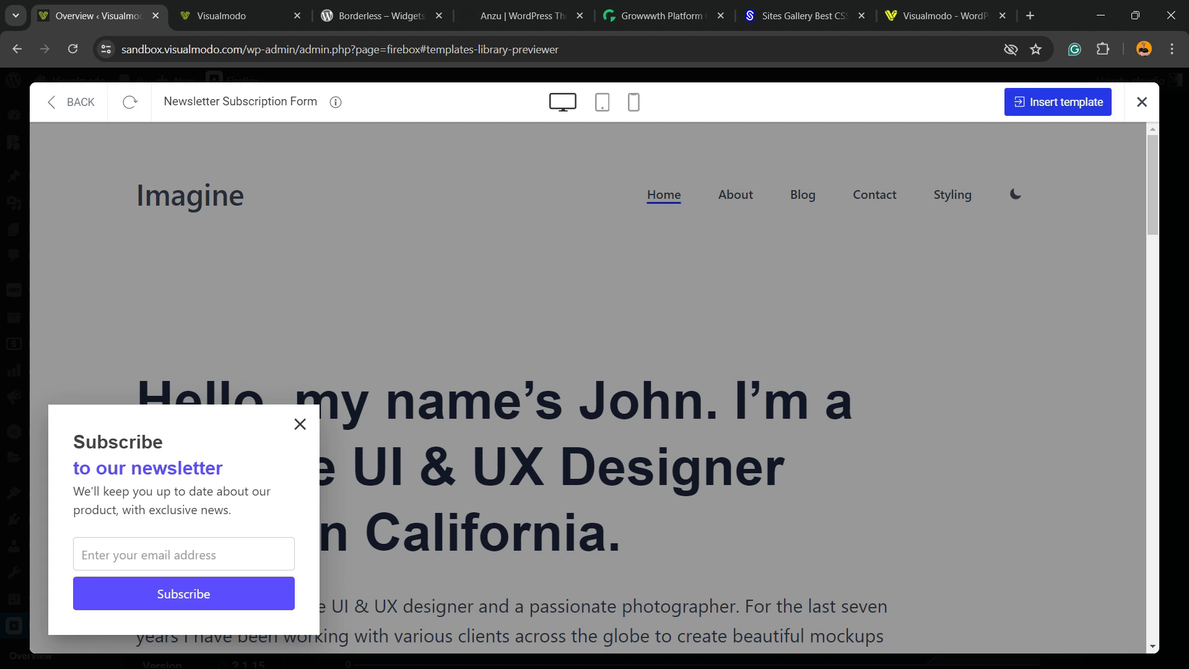
pyautogui.moveTo(1057, 102)
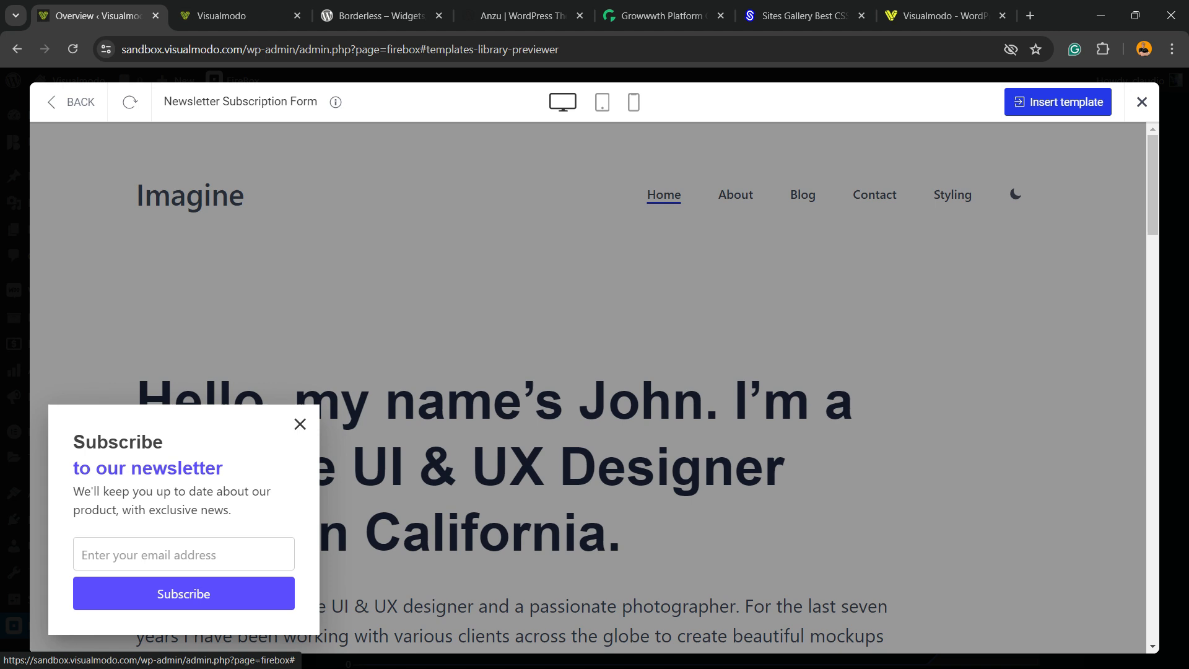
pyautogui.click(1057, 102)
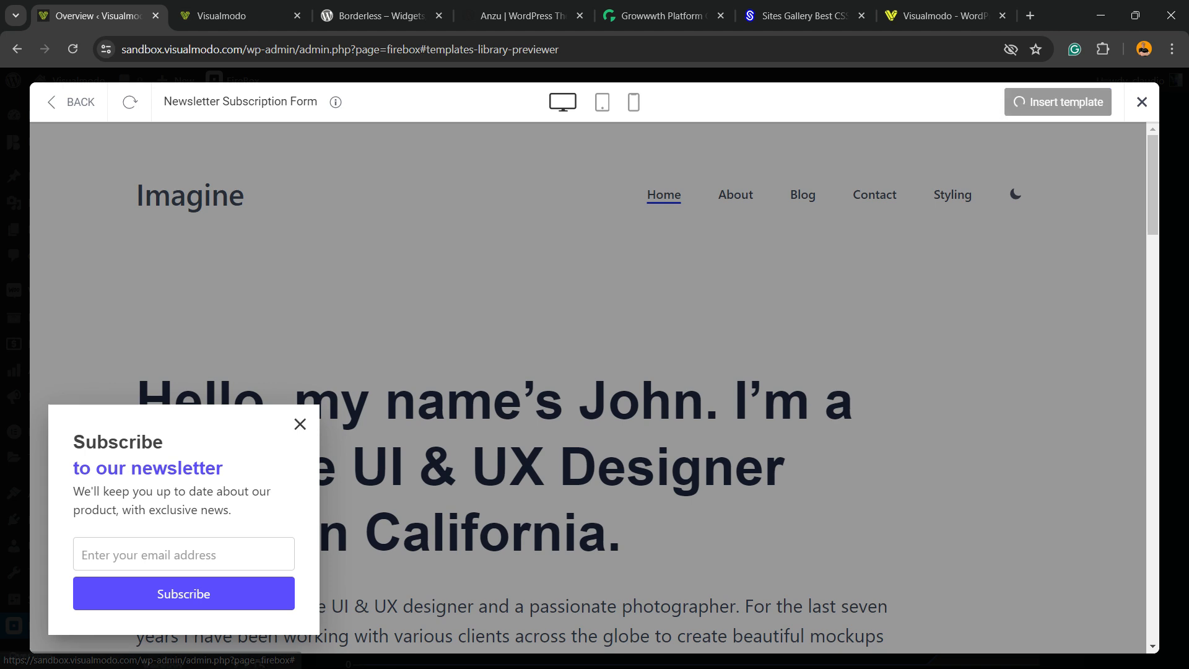
pyautogui.click(1057, 101)
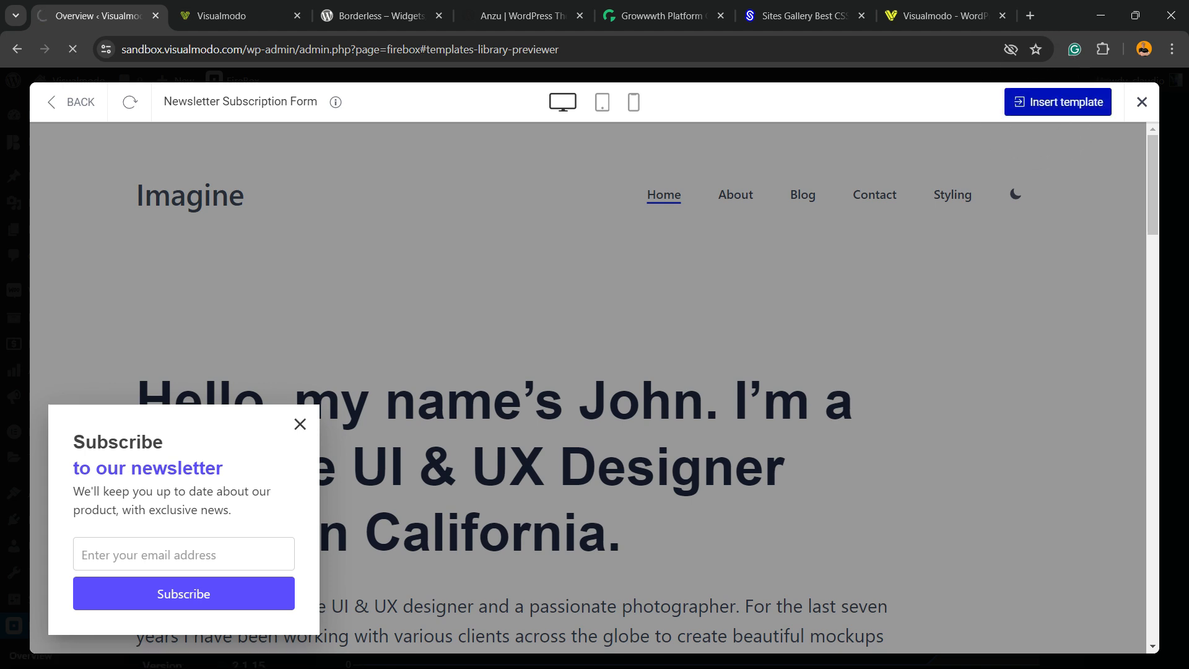
pyautogui.click(1058, 102)
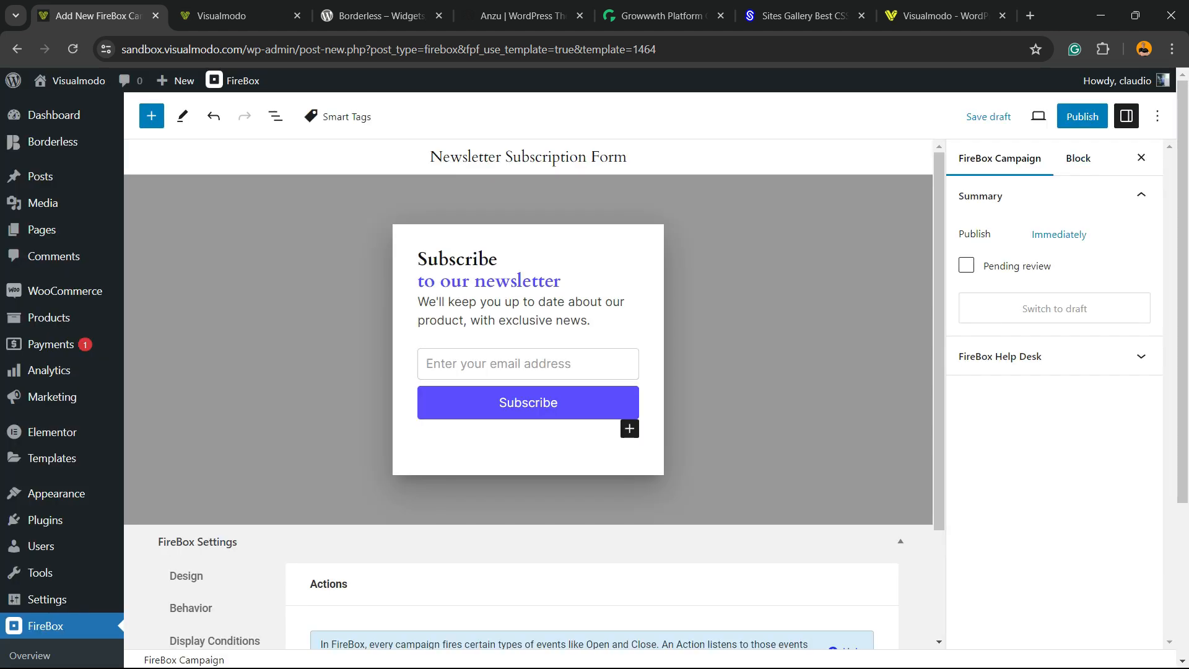
pyautogui.click(456, 259)
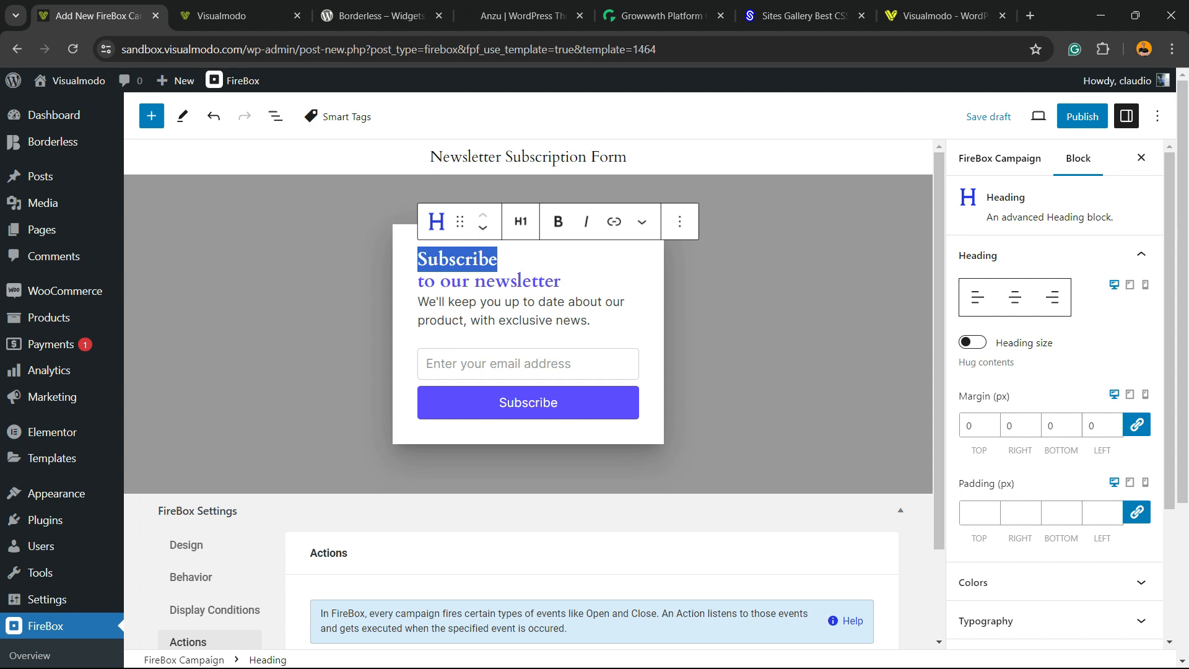
pyautogui.click(523, 310)
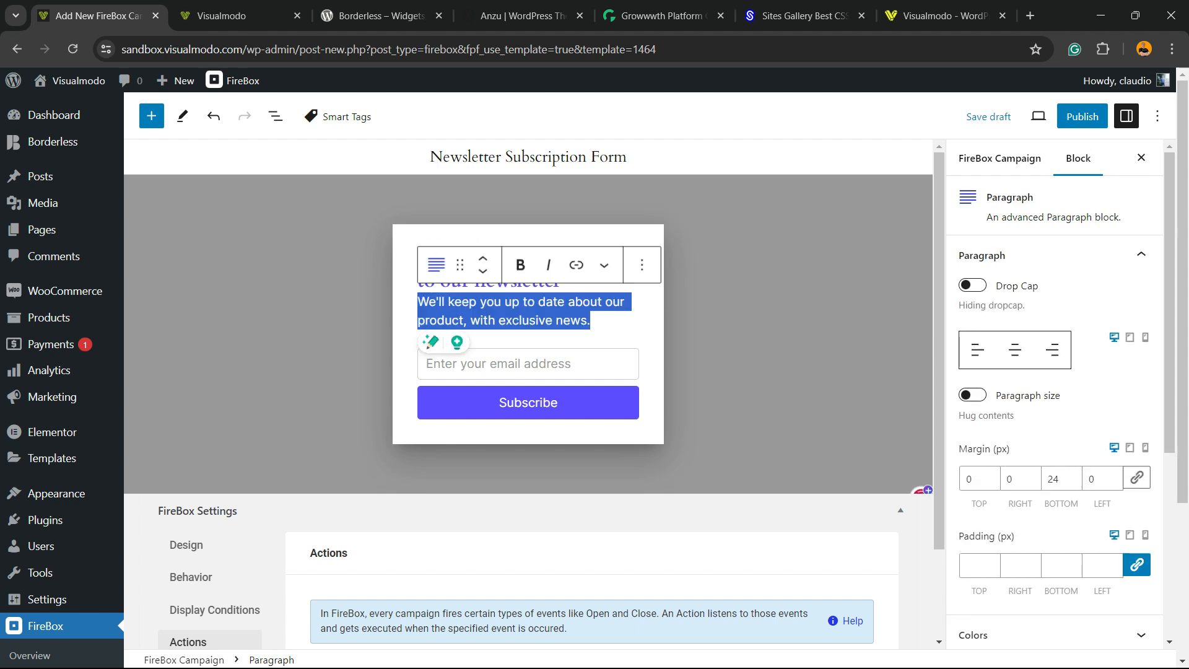
pyautogui.write('!!!')
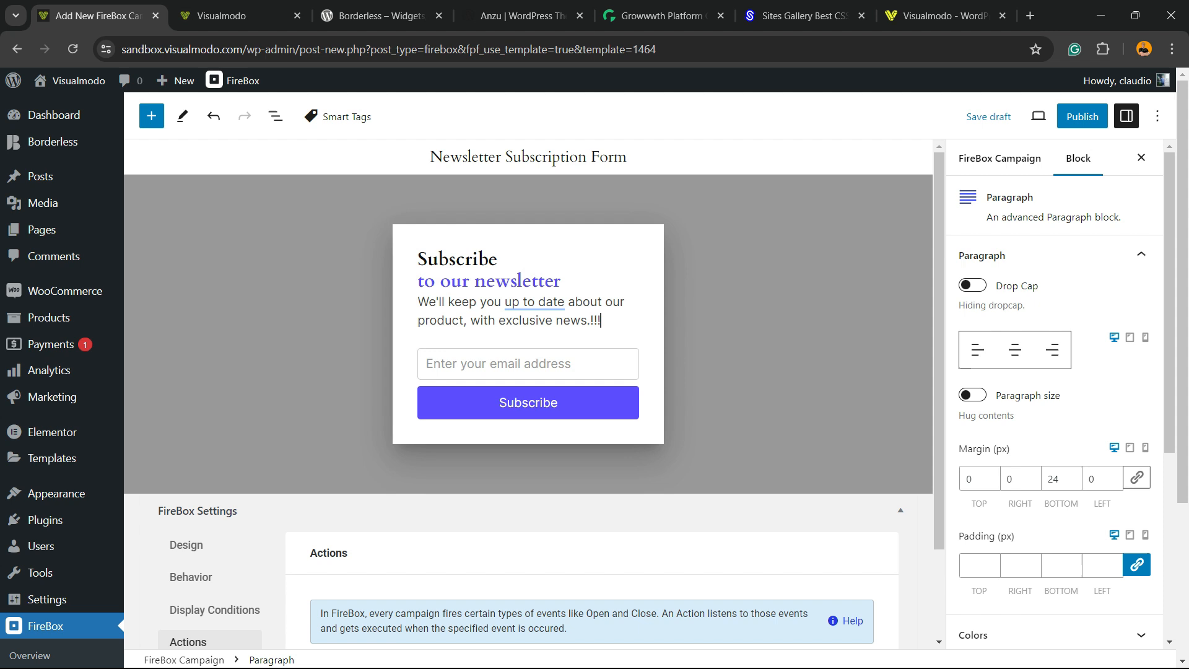
pyautogui.click(527, 364)
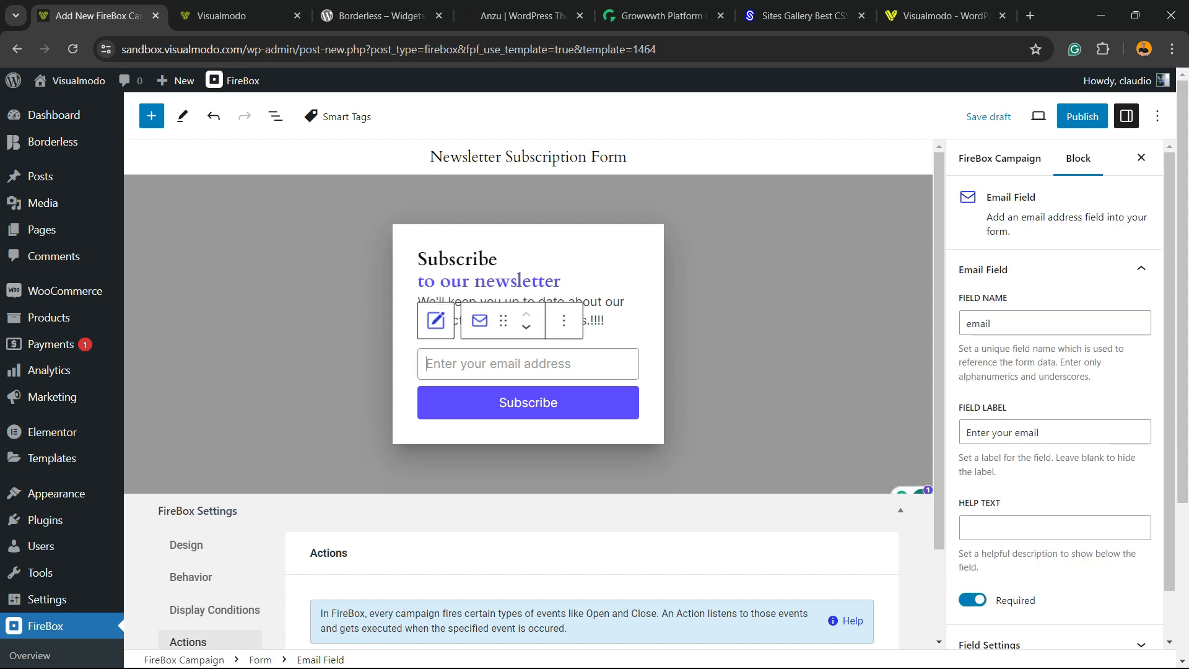
pyautogui.click(528, 402)
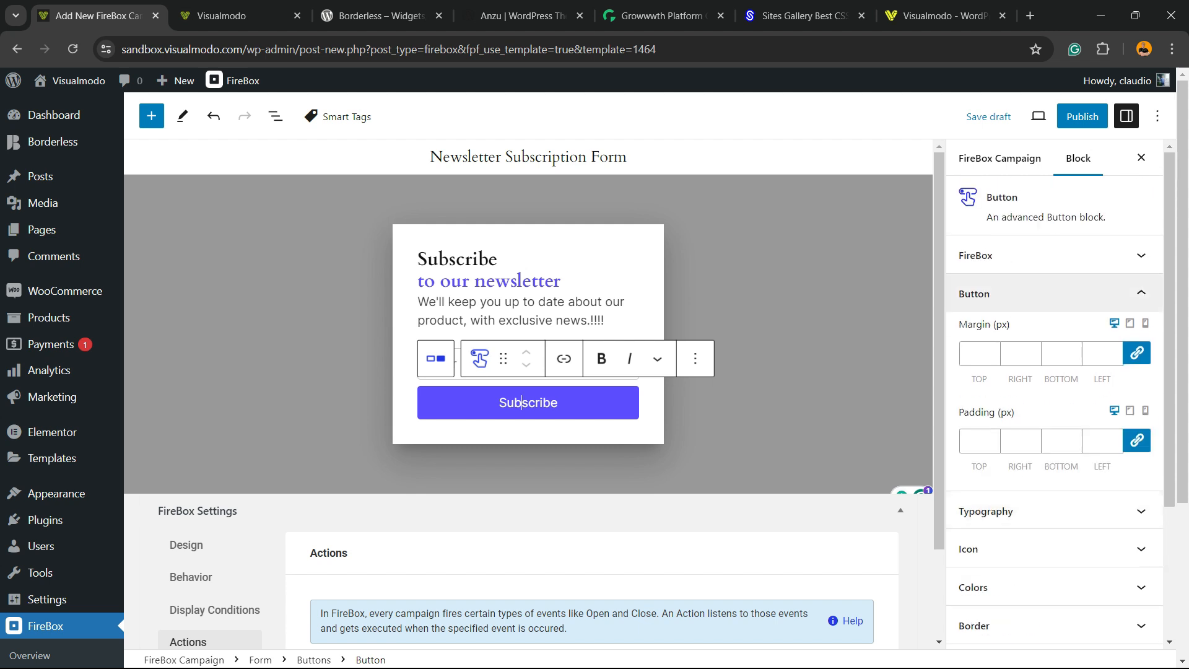
pyautogui.scroll(-3)
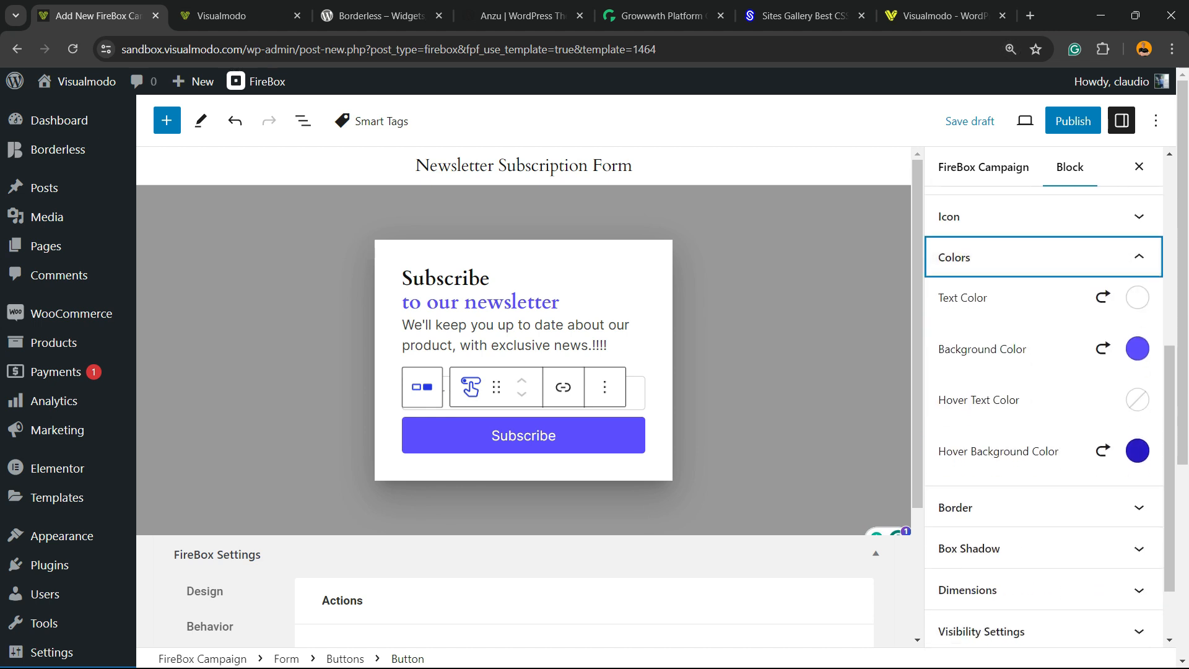
# - Set the Subscribe button block's background colour to red using the hue slider
pyautogui.click(1138, 348)
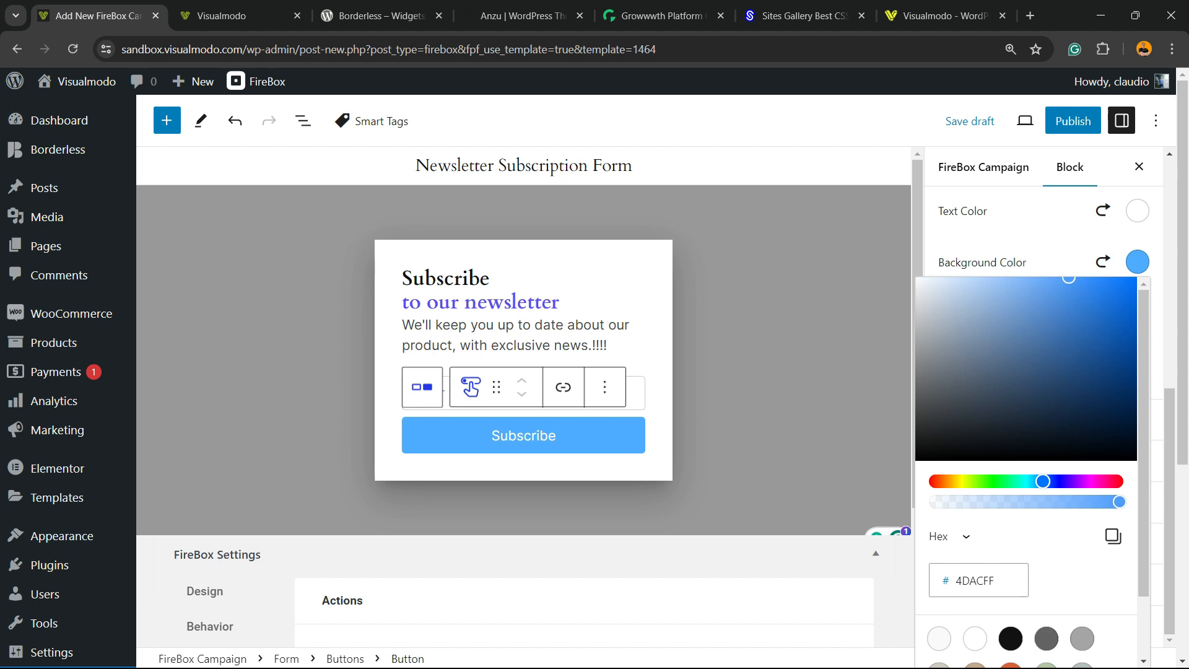
pyautogui.moveTo(1043, 481); pyautogui.dragTo(933, 481)
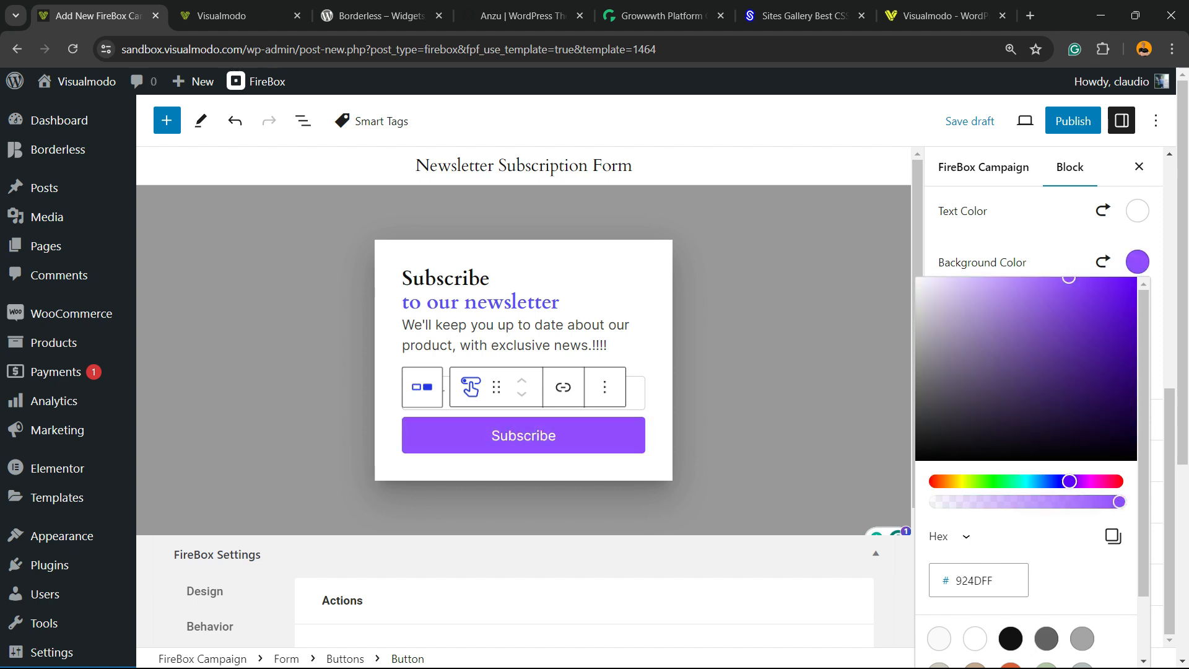
pyautogui.click(934, 480)
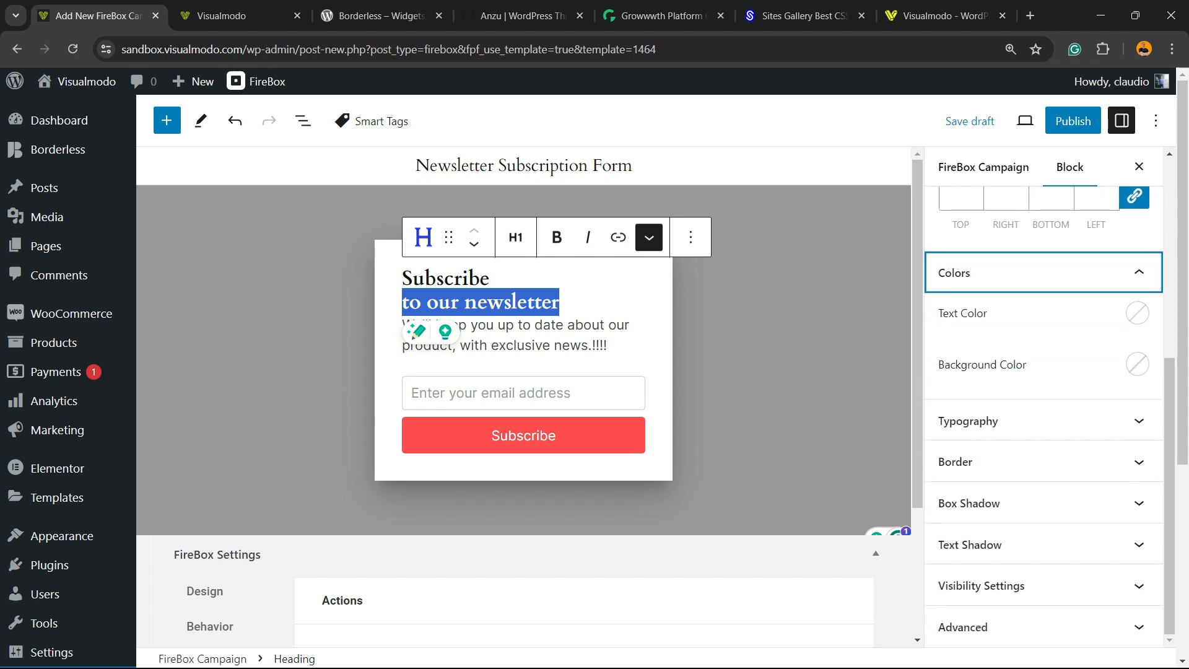
pyautogui.moveTo(1137, 314)
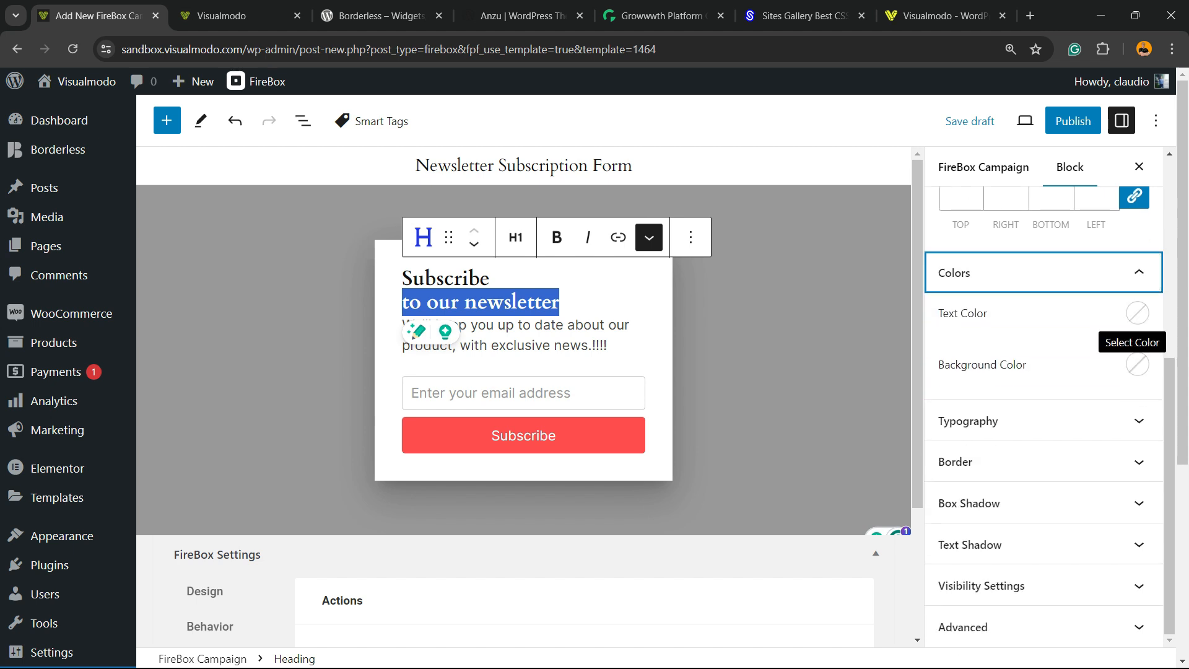
# - Look at the heading's text colour without changing it, then expand its Typography settings
pyautogui.click(1138, 314)
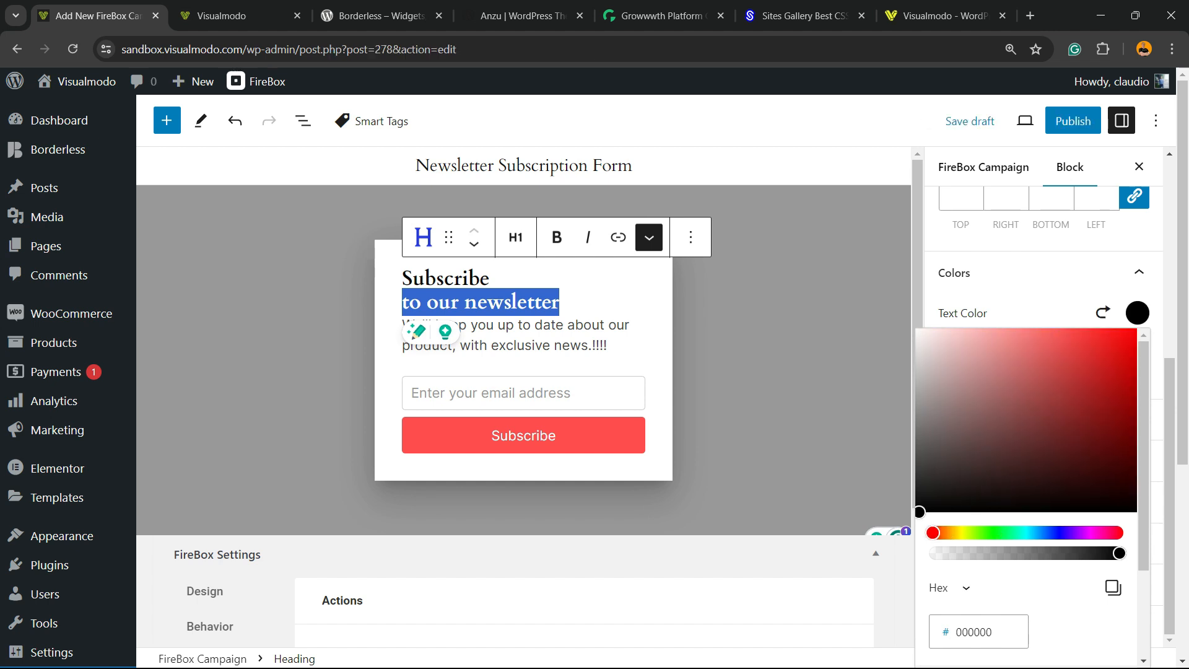
pyautogui.click(516, 334)
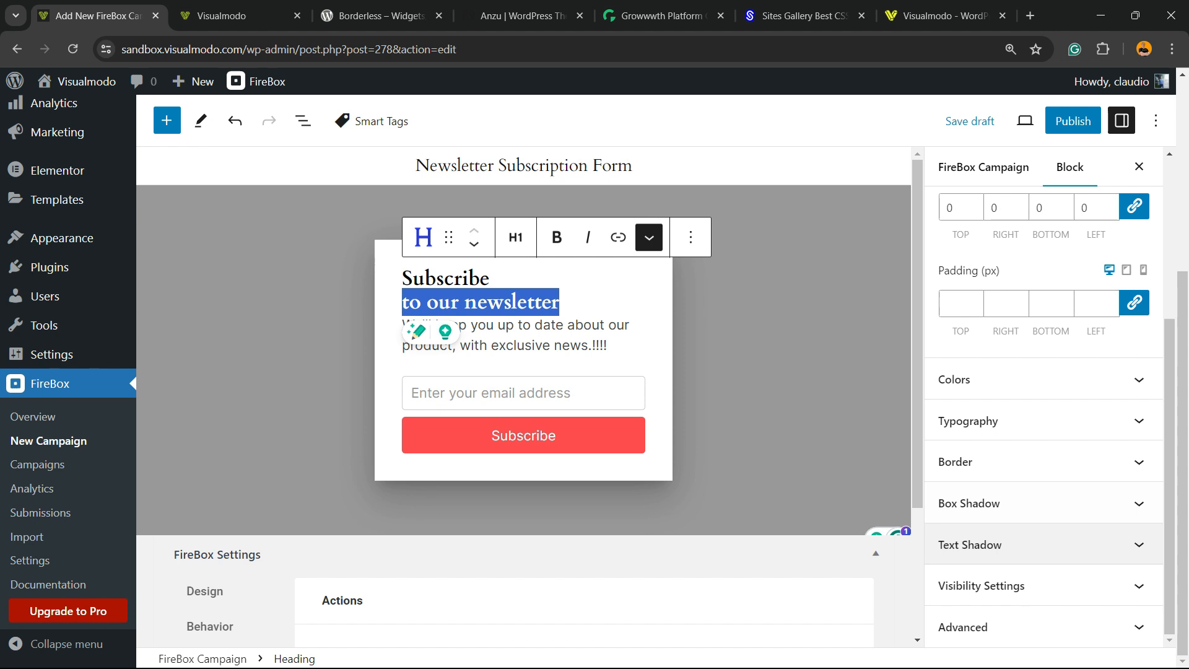
pyautogui.click(968, 422)
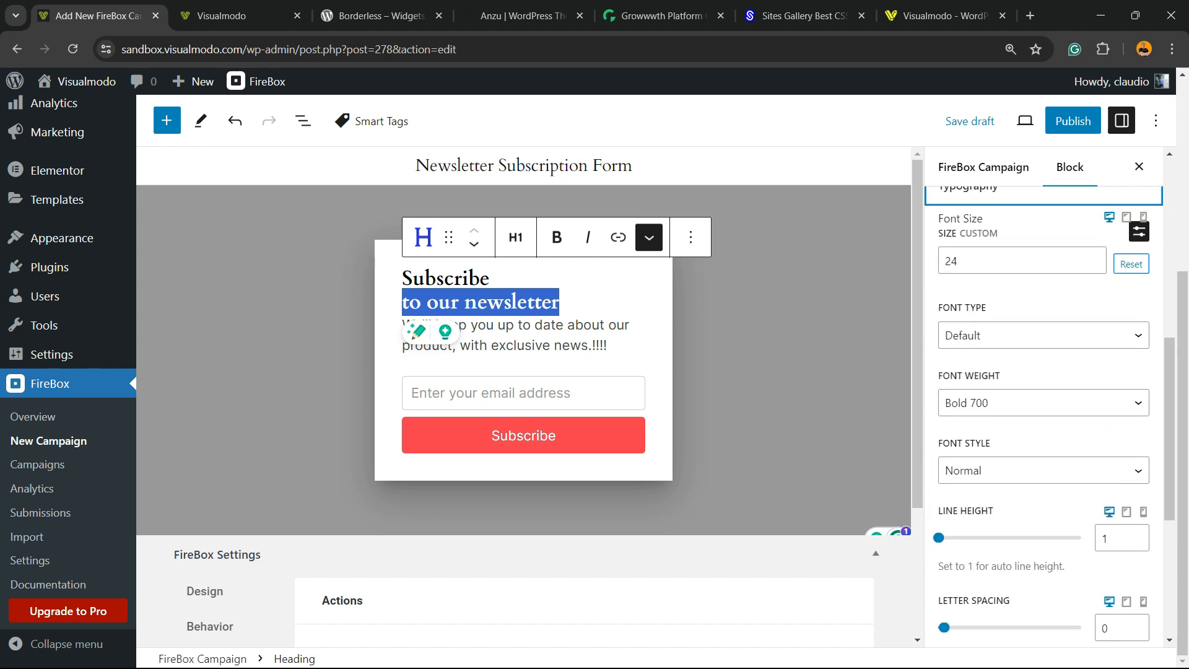
pyautogui.scroll(-3)
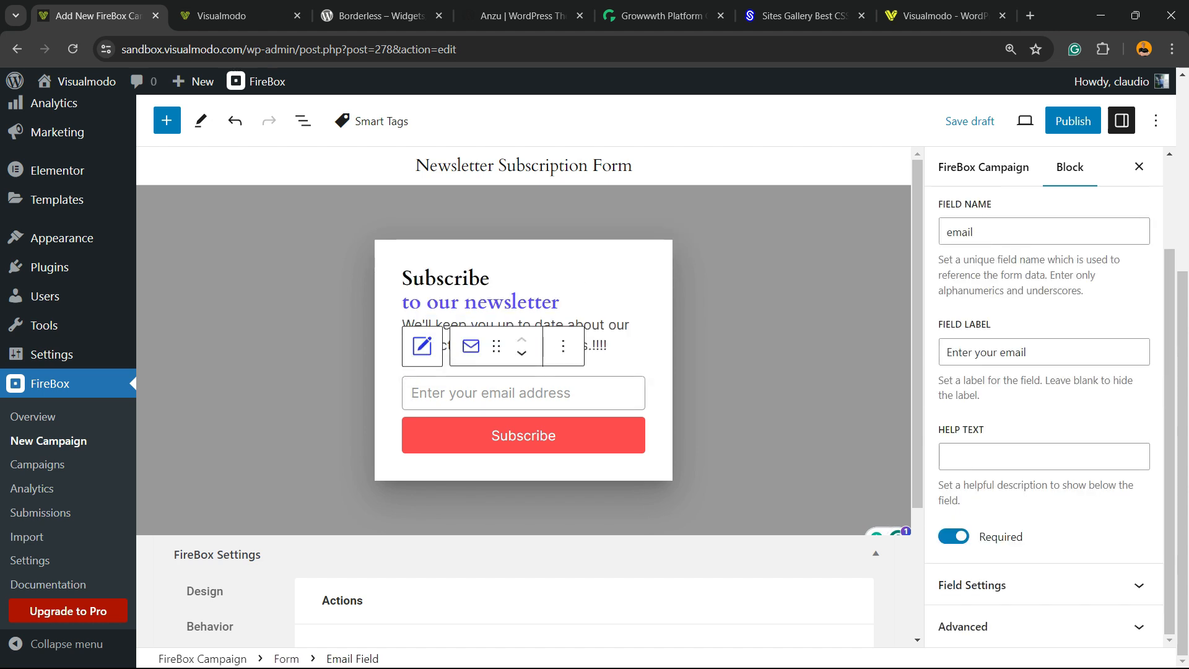
pyautogui.click(1044, 352)
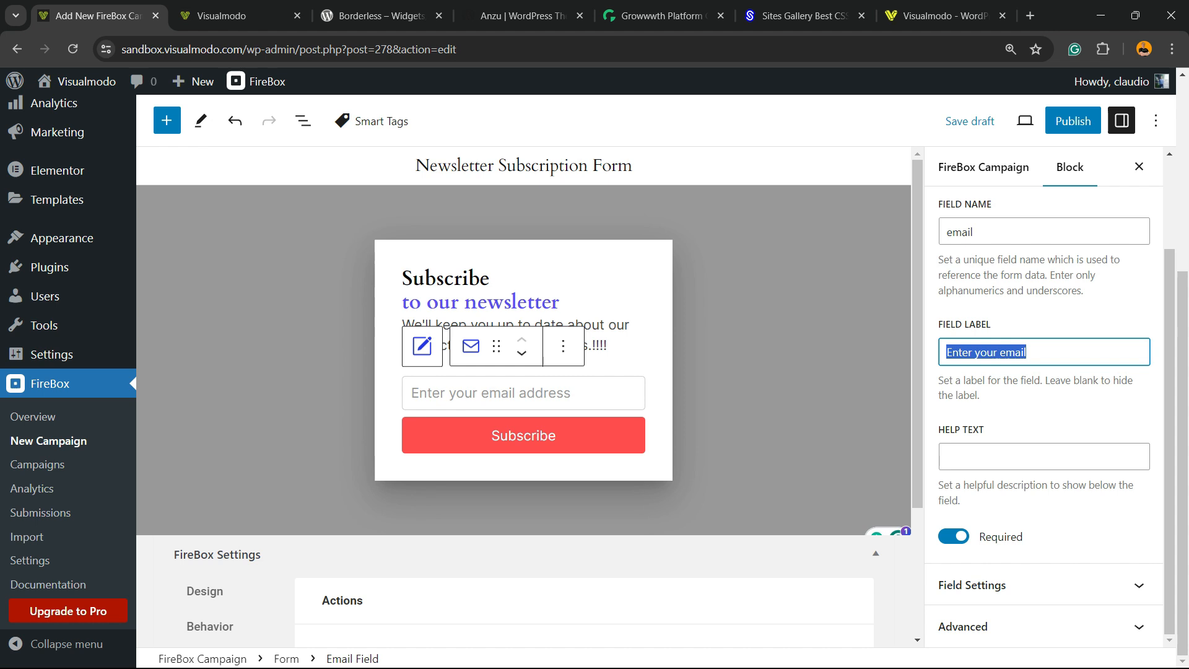
pyautogui.click(1044, 457)
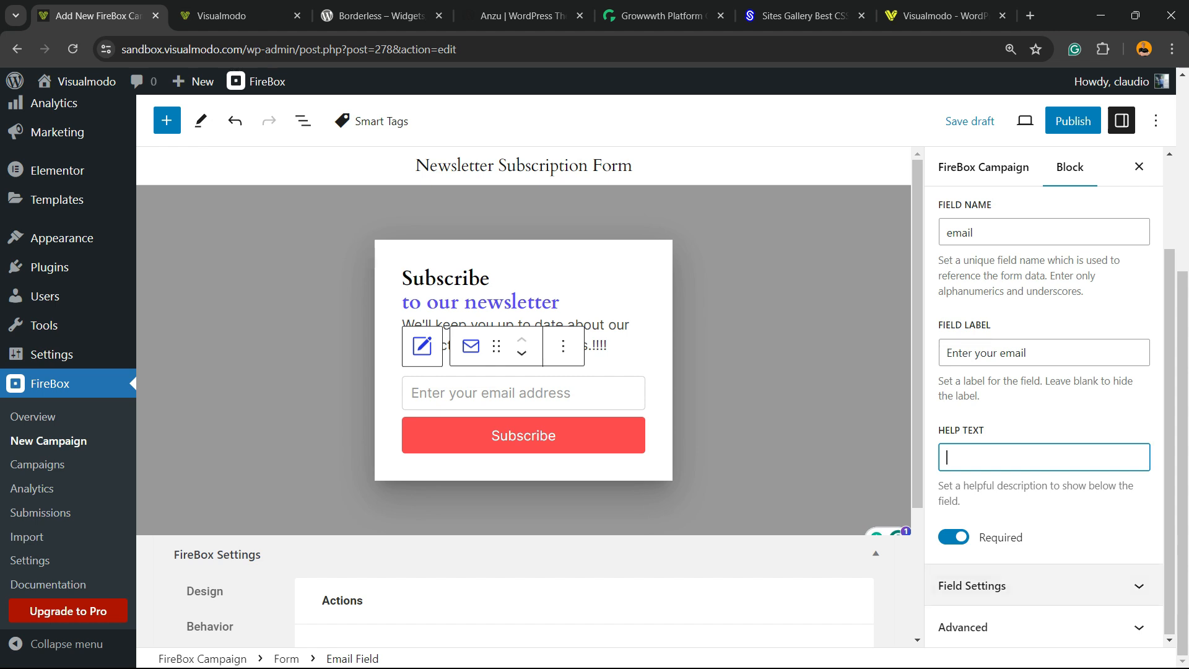
pyautogui.click(954, 537)
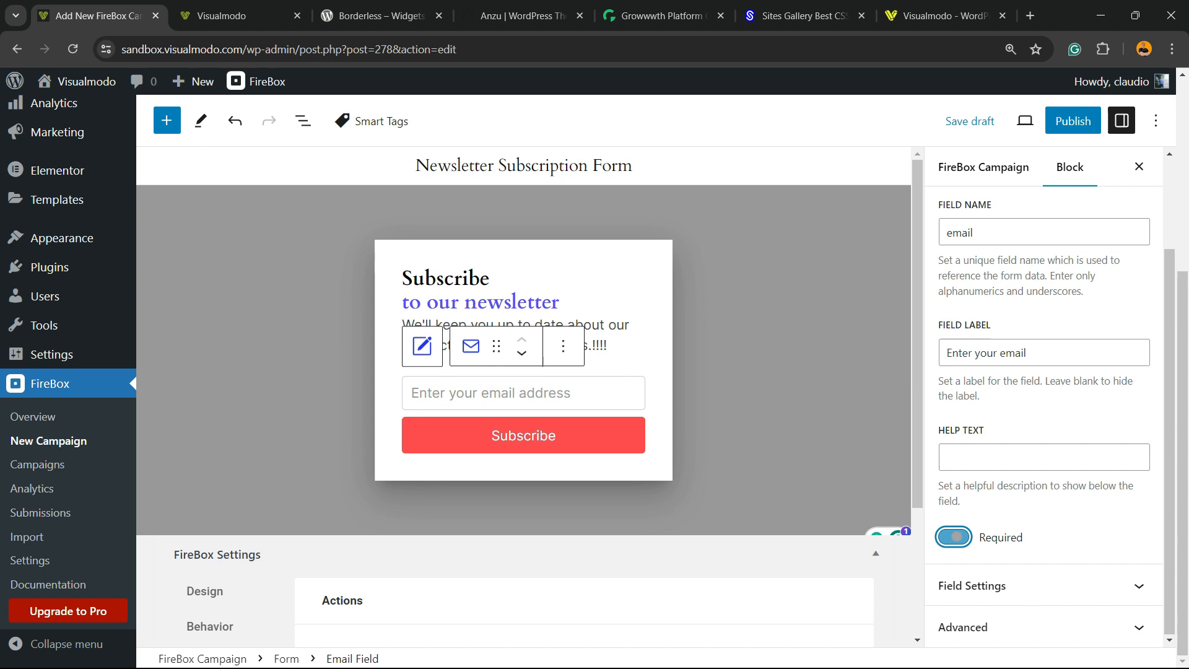
pyautogui.click(953, 537)
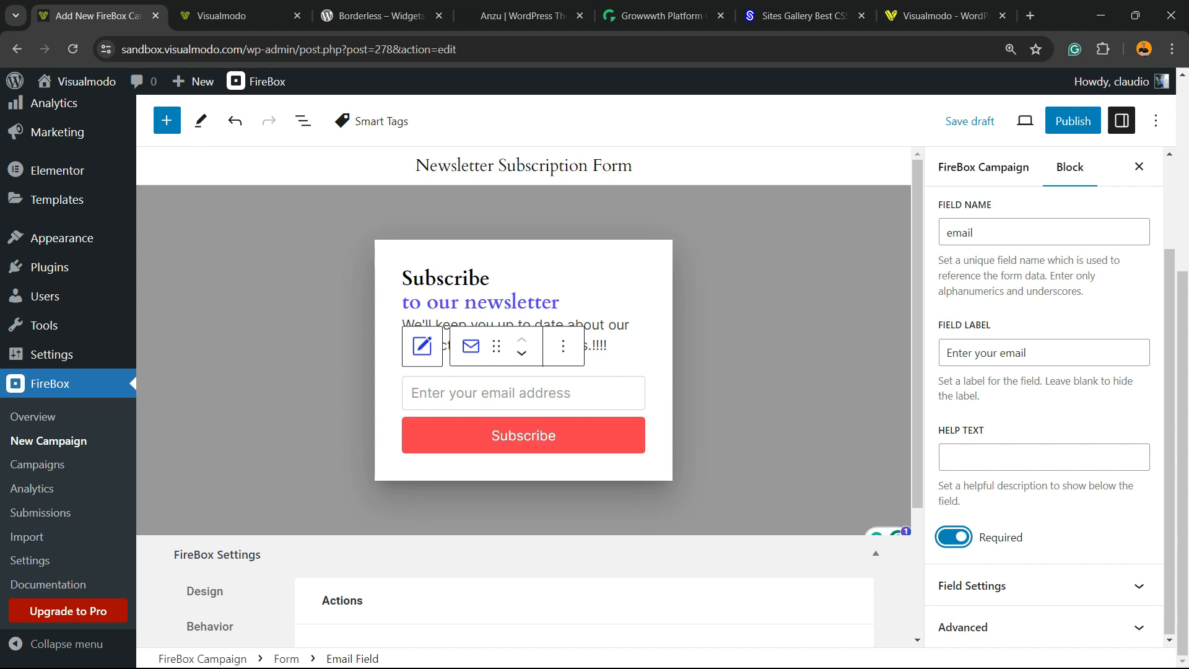
pyautogui.click(445, 278)
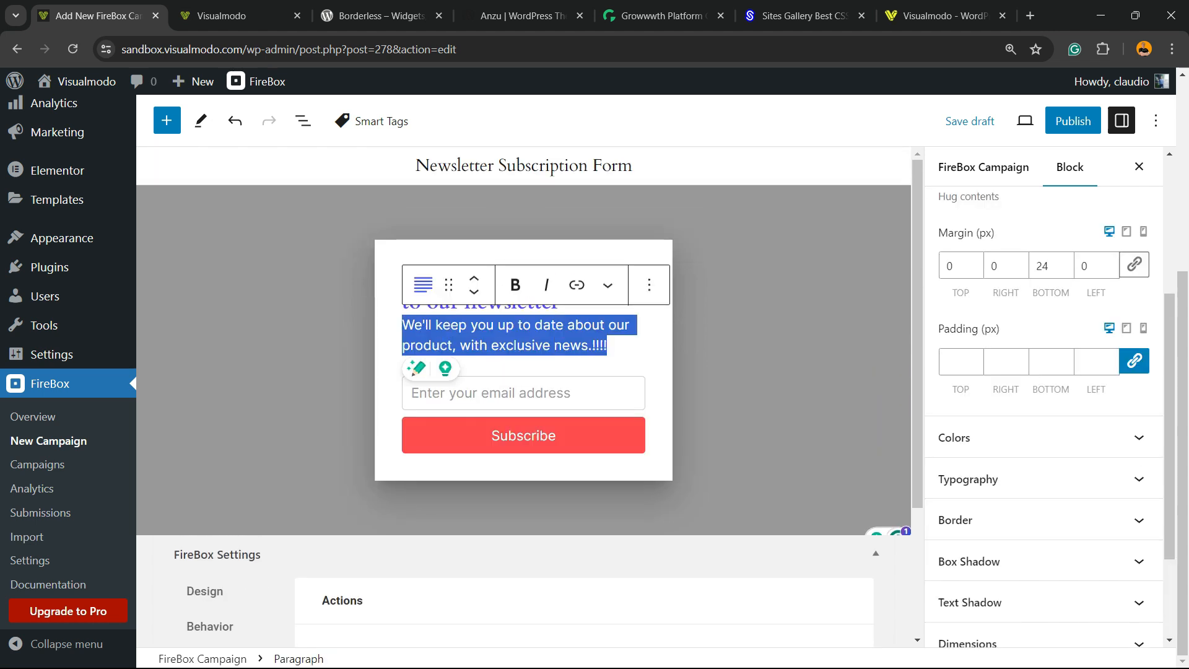
# - Go to the campaign's Design settings and view the mobile font size option
pyautogui.click(546, 284)
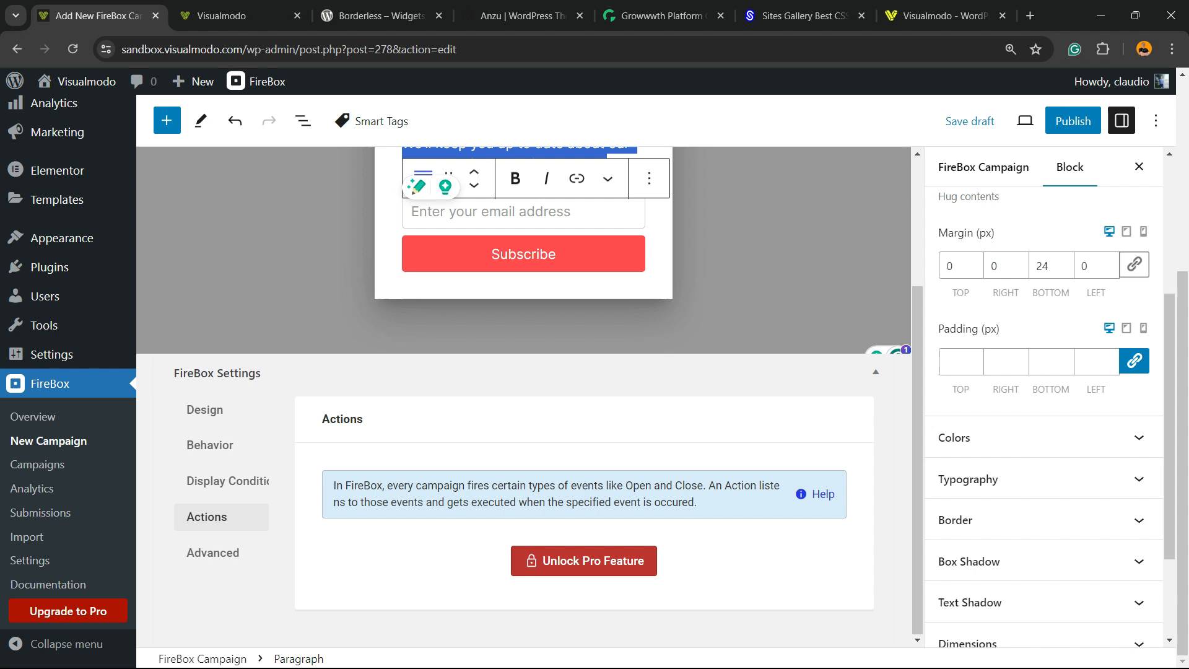
pyautogui.click(205, 410)
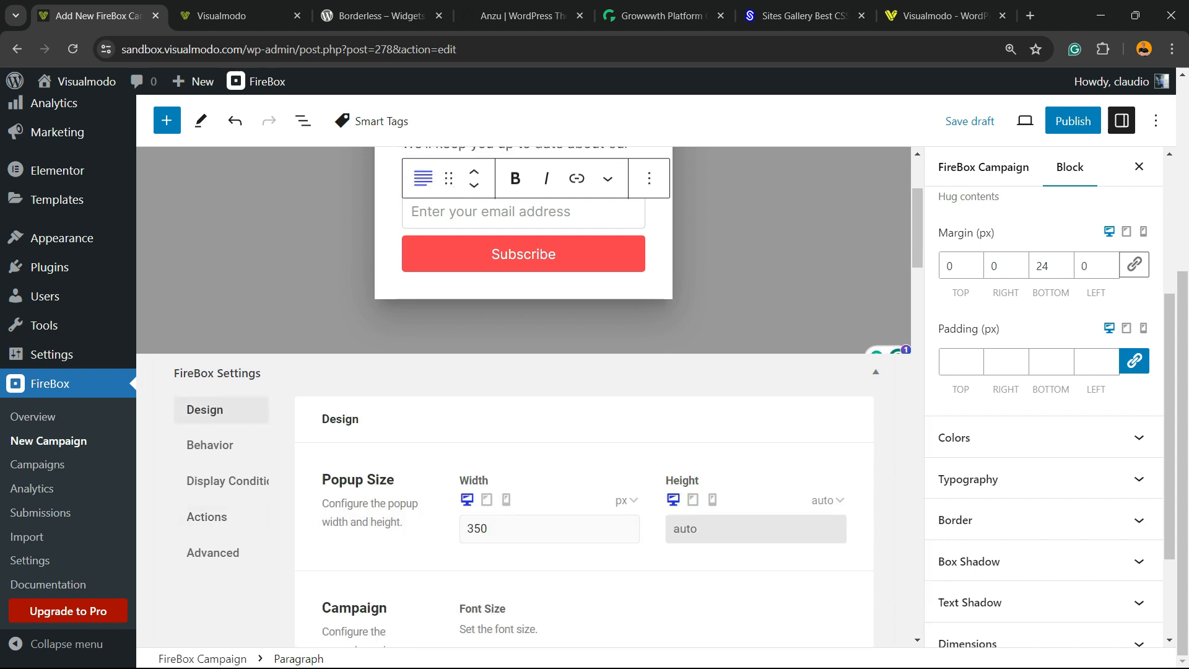
pyautogui.scroll(-3)
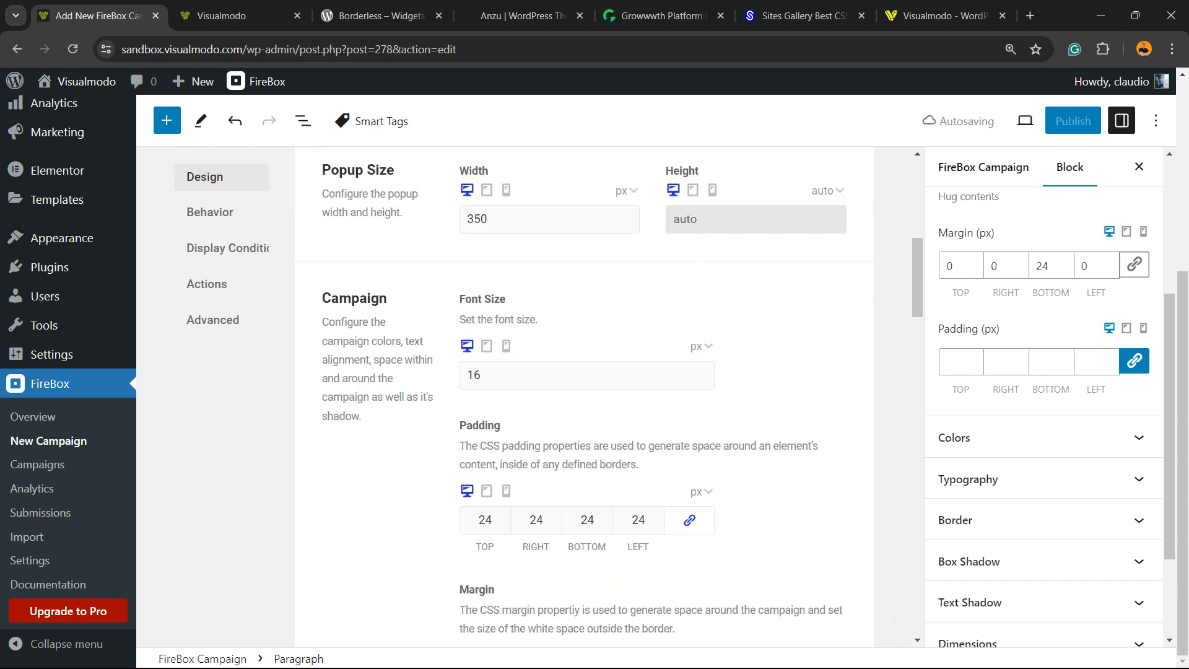
pyautogui.click(486, 346)
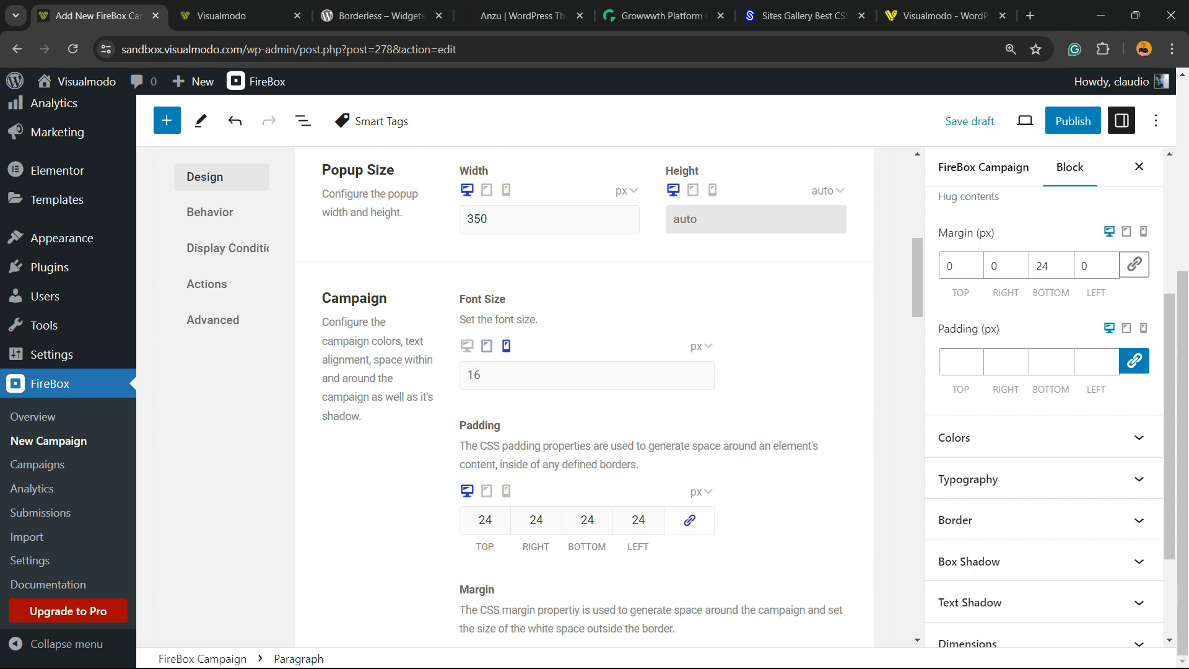
pyautogui.scroll(-3)
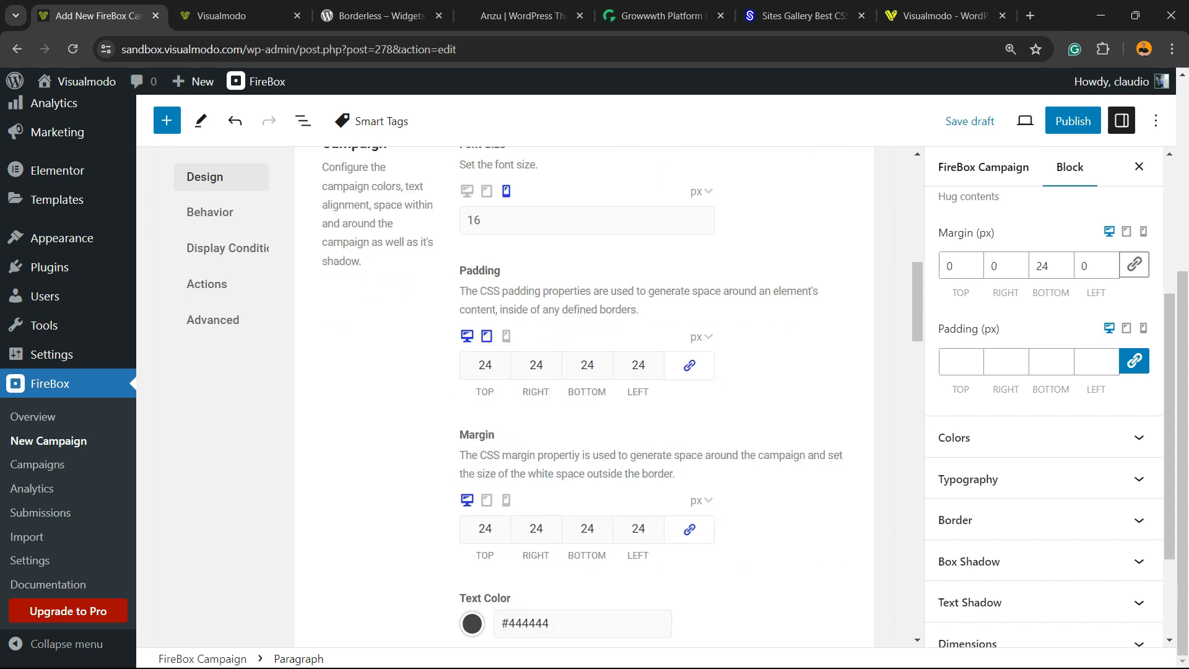
pyautogui.scroll(-3)
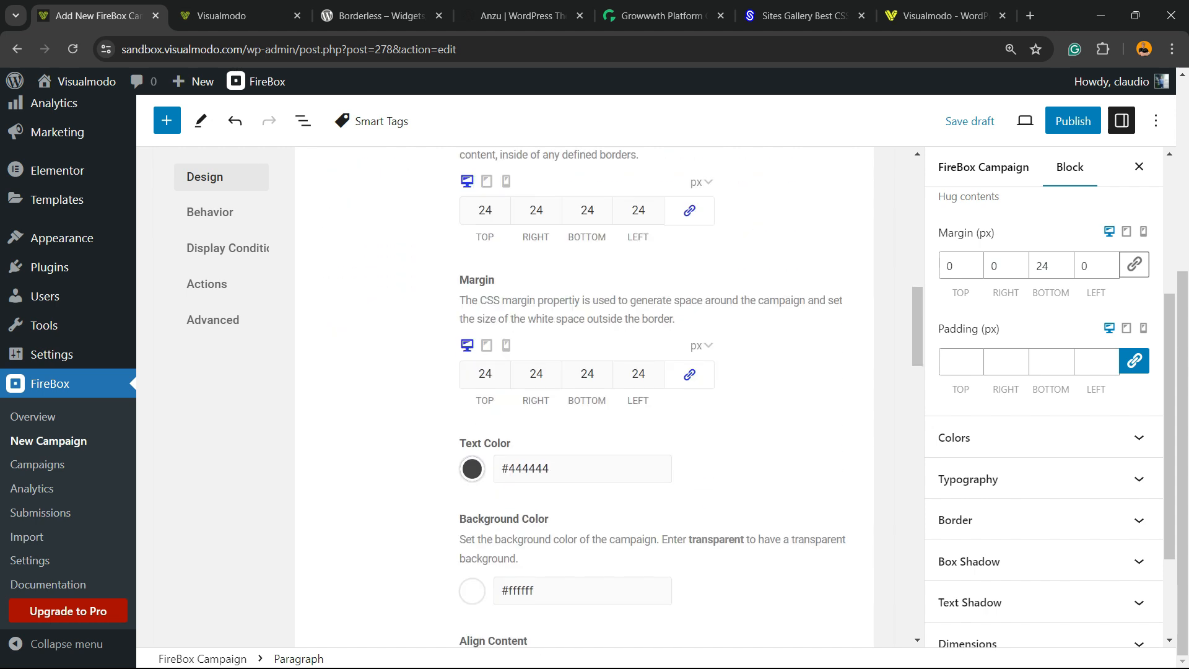
pyautogui.scroll(-3)
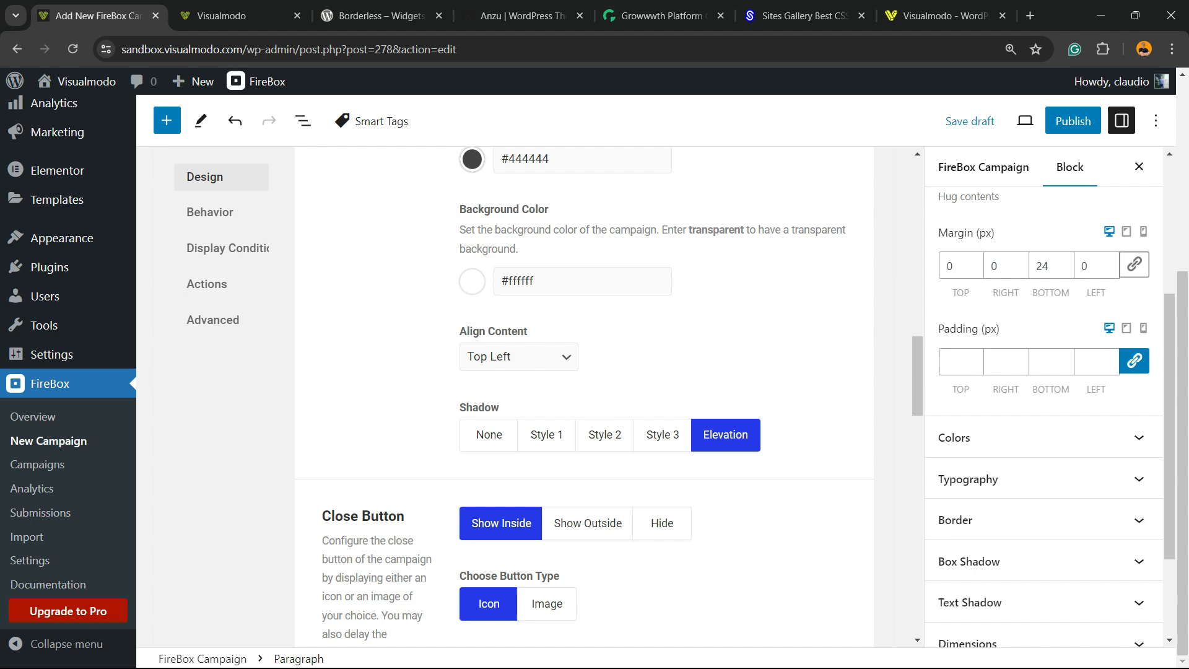
# - Keep content aligned top left and set the close button type to Image
pyautogui.click(518, 357)
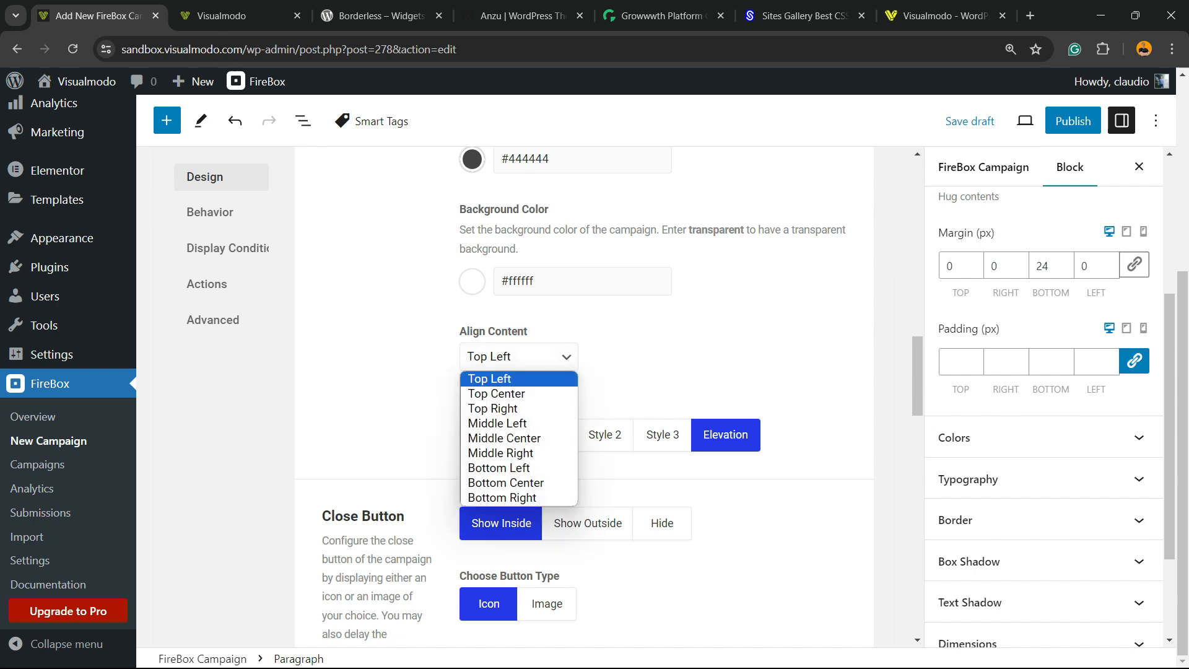
pyautogui.click(490, 378)
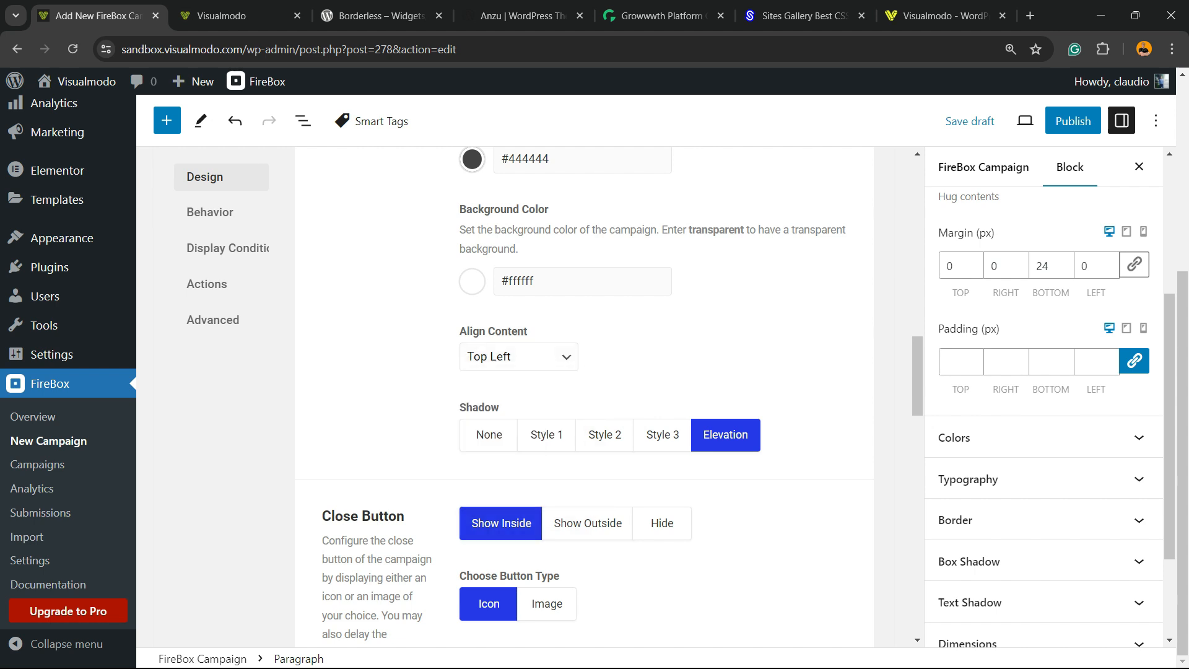
pyautogui.scroll(-3)
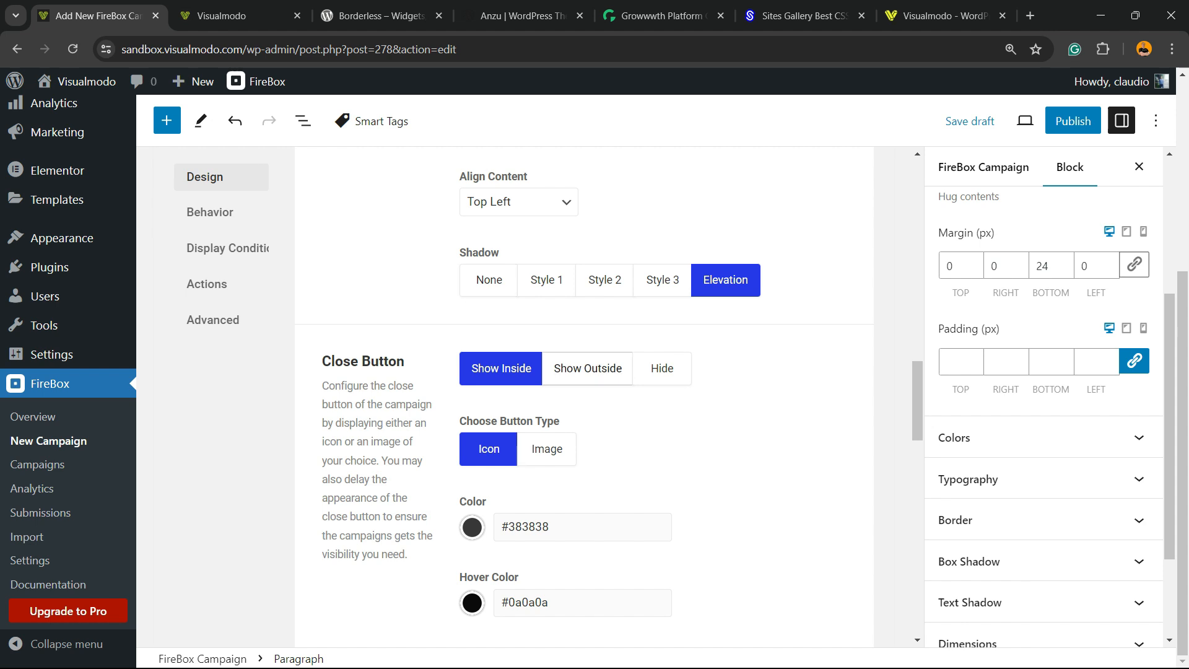
pyautogui.scroll(-3)
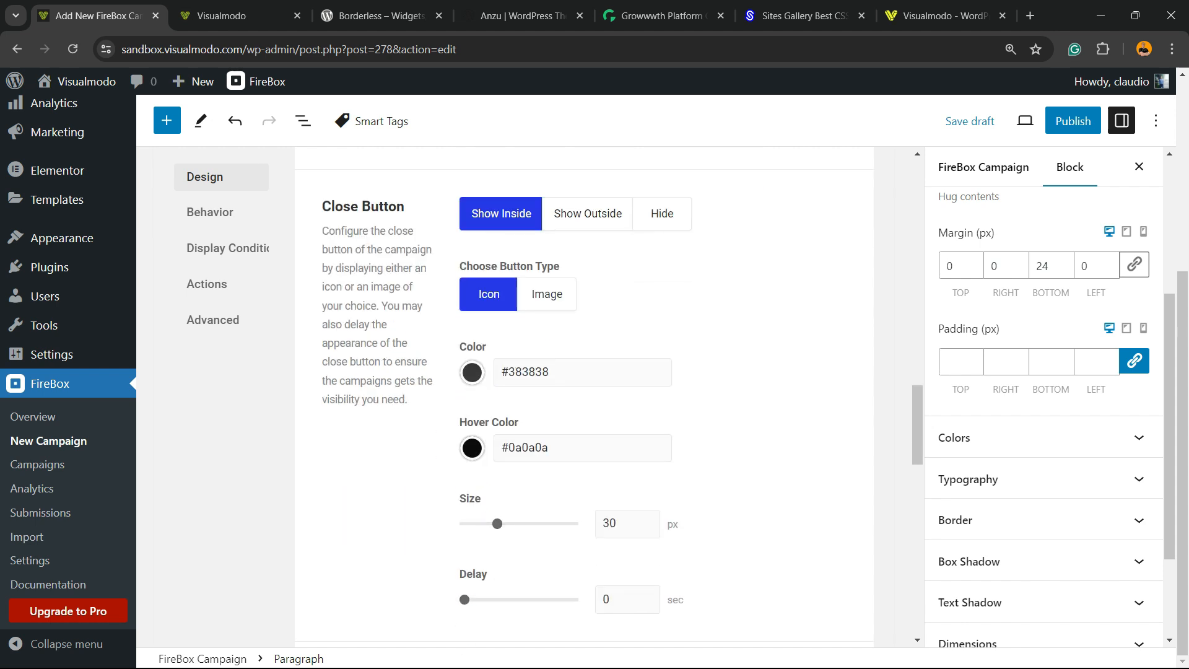
pyautogui.click(545, 295)
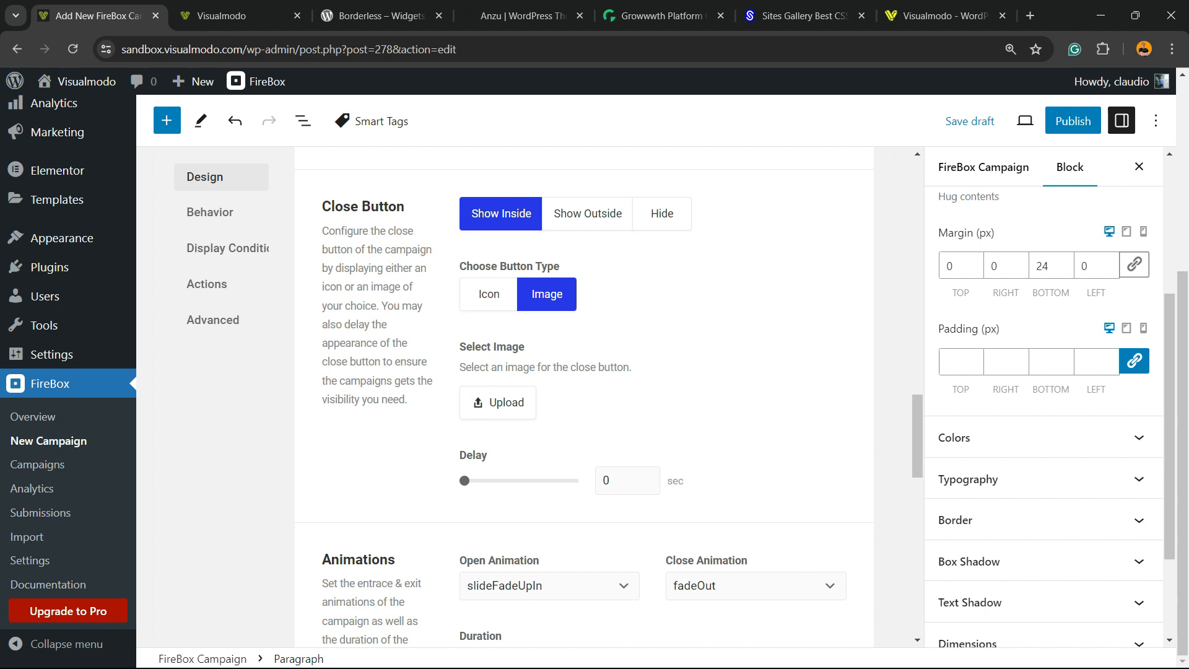
# - Dismiss the close-button image uploader, then enable the campaign's Background Image toggle
pyautogui.click(497, 402)
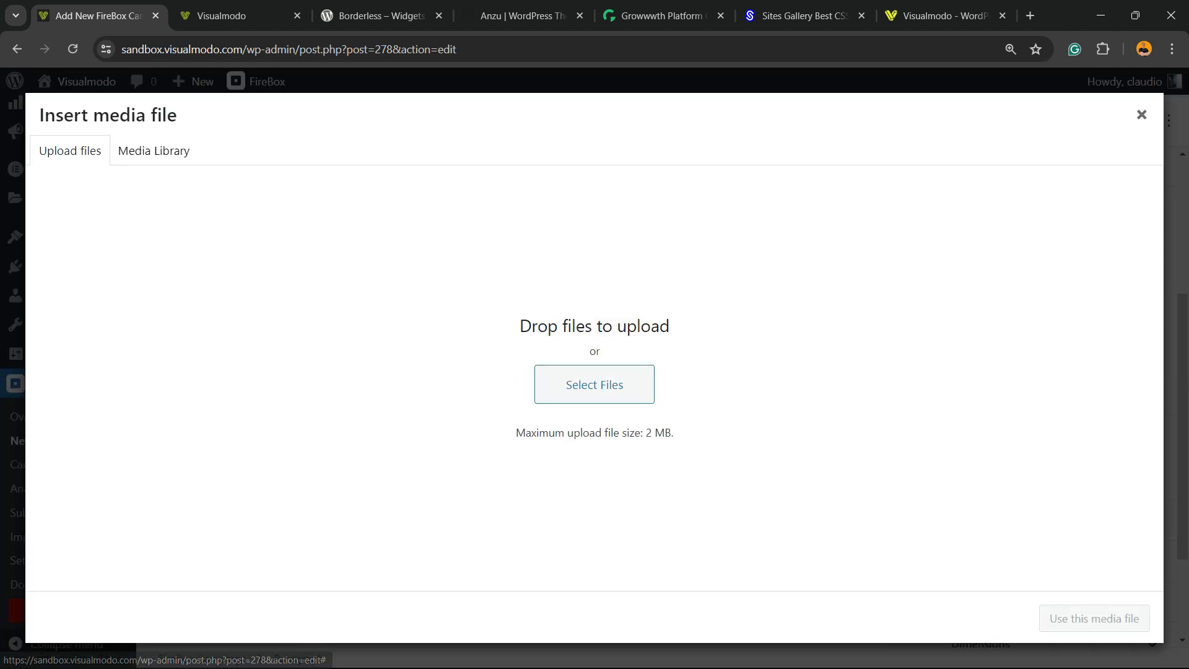
pyautogui.click(1141, 115)
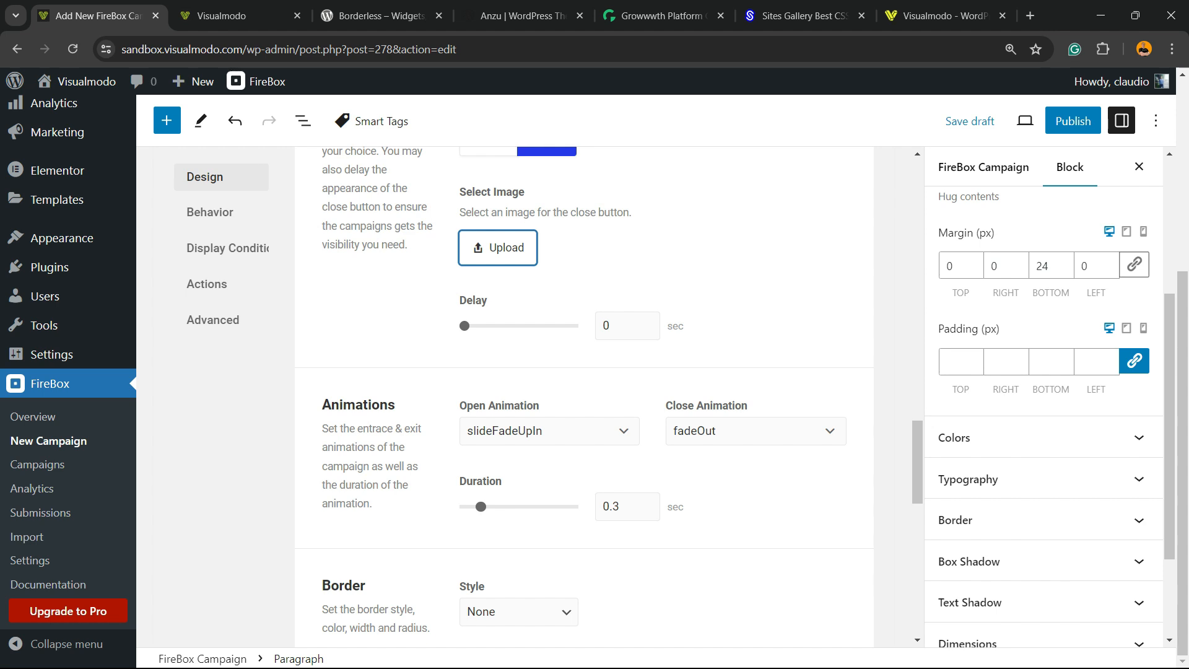
pyautogui.scroll(-3)
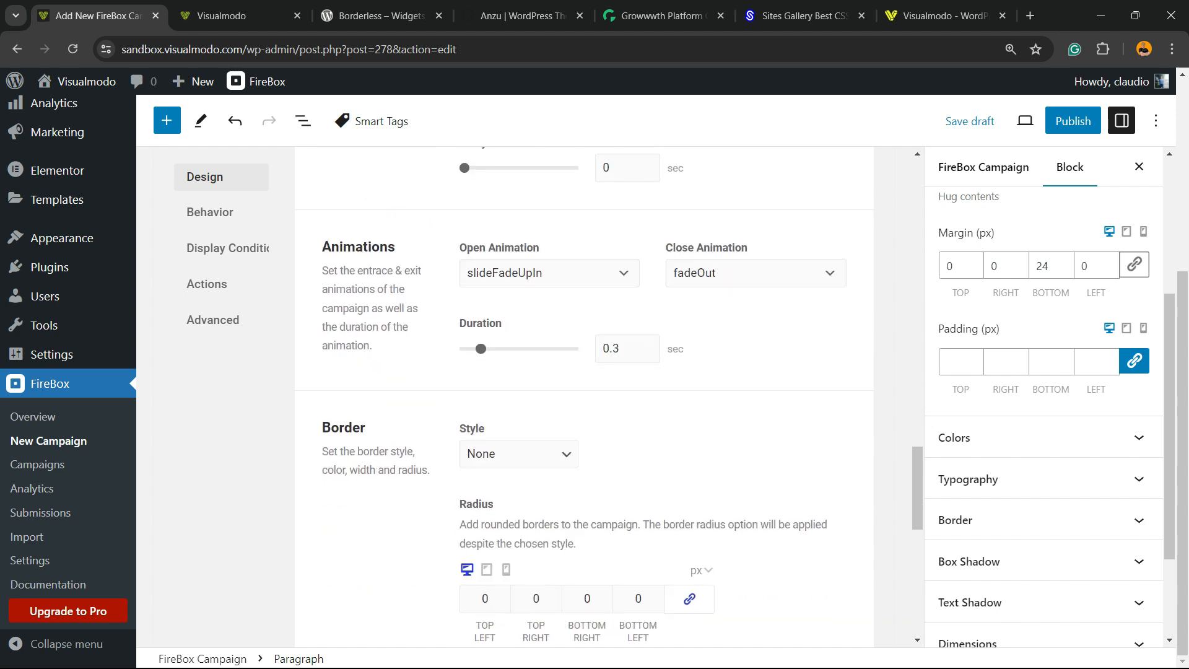
pyautogui.scroll(-3)
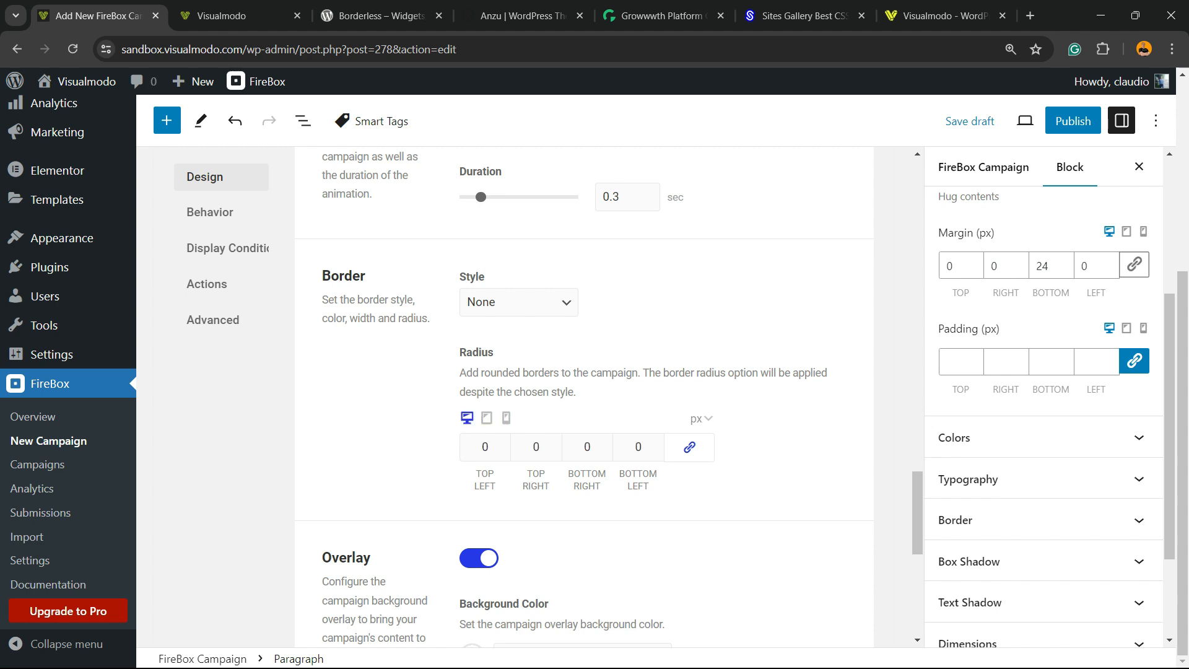
pyautogui.scroll(-3)
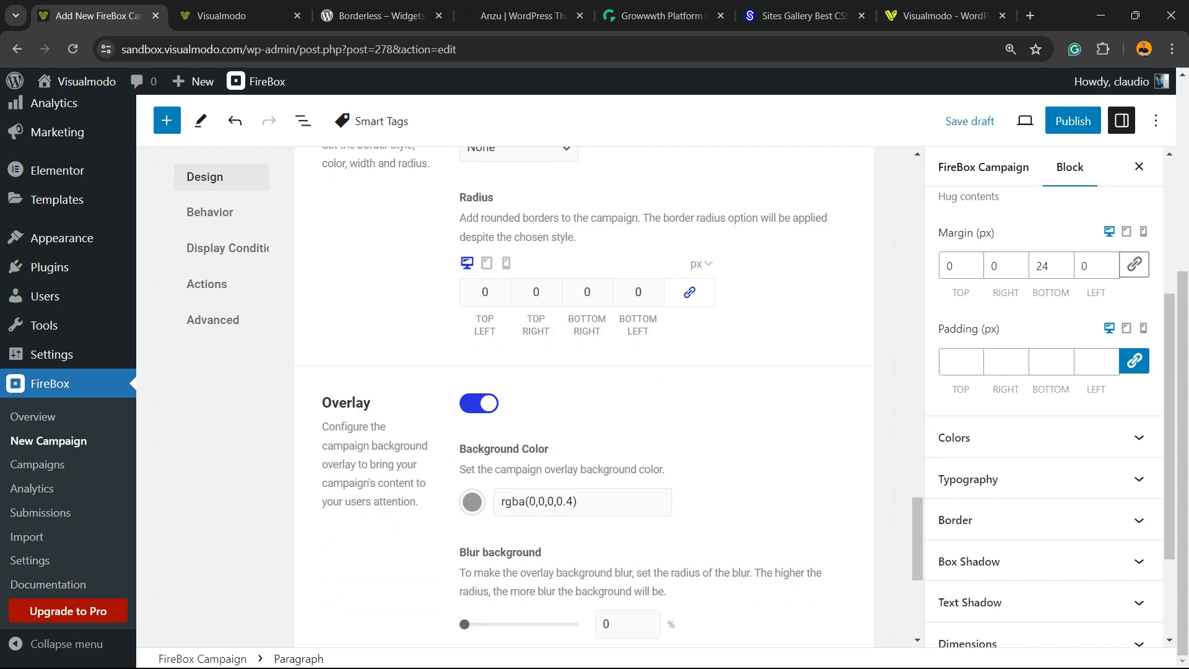
pyautogui.scroll(-3)
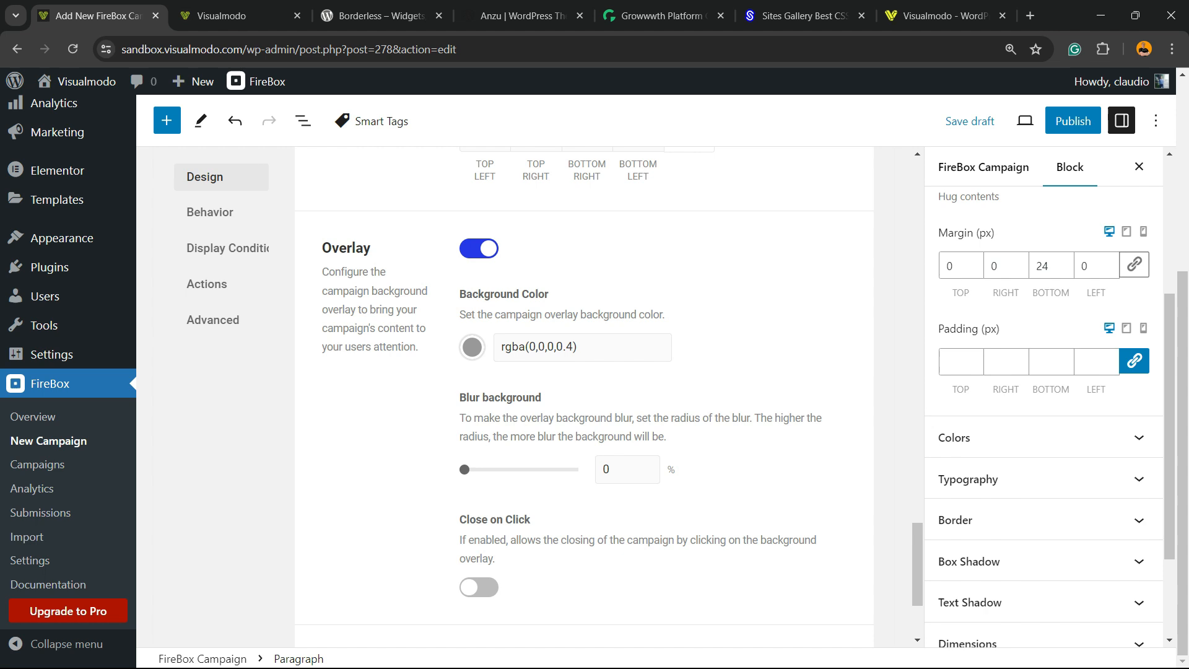
pyautogui.scroll(-3)
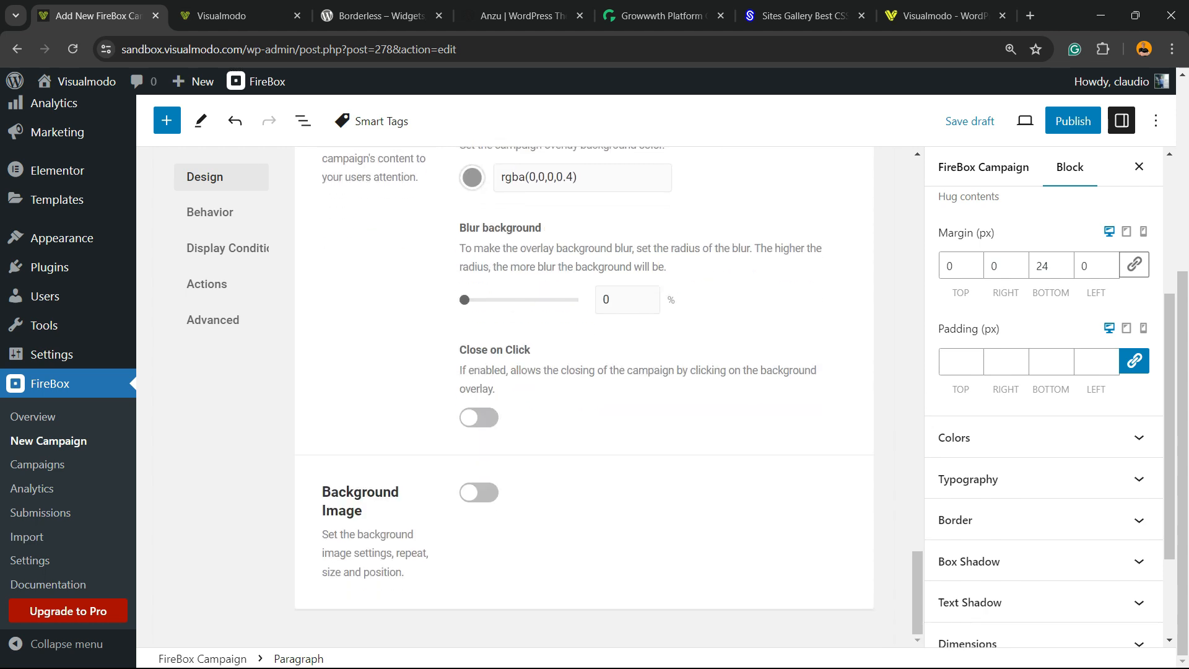
pyautogui.click(479, 493)
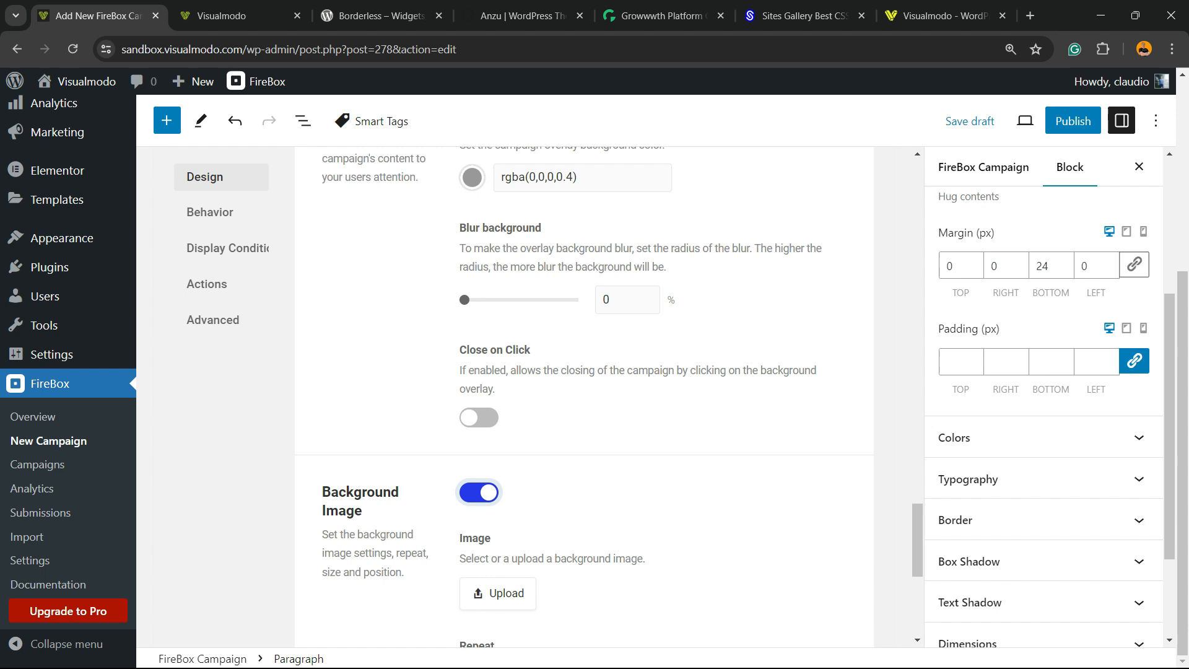
pyautogui.scroll(-3)
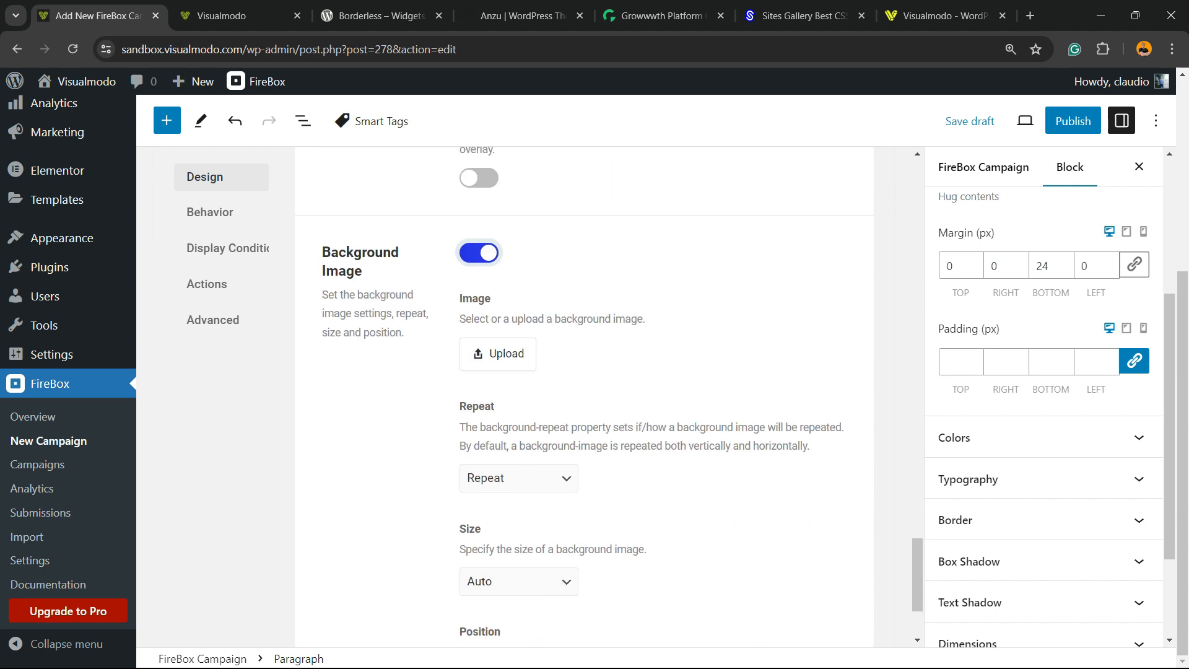
pyautogui.scroll(-3)
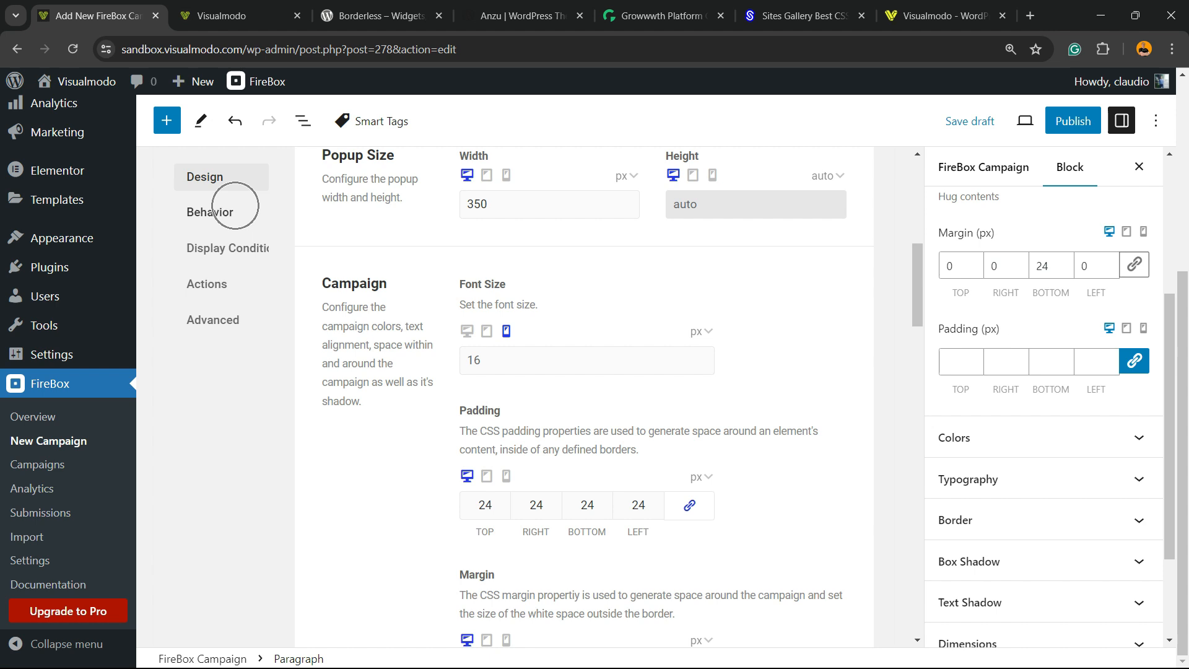
# - Switch to the Behavior tab and publish the campaign, confirming the prompt
pyautogui.click(213, 210)
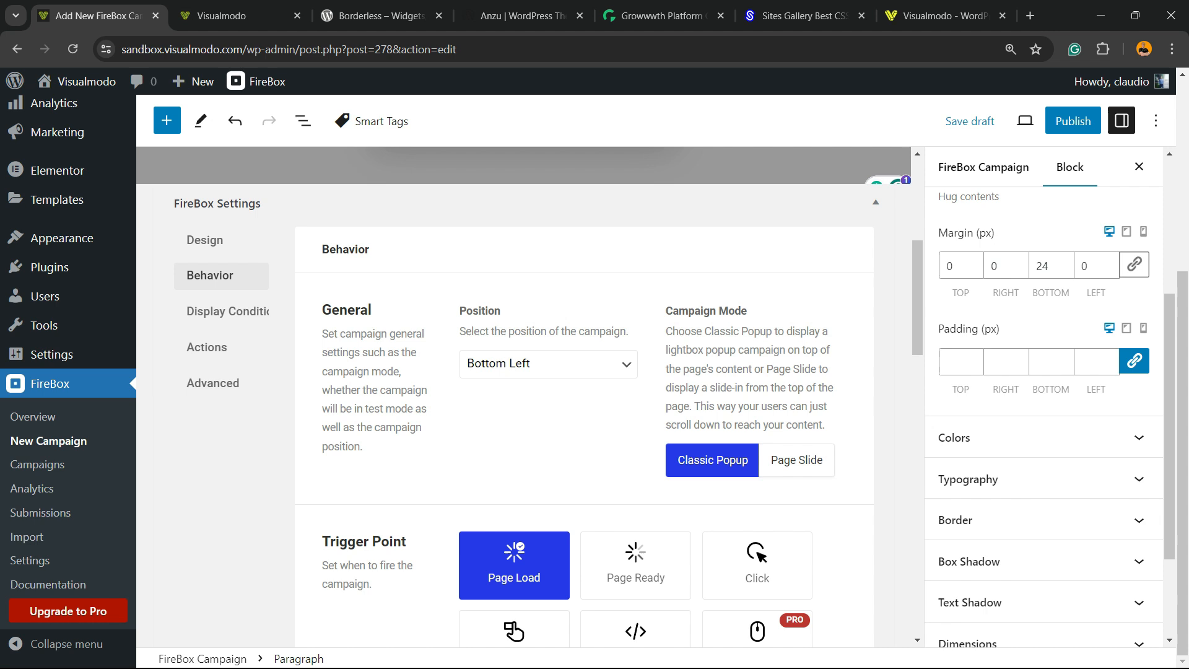
pyautogui.click(1072, 121)
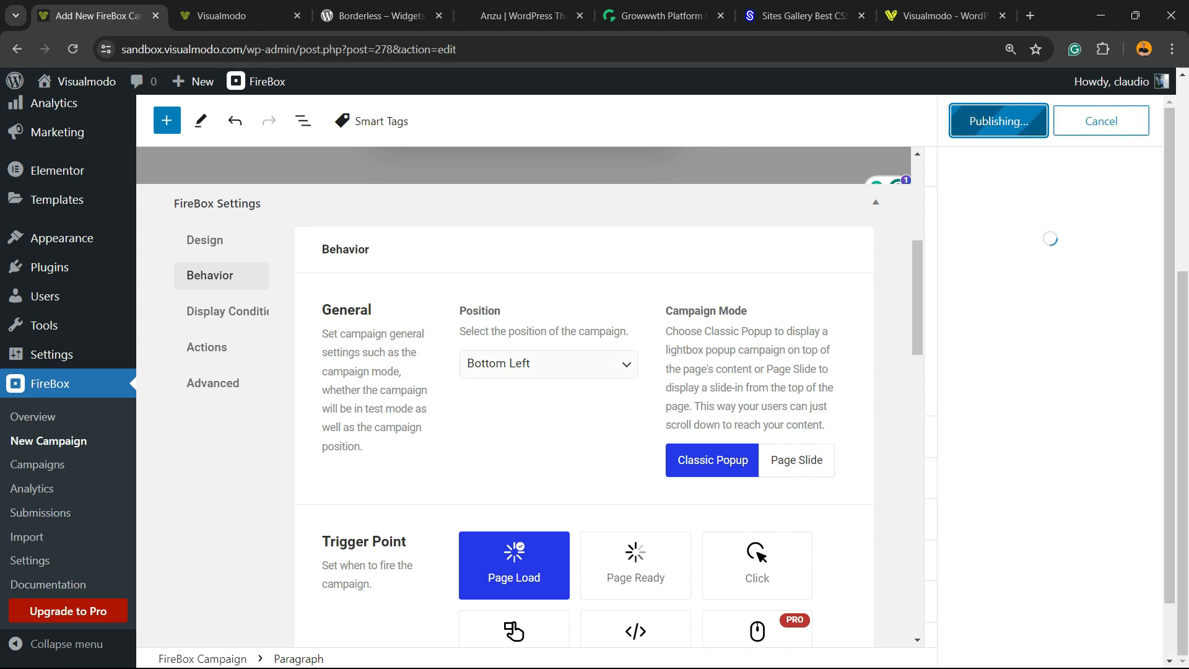
pyautogui.click(998, 120)
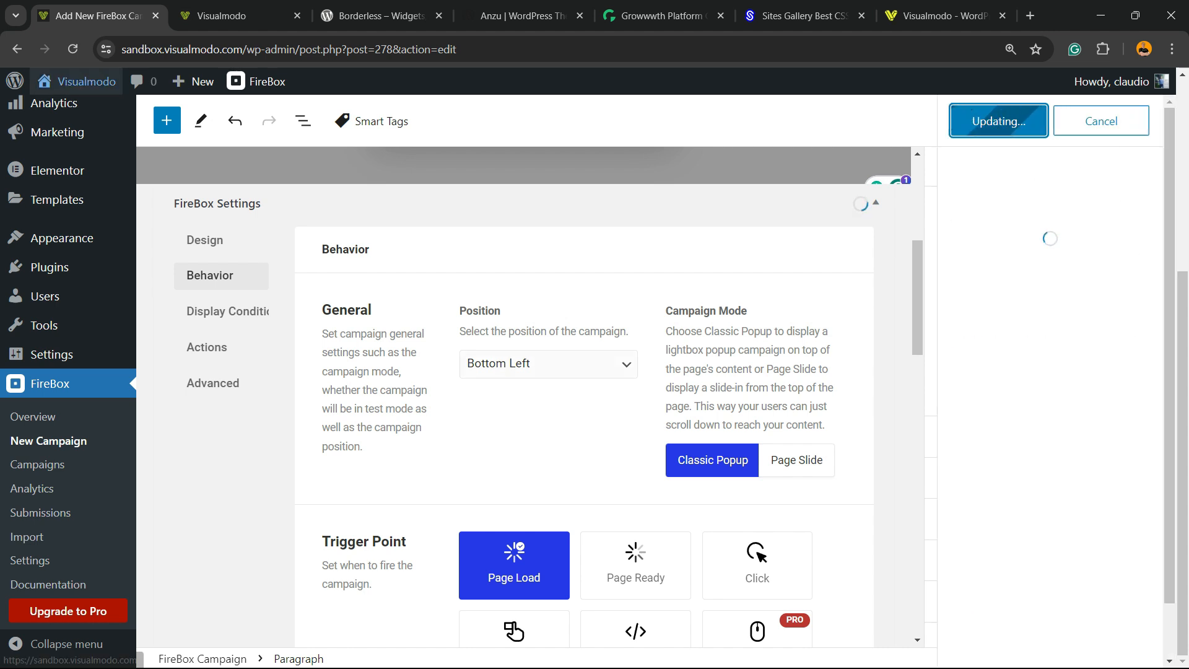
# - Reload the live home page to see the popup, then return to the editor
pyautogui.click(239, 15)
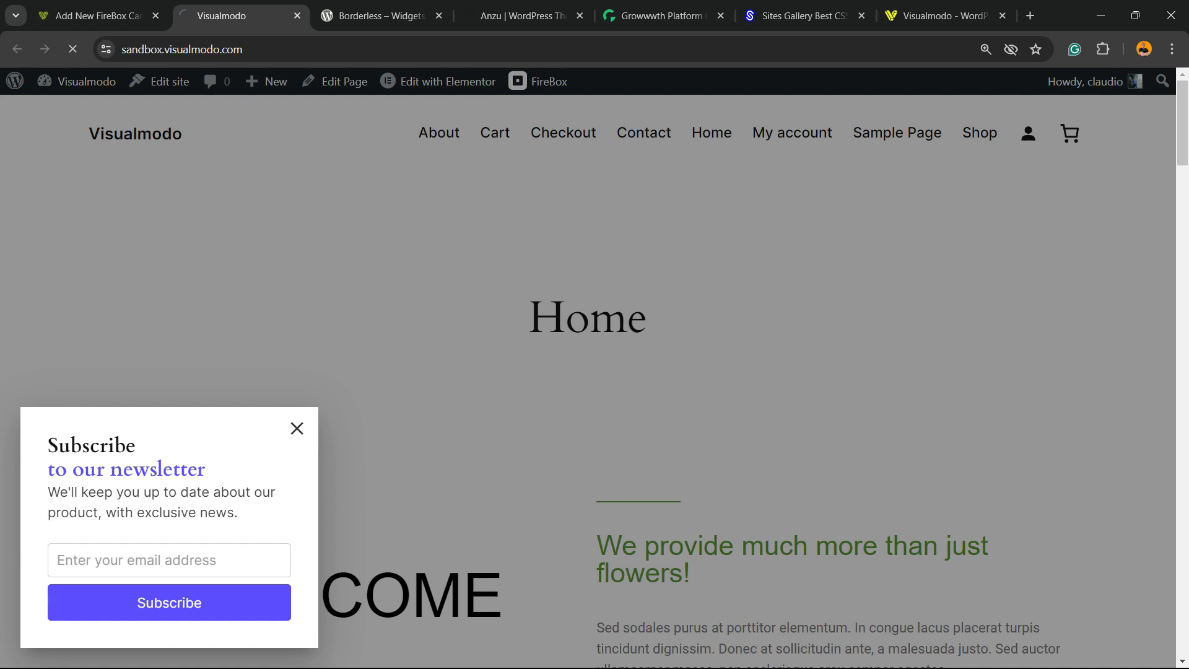
pyautogui.click(296, 429)
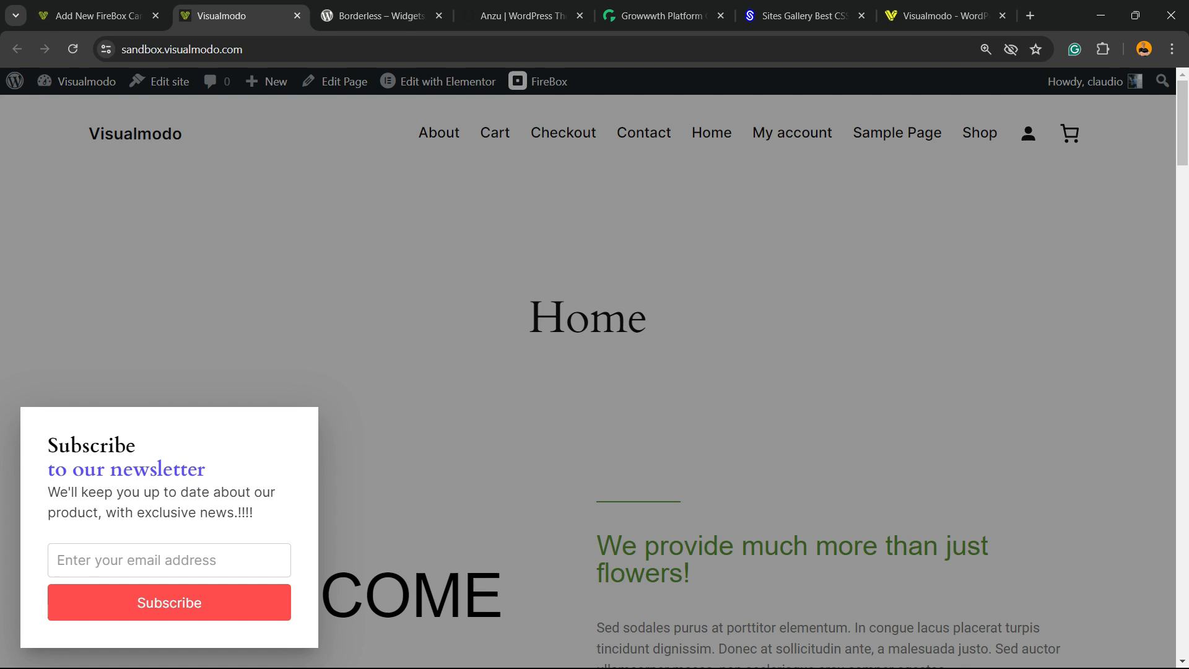
pyautogui.click(97, 15)
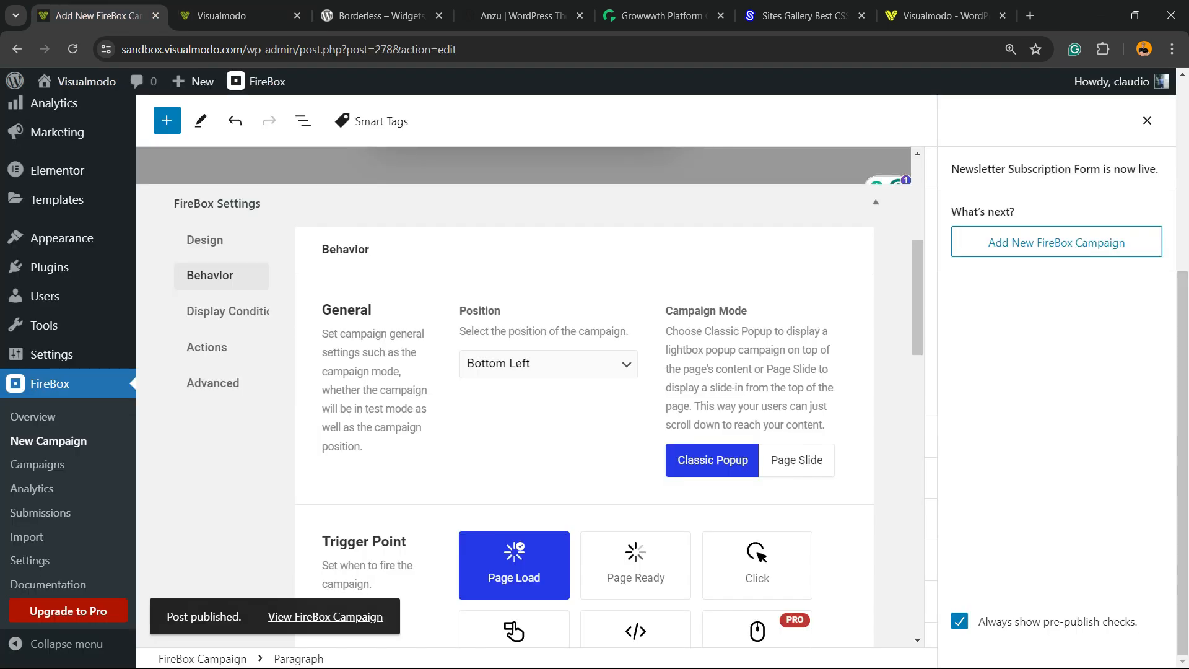
# - Change the popup Position from its previous setting to Middle Center
pyautogui.click(547, 363)
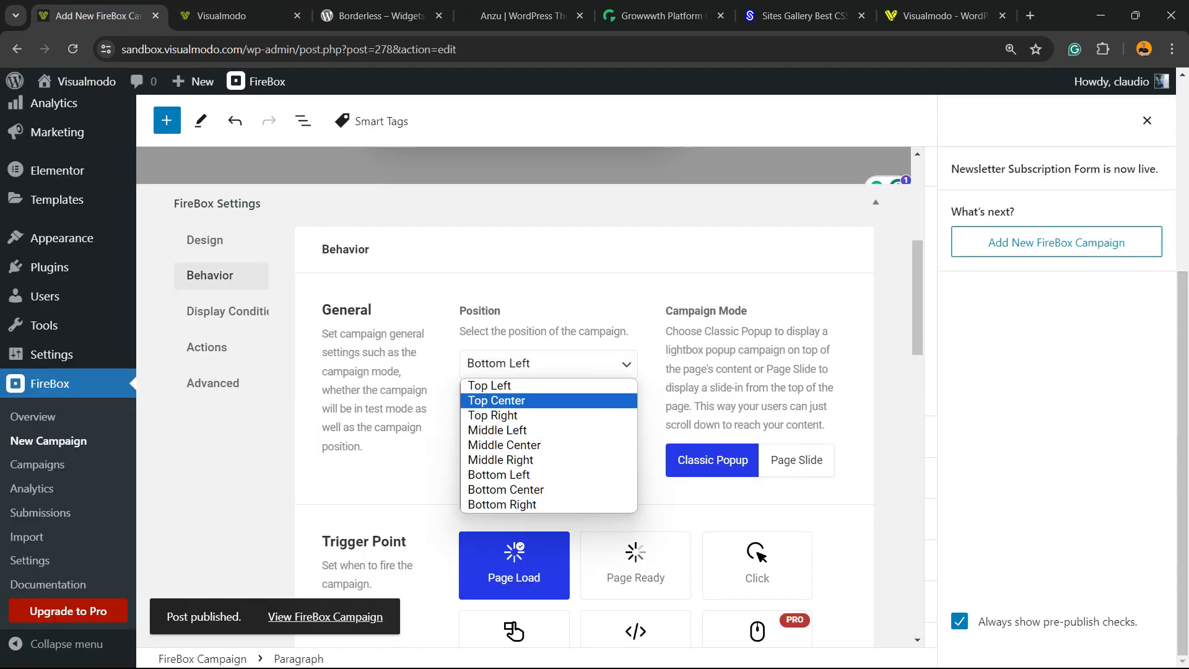
pyautogui.moveTo(504, 445)
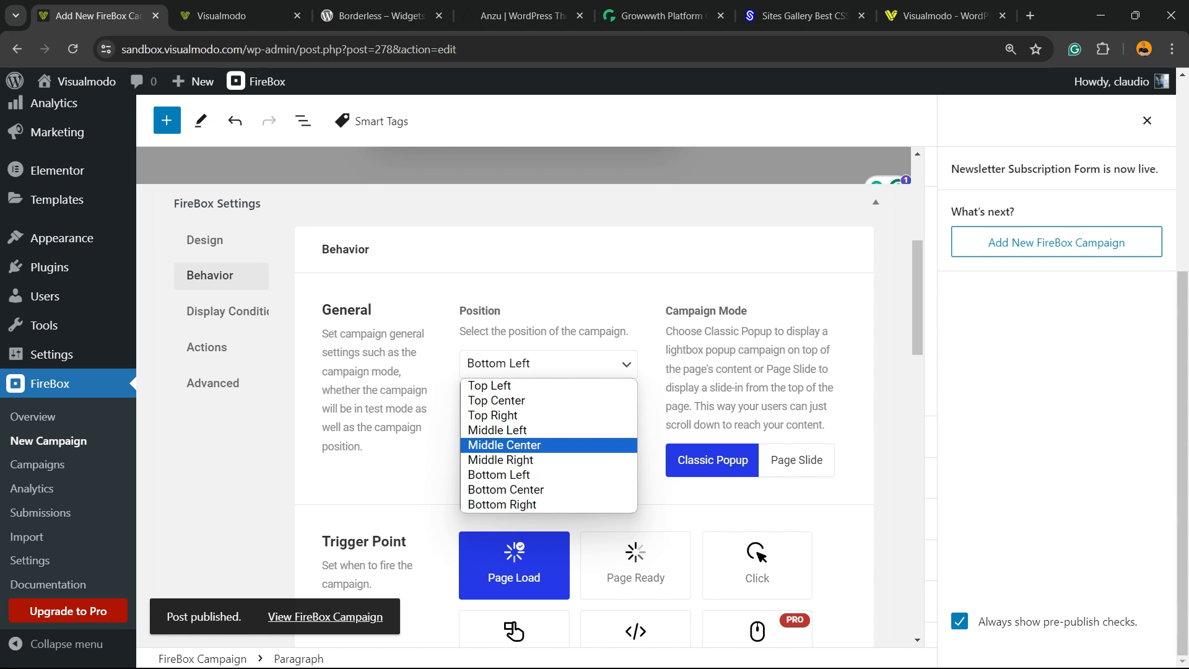
pyautogui.click(504, 445)
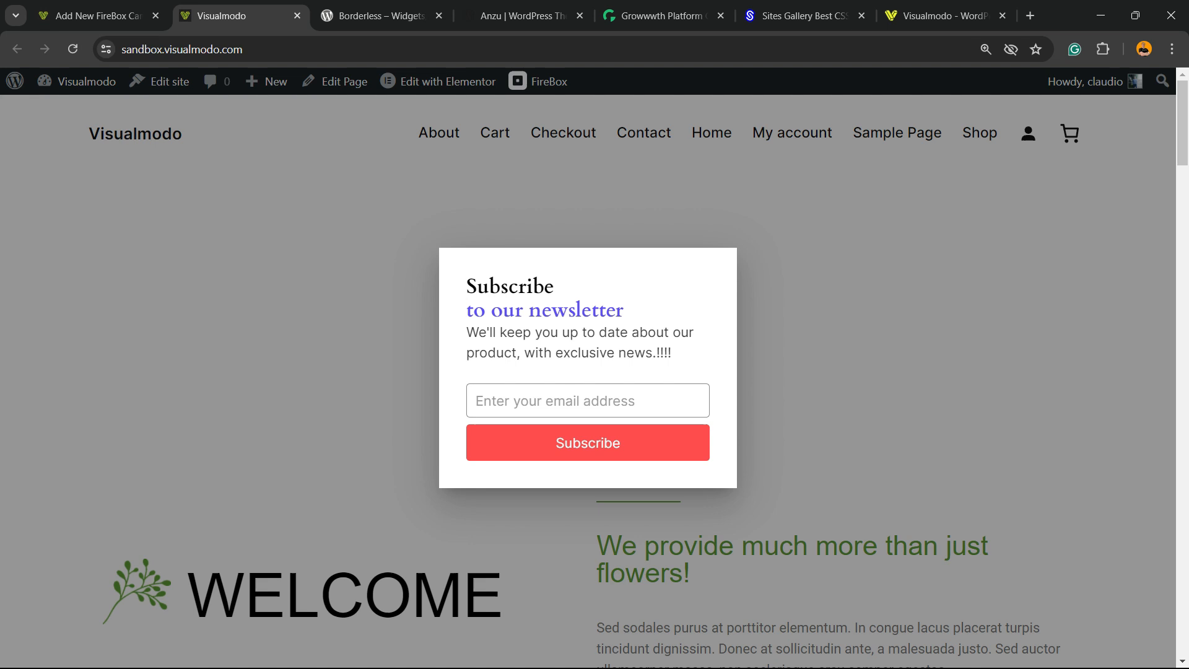
pyautogui.write('Te')
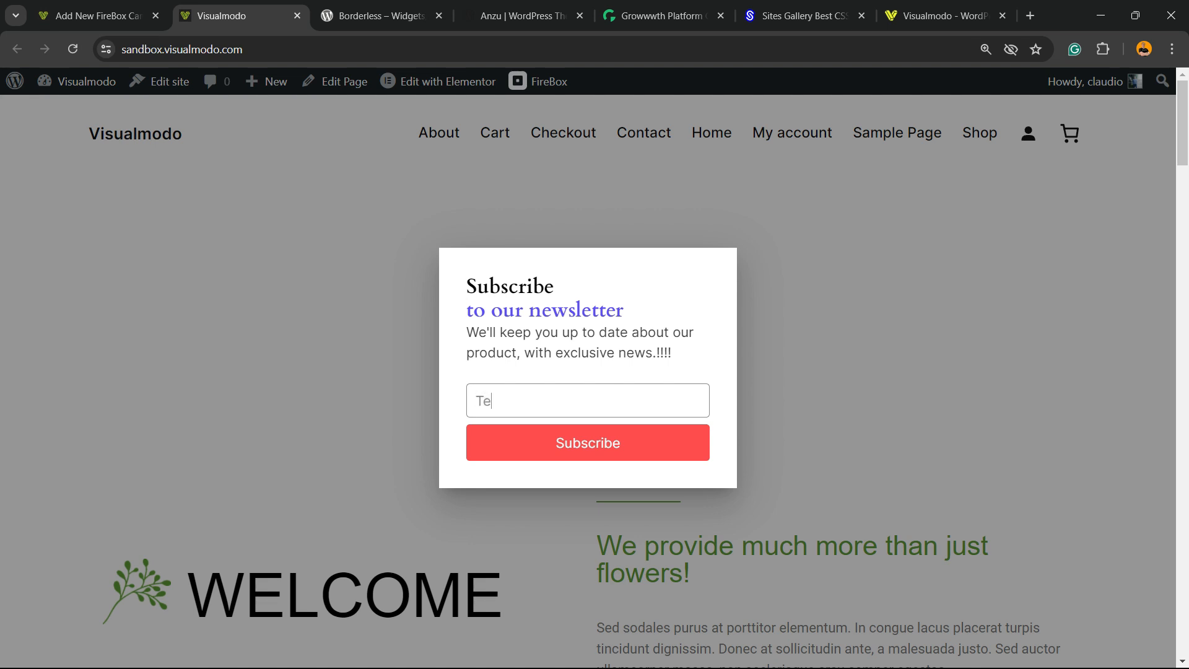
pyautogui.write('est@')
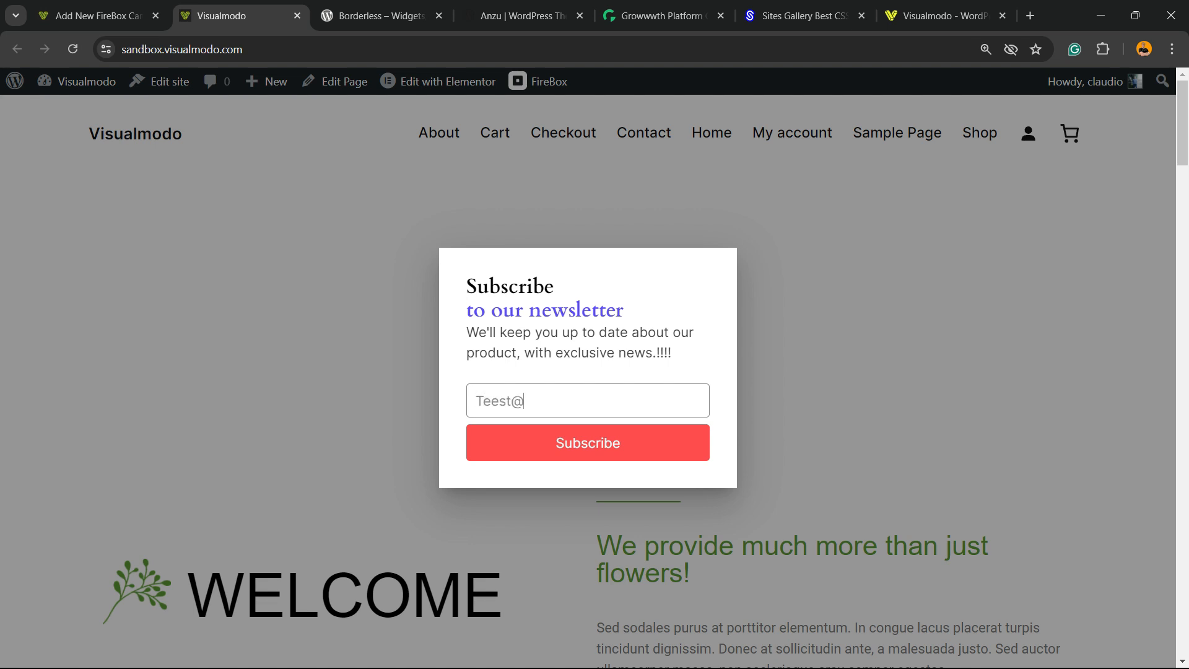
pyautogui.write('email')
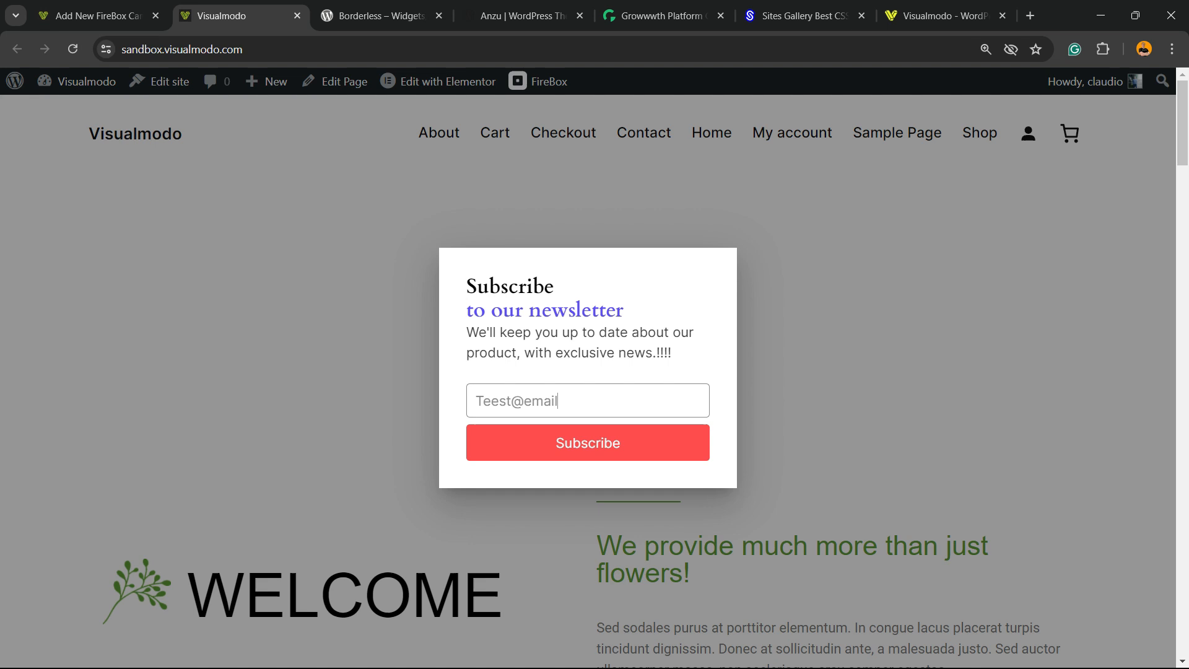
pyautogui.write('.com')
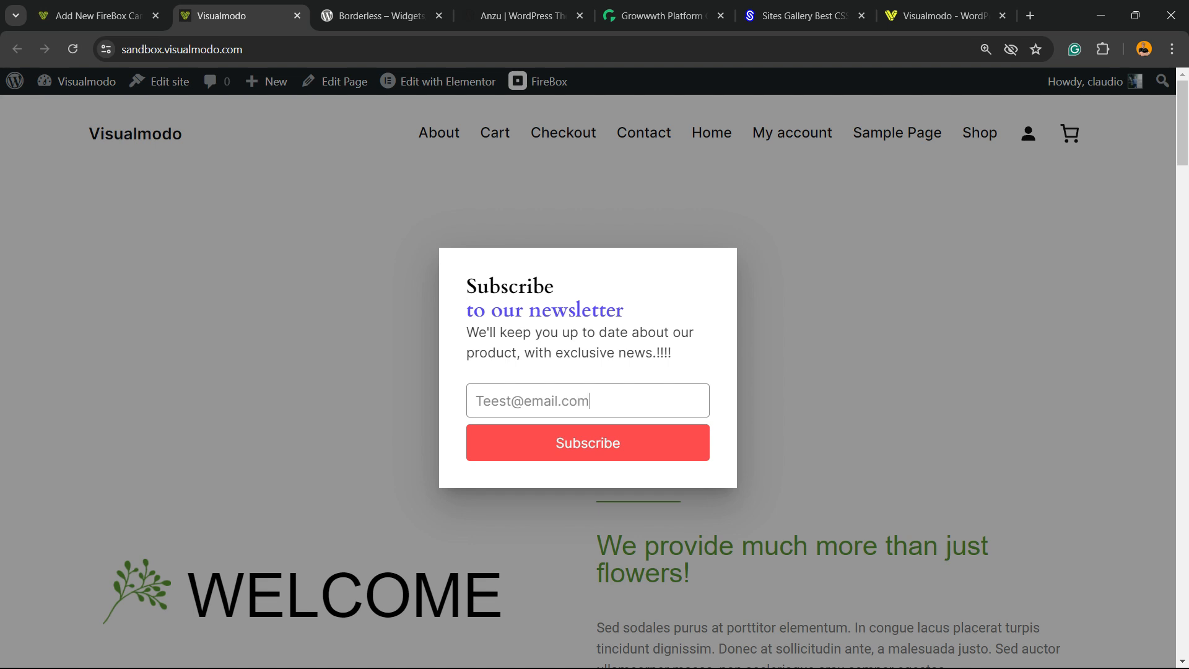
pyautogui.click(587, 443)
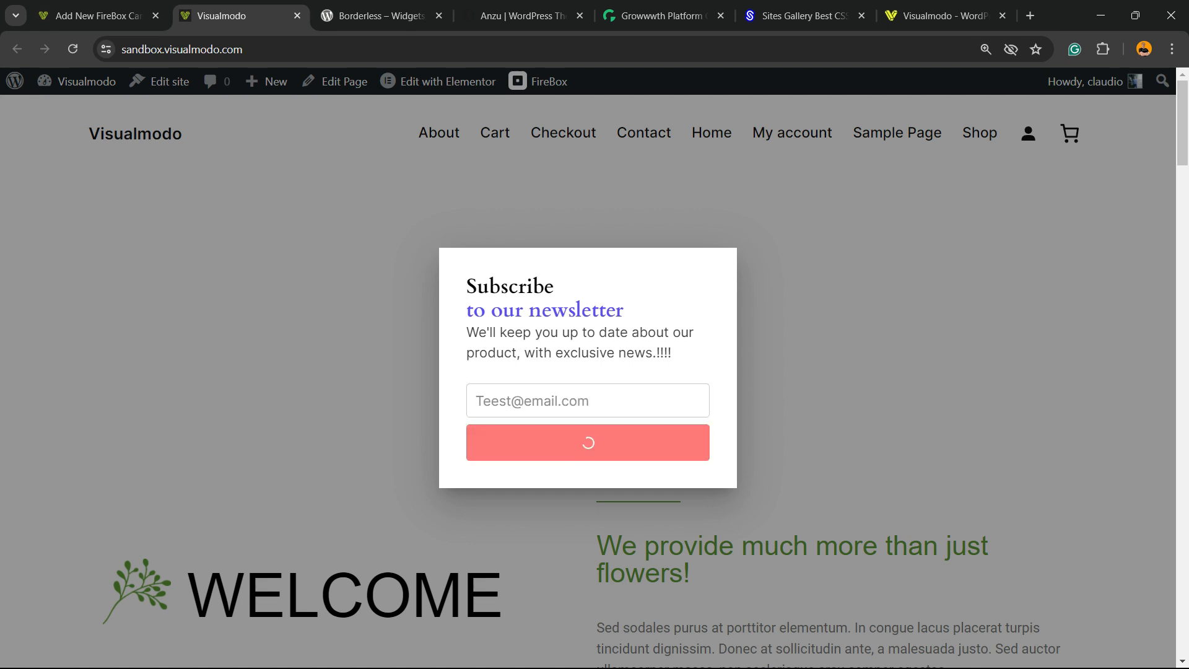
# - Confirm the thank-you message, then return to the campaign editor's Display Conditions settings
pyautogui.click(587, 442)
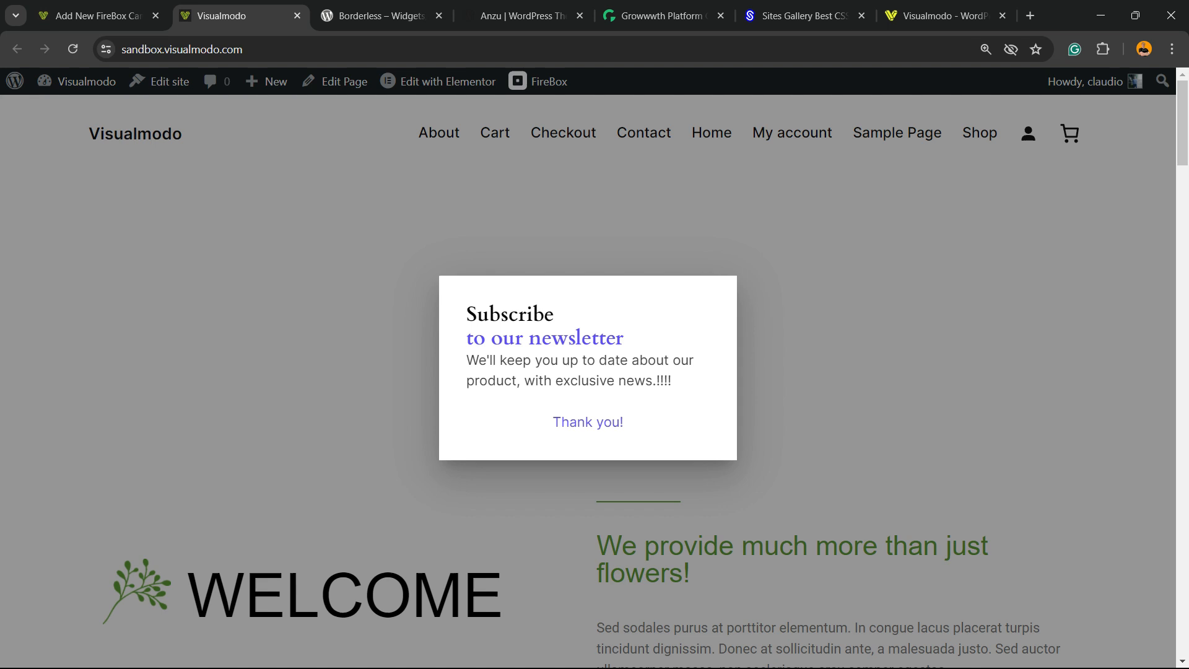
pyautogui.click(91, 15)
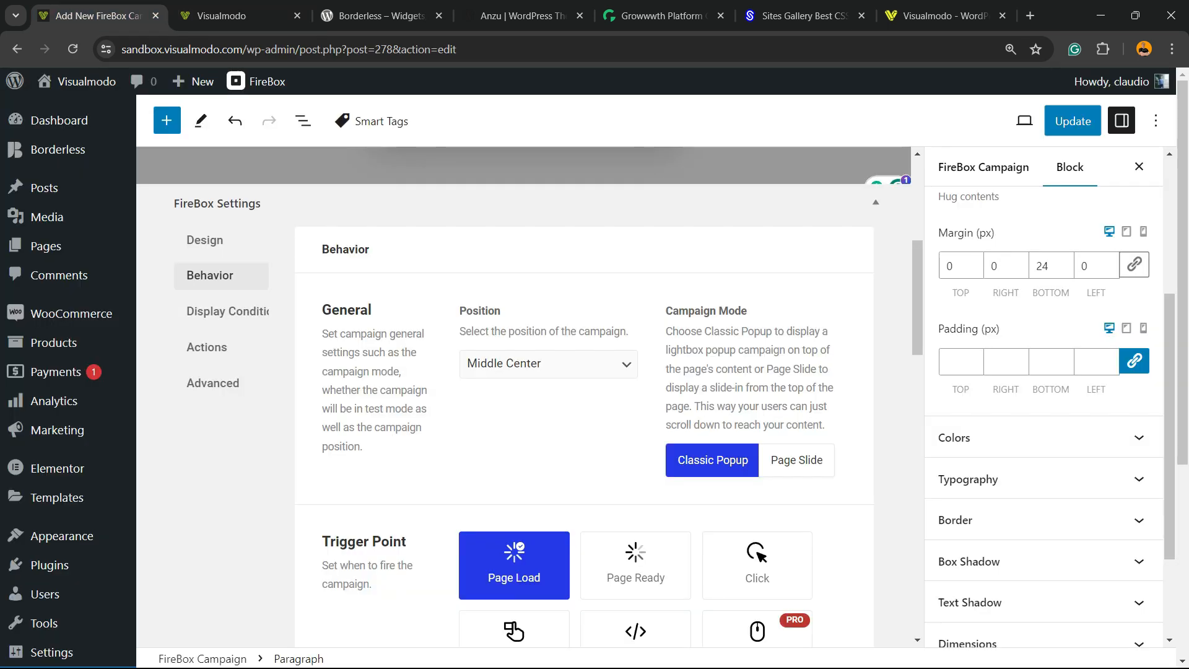
pyautogui.click(548, 363)
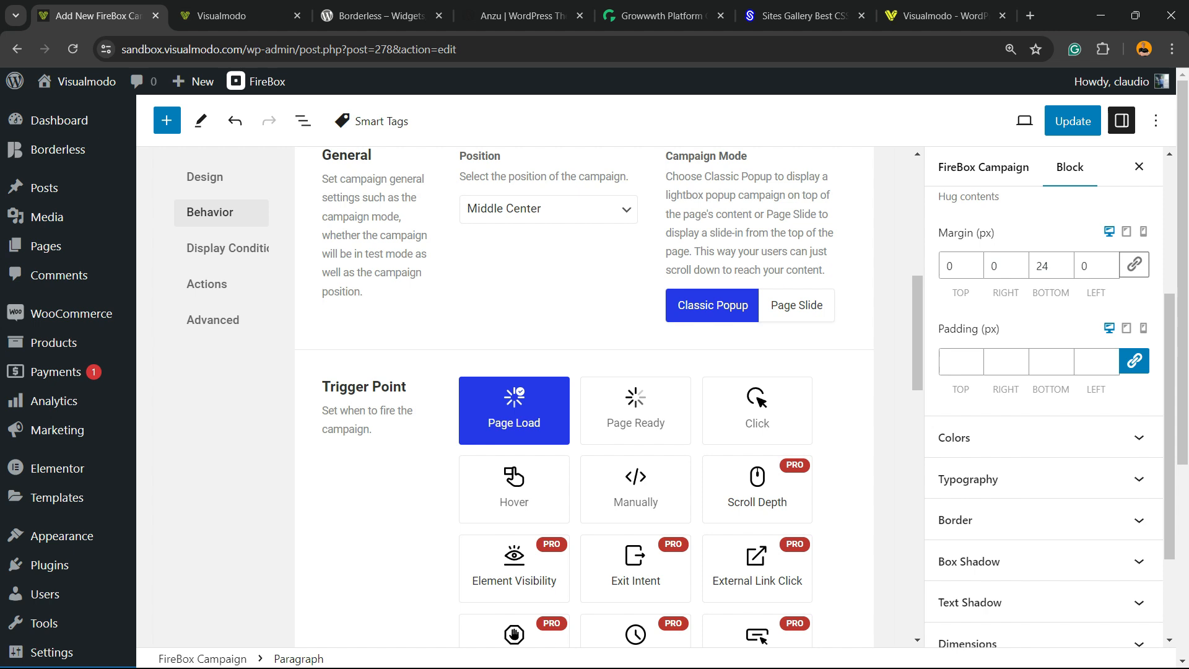
pyautogui.doubleClick(364, 386)
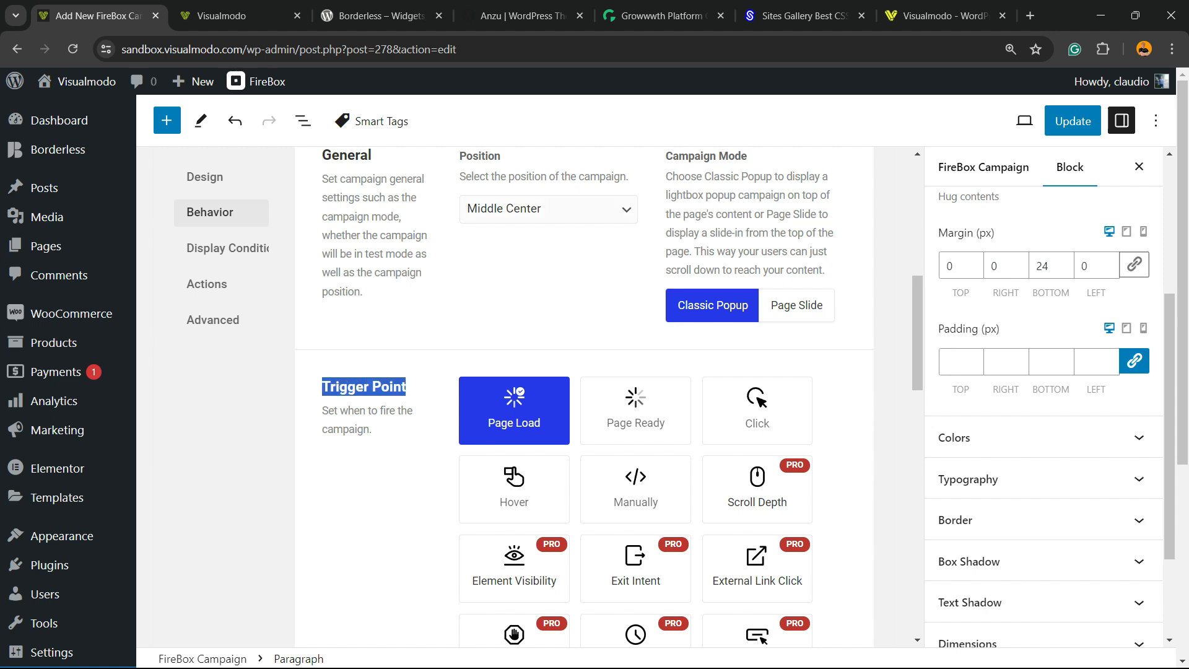
pyautogui.scroll(-3)
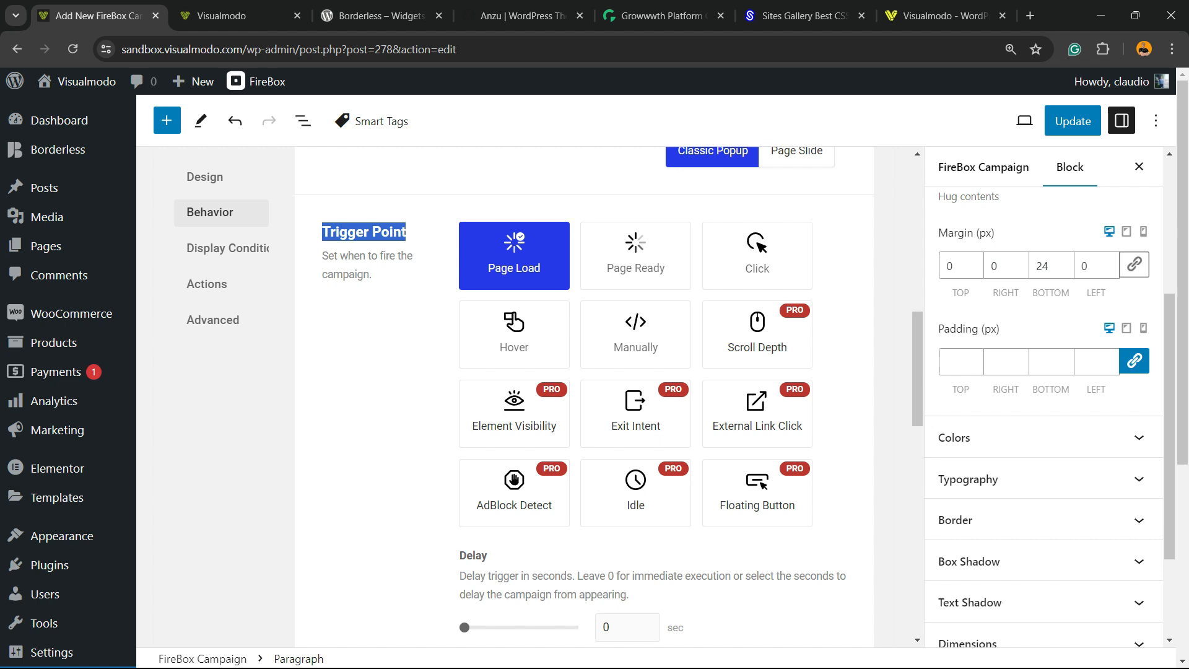
pyautogui.click(226, 480)
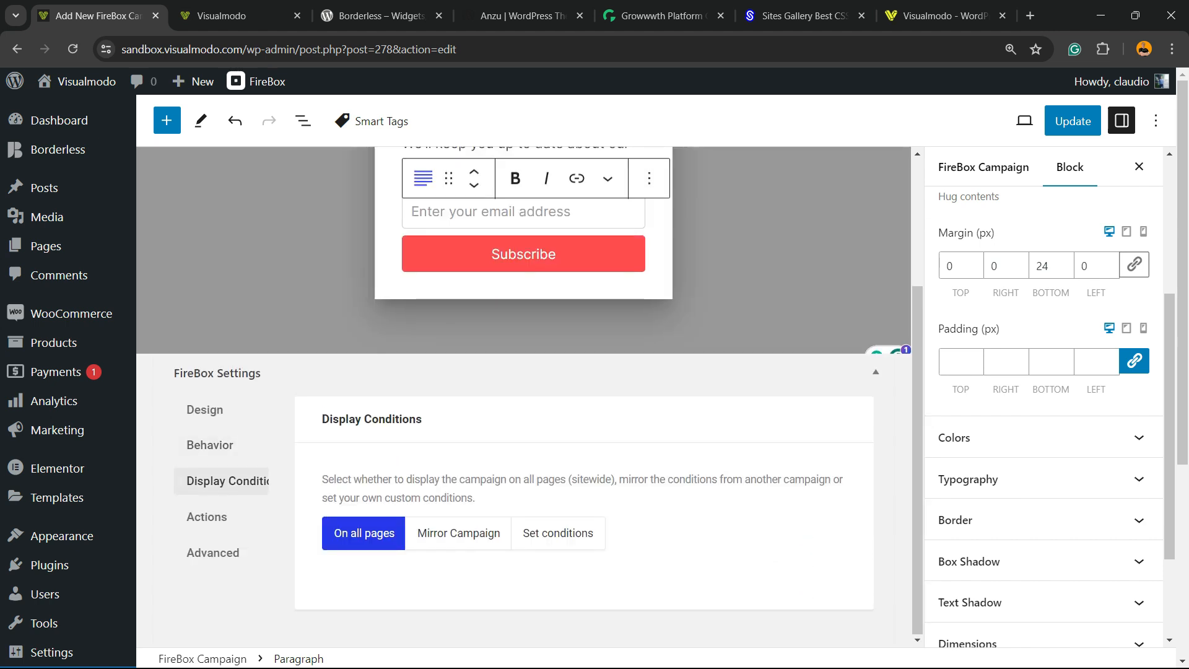
# - Try the mirroring and page-based options, then set the campaign to display on all pages
pyautogui.click(459, 533)
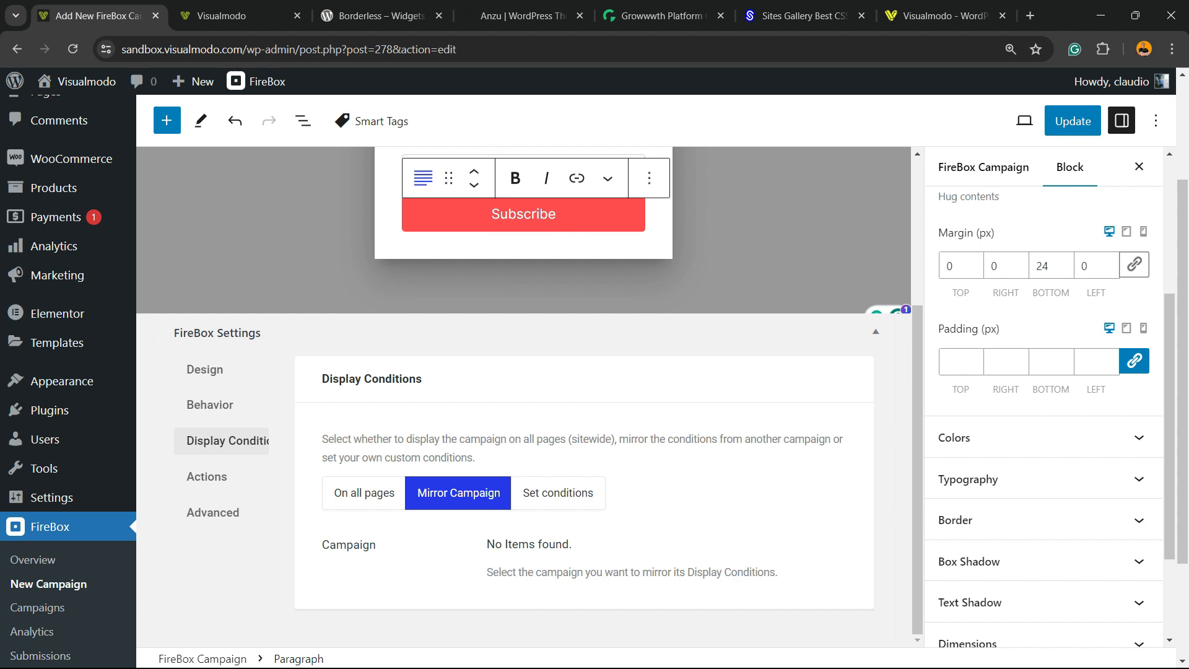
pyautogui.click(557, 492)
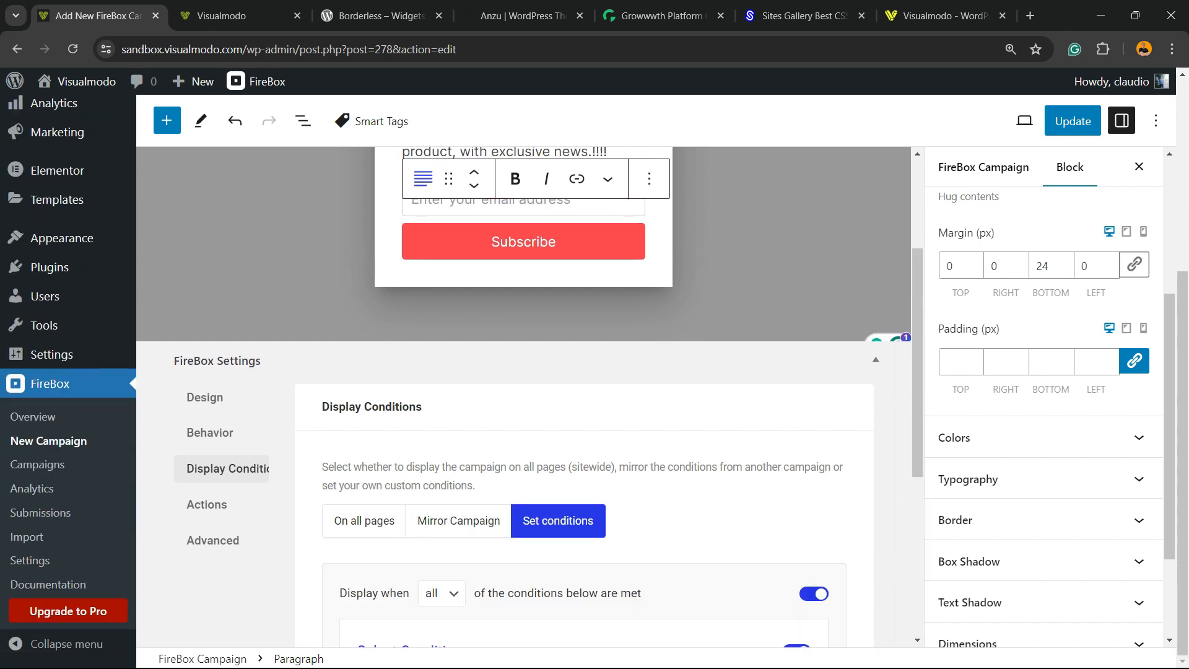
pyautogui.scroll(-3)
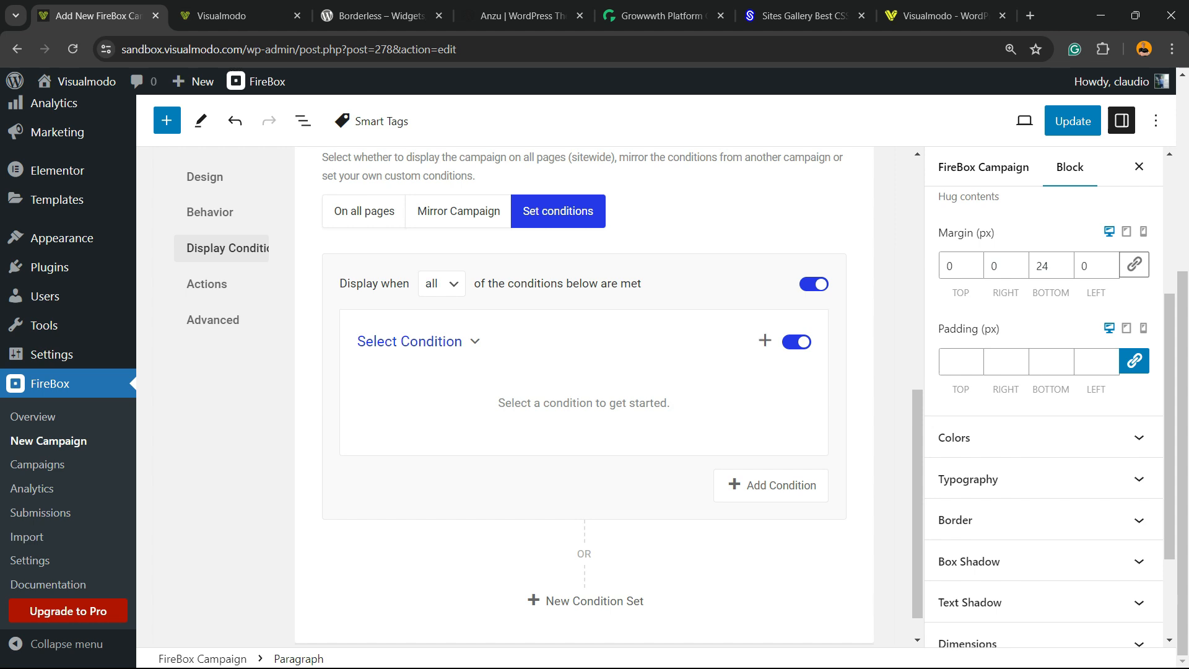
pyautogui.click(409, 342)
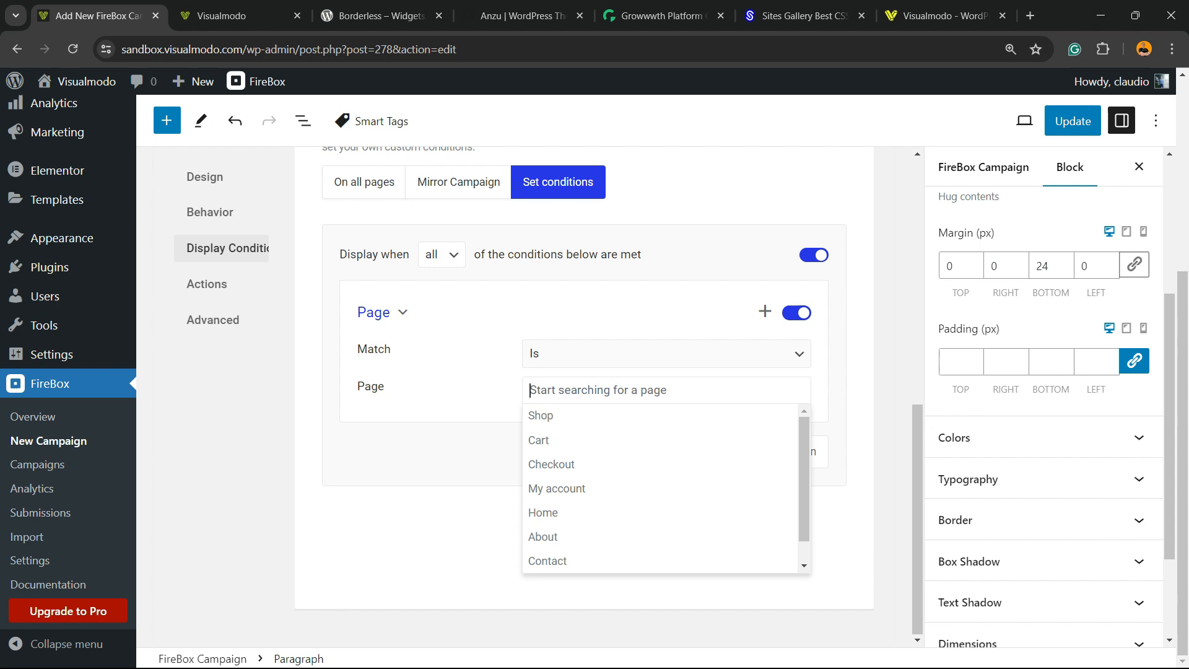
pyautogui.click(544, 512)
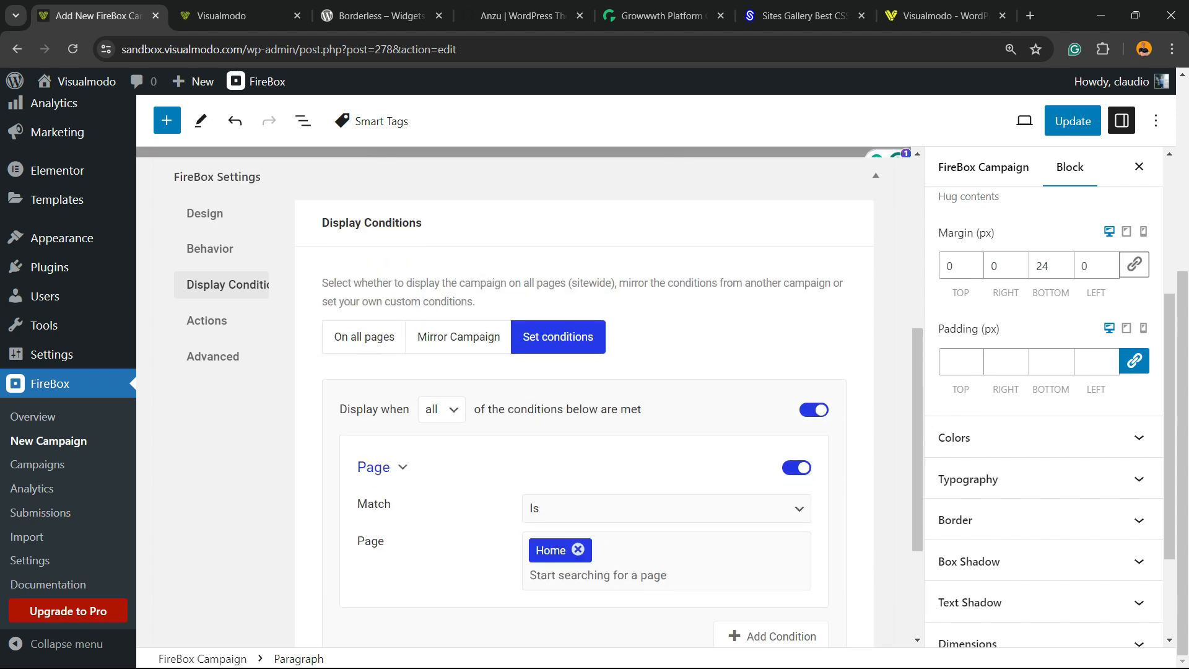
pyautogui.scroll(-3)
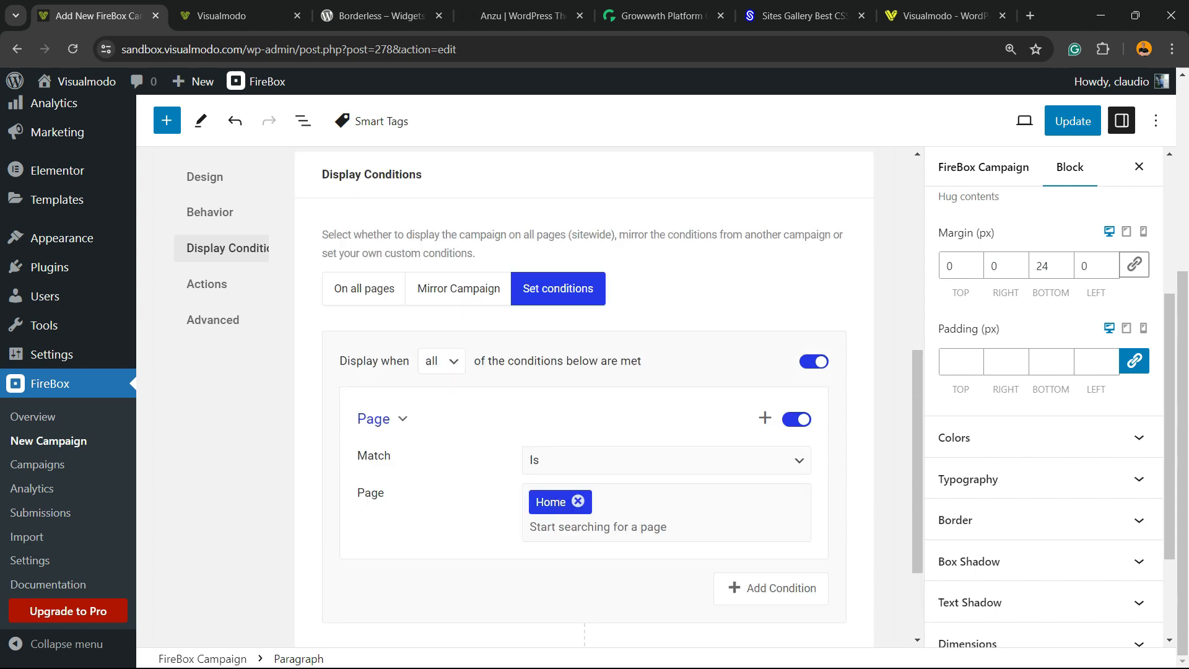
pyautogui.click(363, 532)
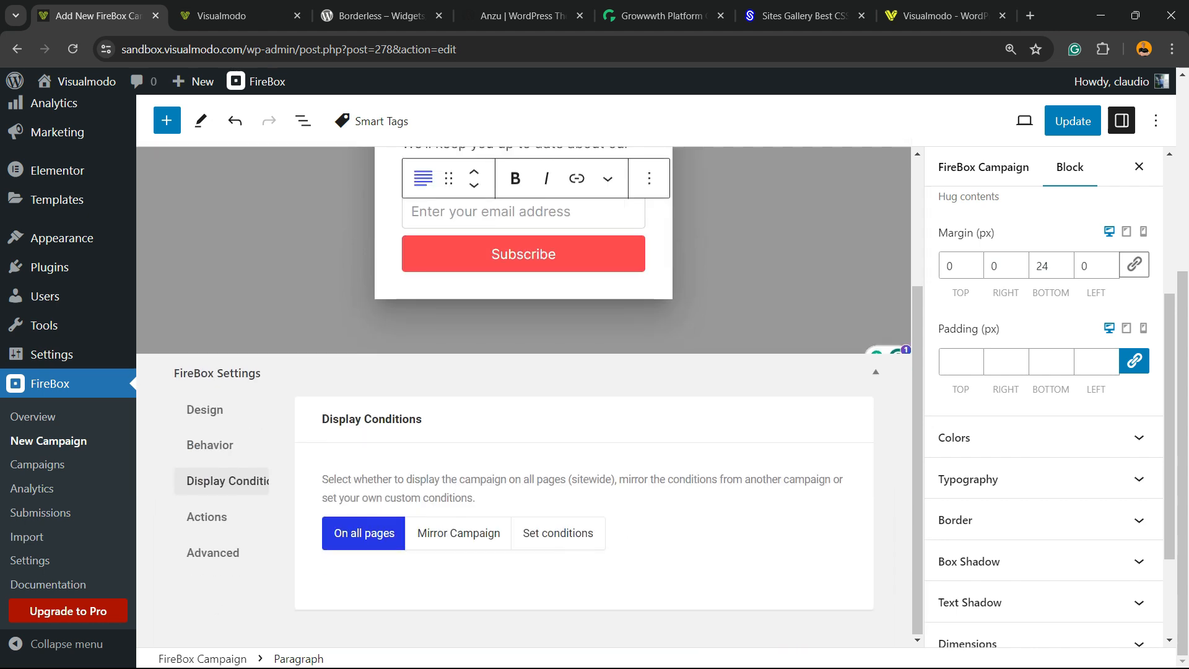
pyautogui.click(206, 517)
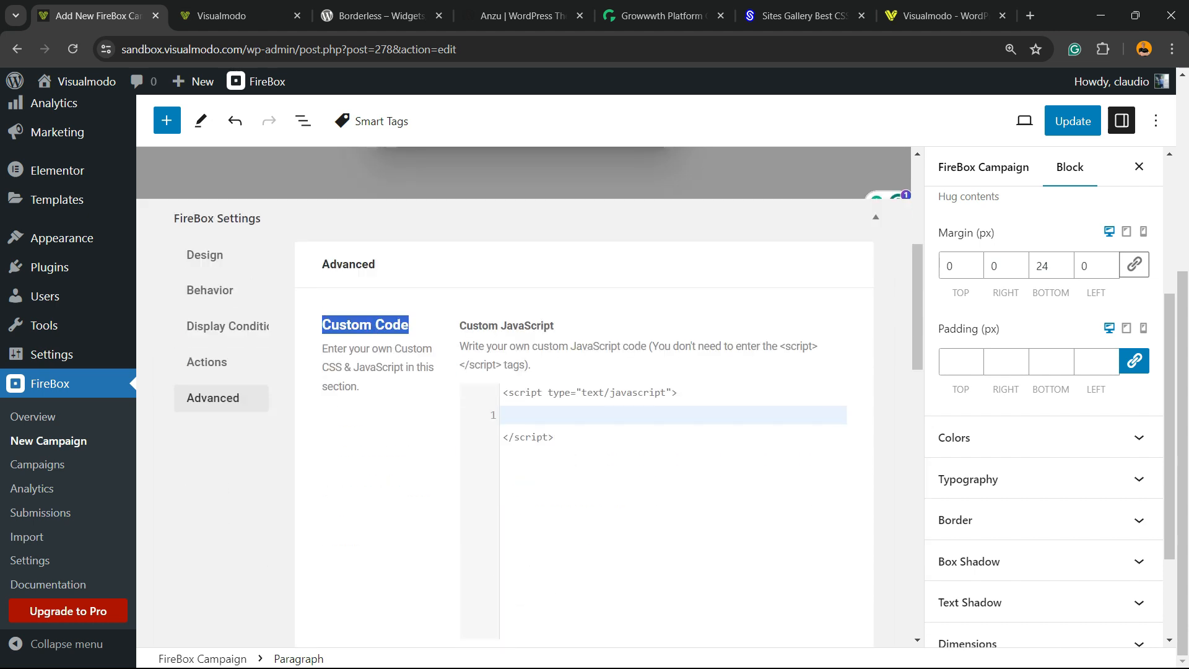
# - Switch off Prevent Page Scrolling under Advanced > Misc and update the campaign
pyautogui.scroll(-3)
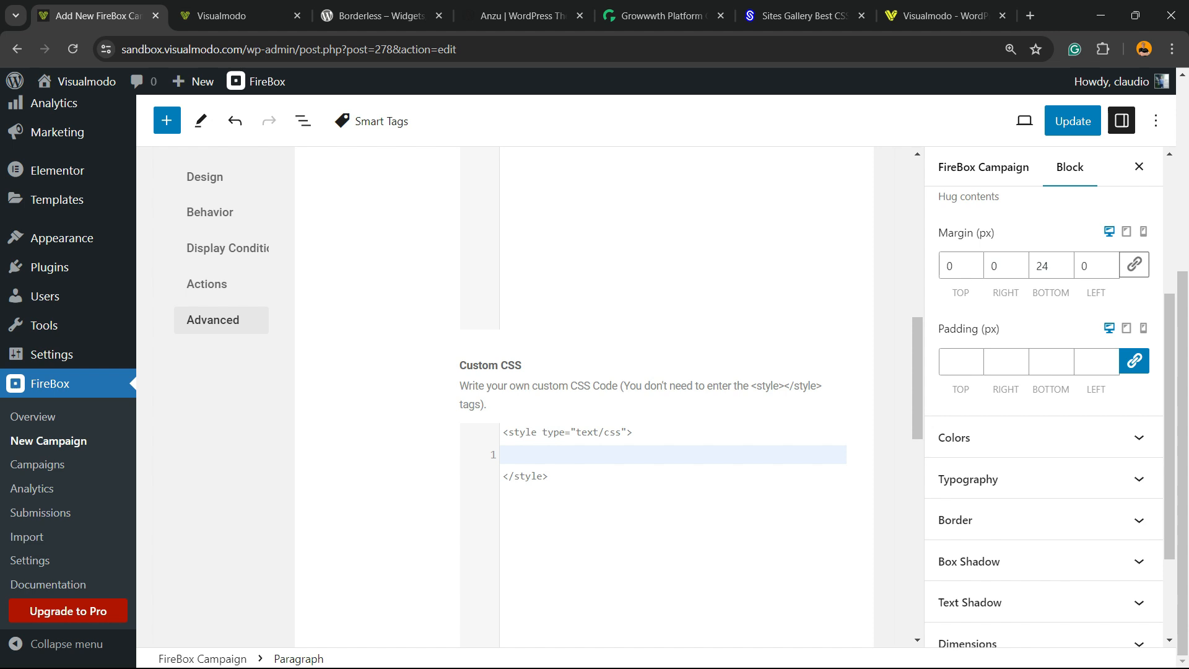
pyautogui.scroll(-3)
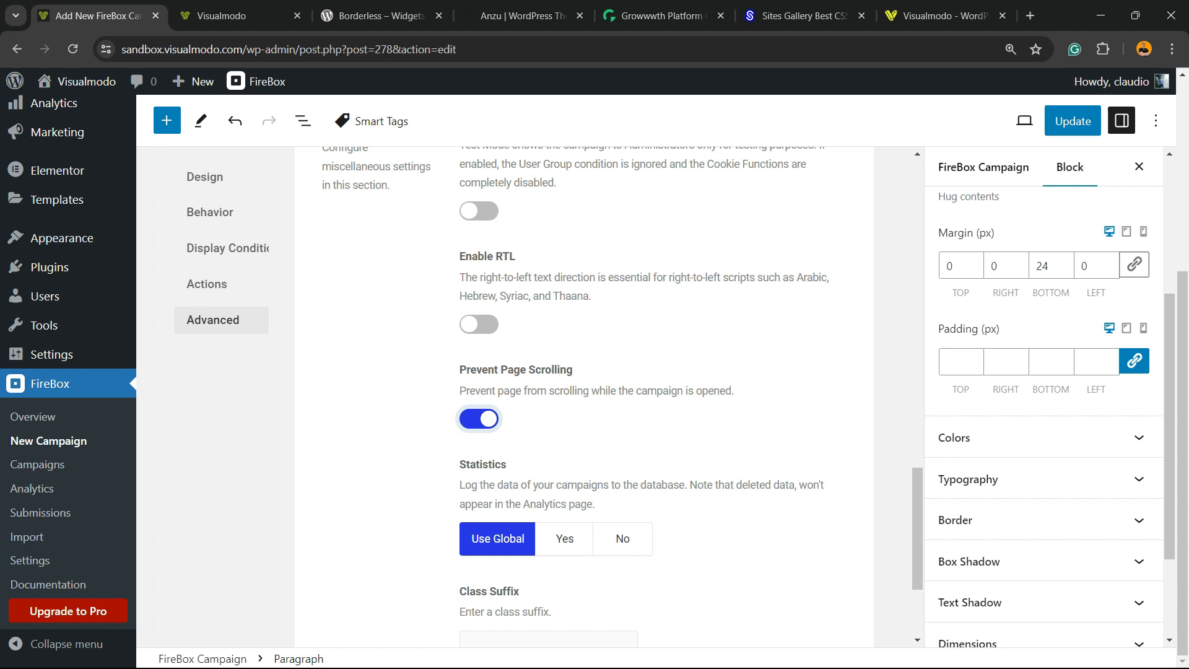
pyautogui.scroll(-3)
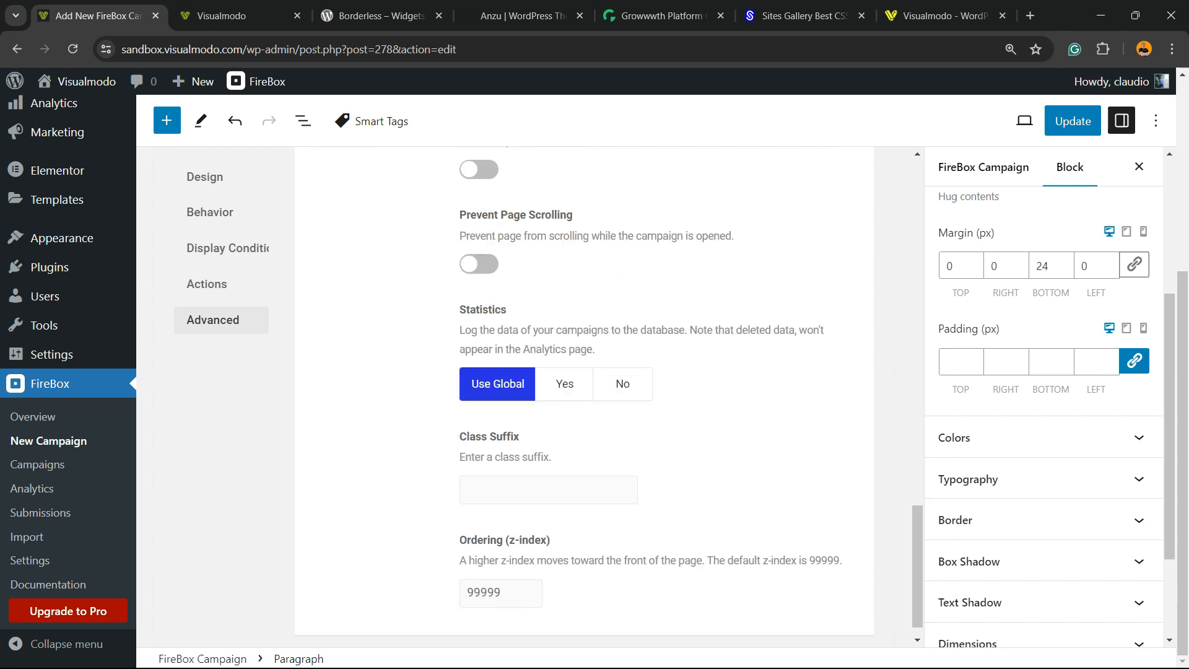
pyautogui.scroll(-3)
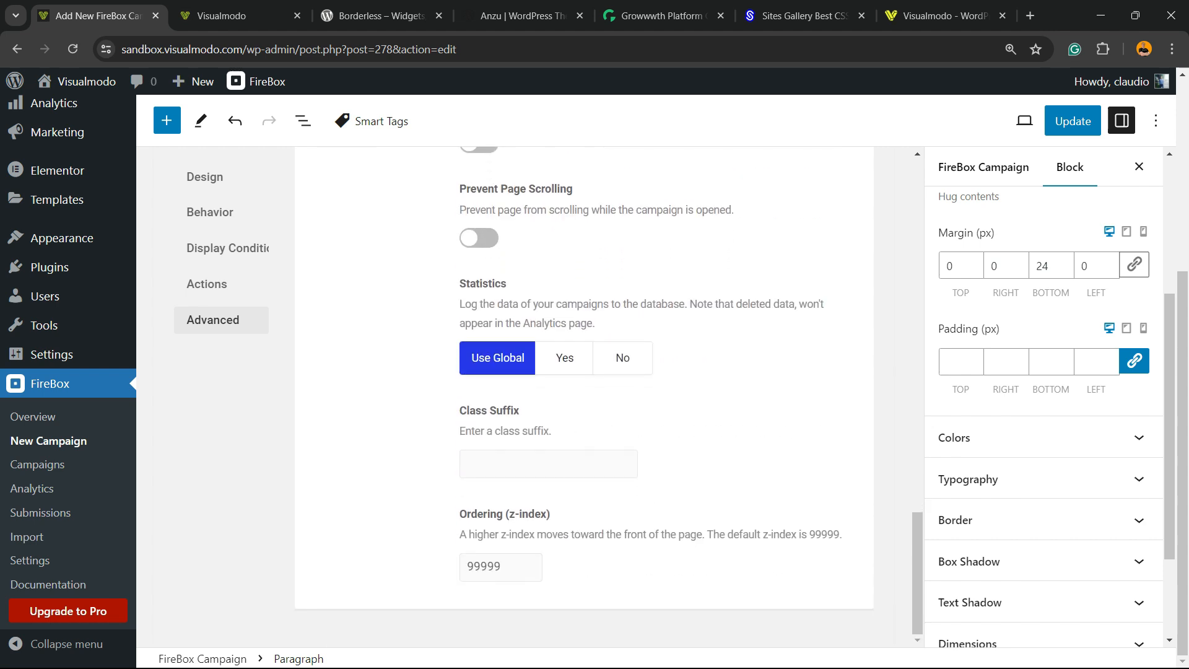
pyautogui.click(548, 464)
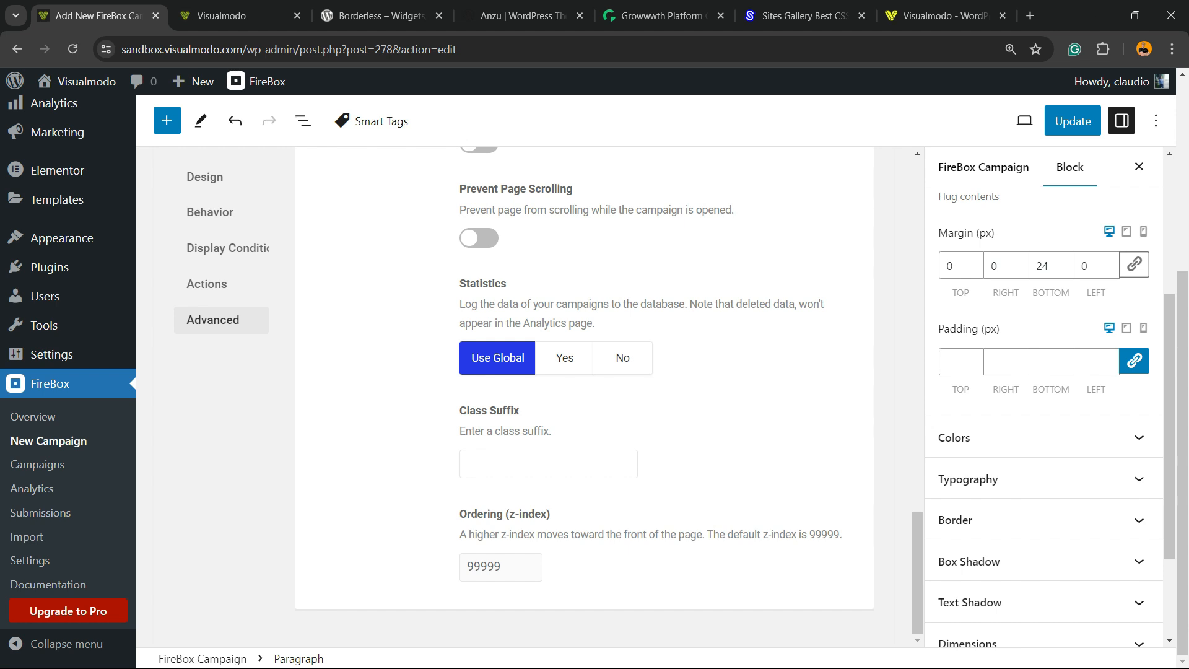
pyautogui.click(548, 463)
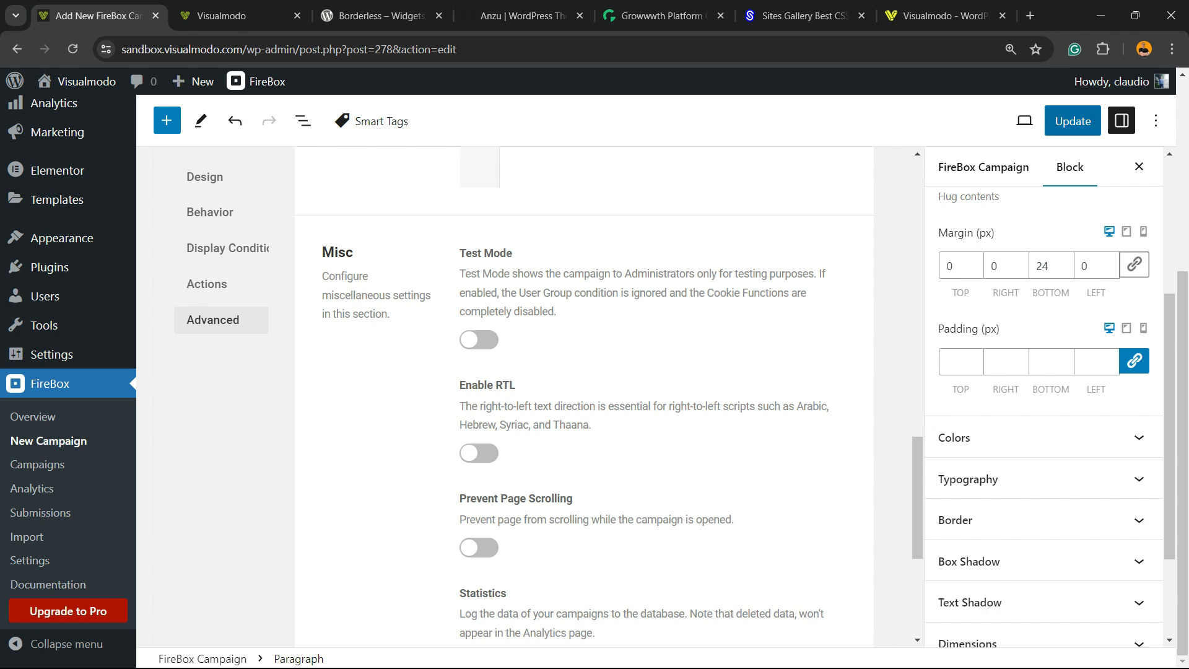
pyautogui.click(1071, 120)
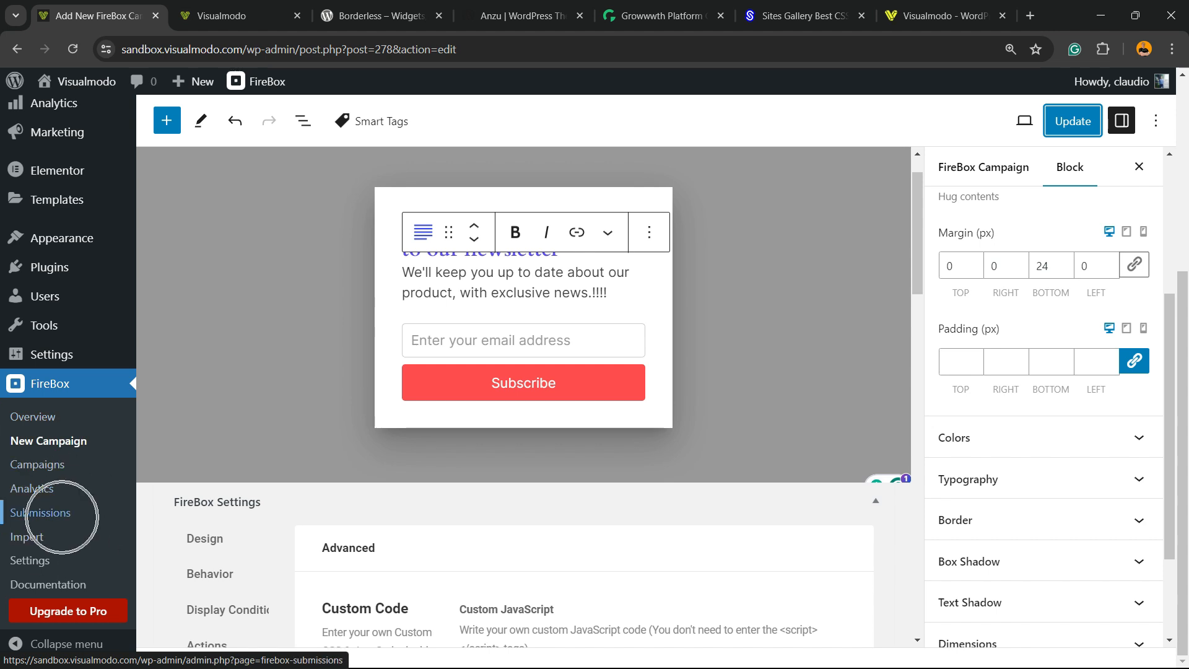
# - Review the two test email entries on FireBox Submissions, then switch to the Borderless tab
pyautogui.click(41, 513)
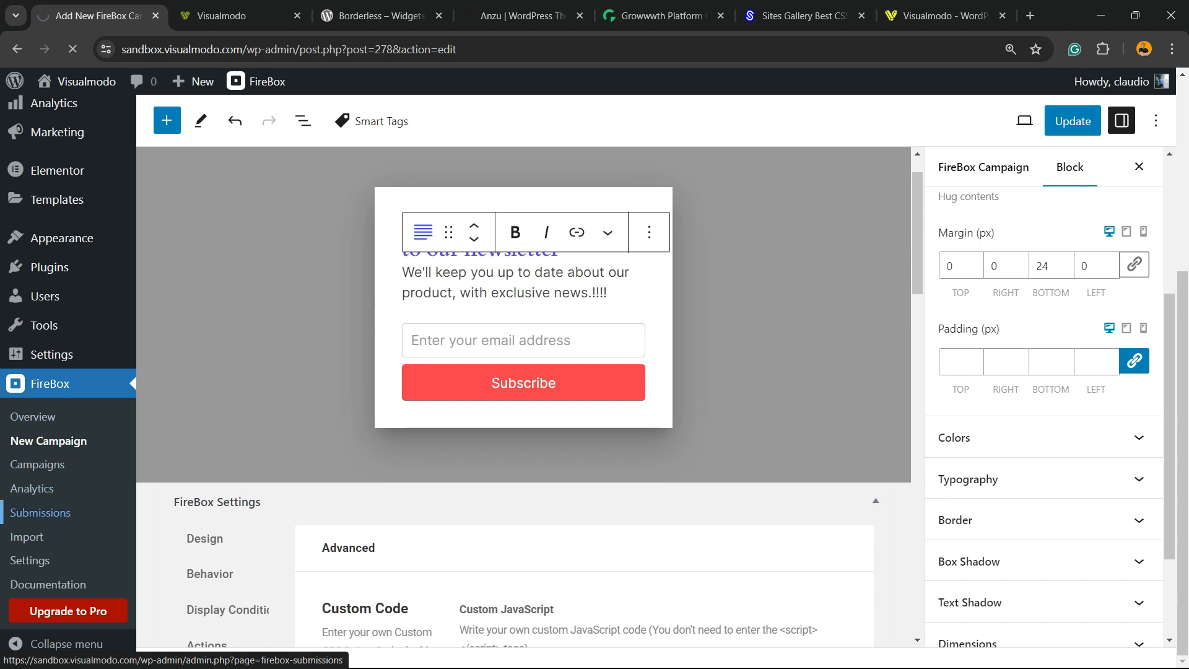
pyautogui.click(41, 512)
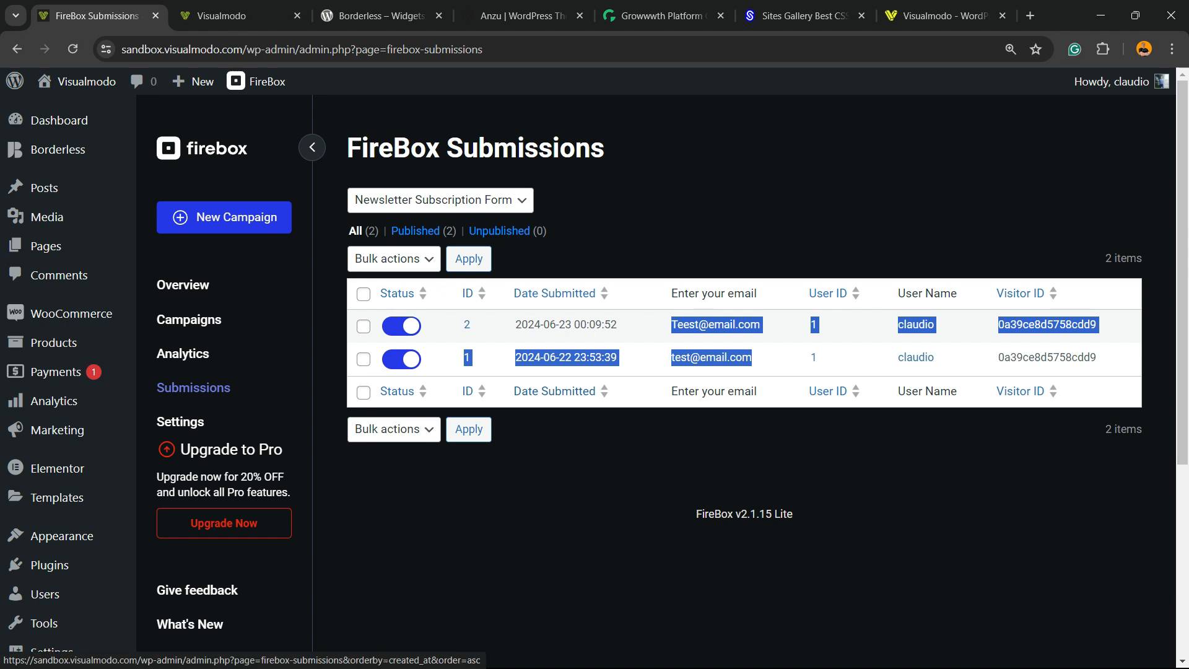
pyautogui.click(375, 15)
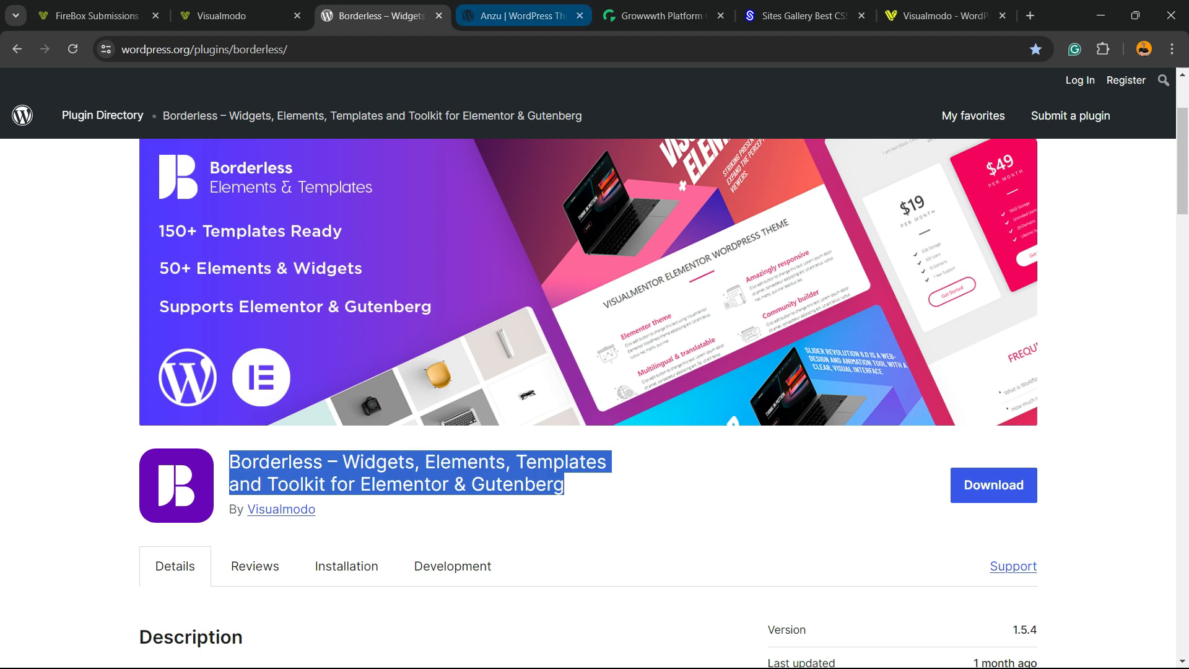
# - View the Anzu theme tab, then scroll through the Growwwth marketplace page
pyautogui.click(523, 15)
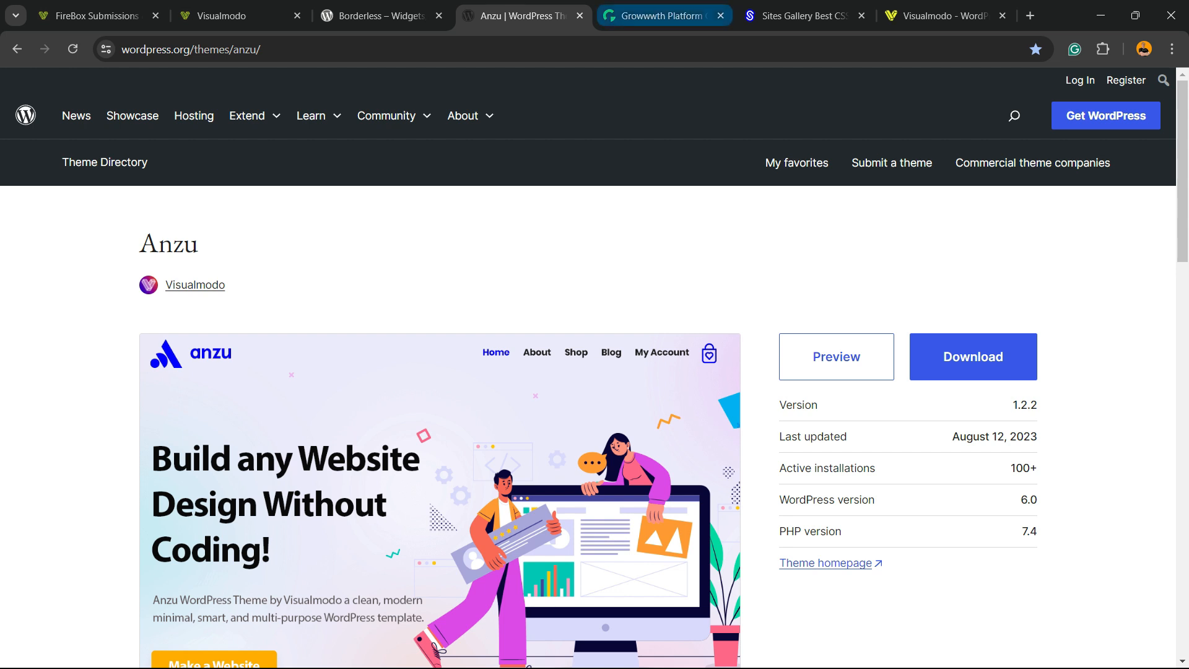
pyautogui.click(661, 15)
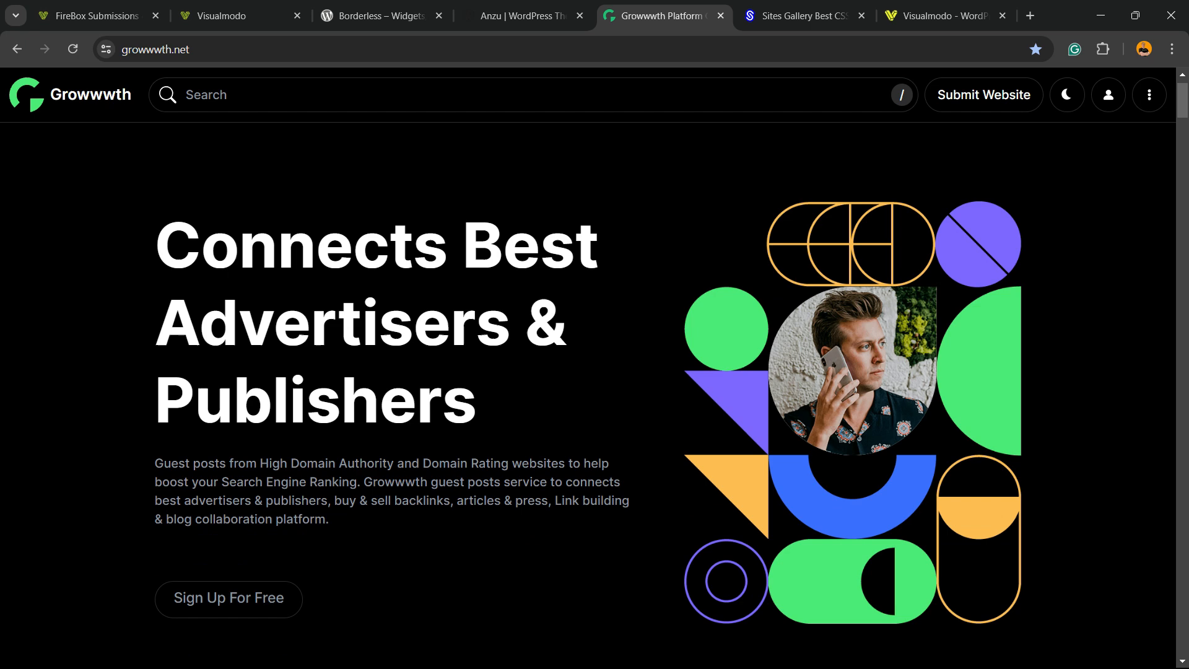
pyautogui.scroll(-3)
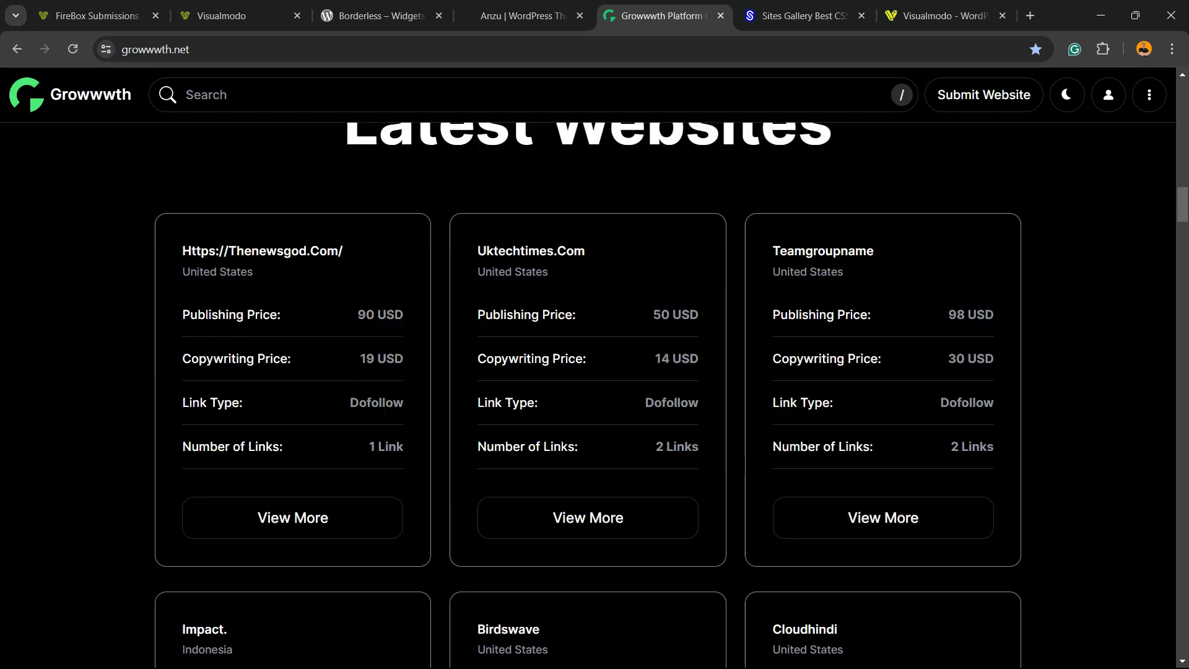
pyautogui.scroll(-3)
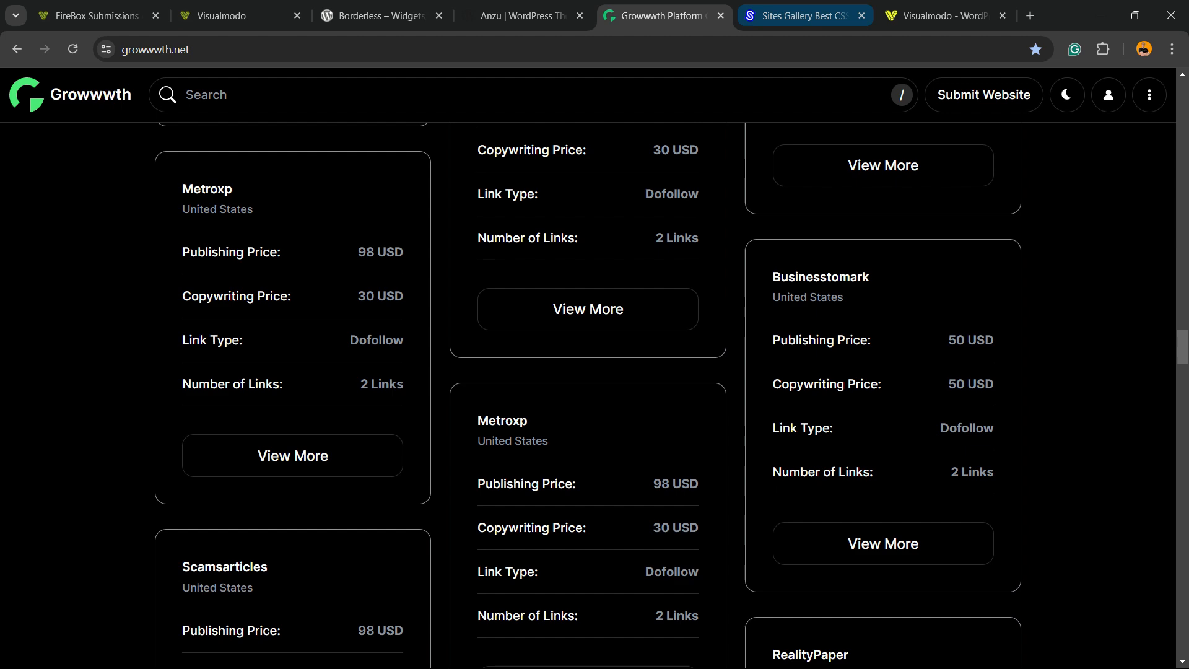
# - Scroll through the Sites Gallery page and move on to the Visualmodo website
pyautogui.click(801, 15)
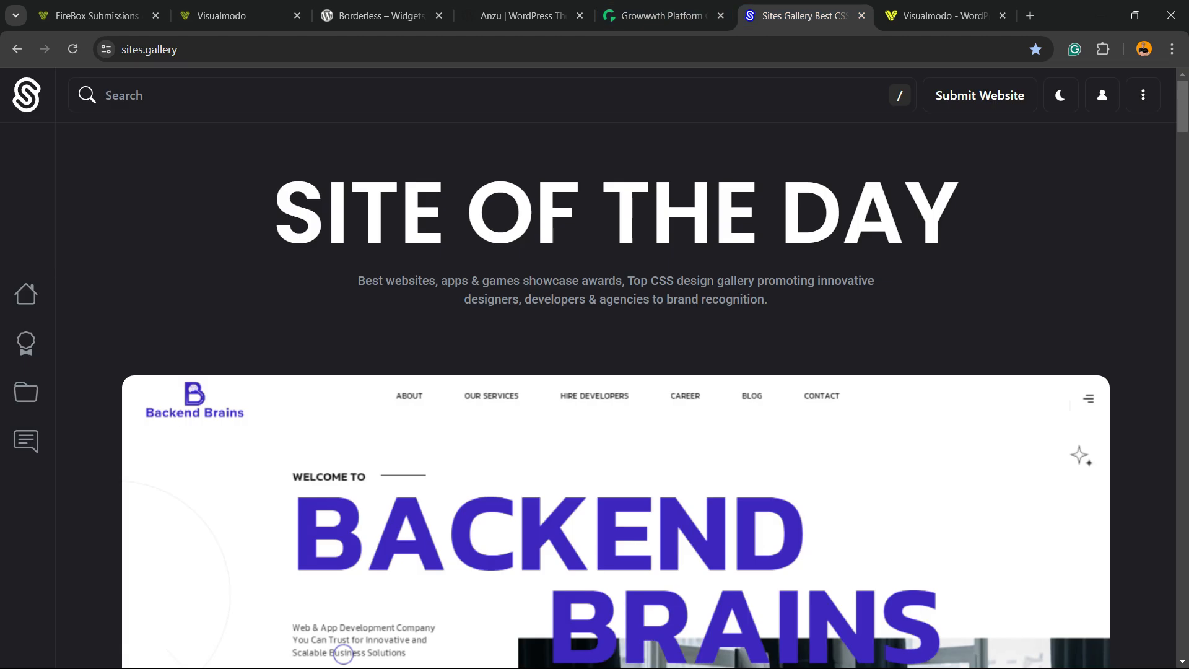
pyautogui.scroll(-3)
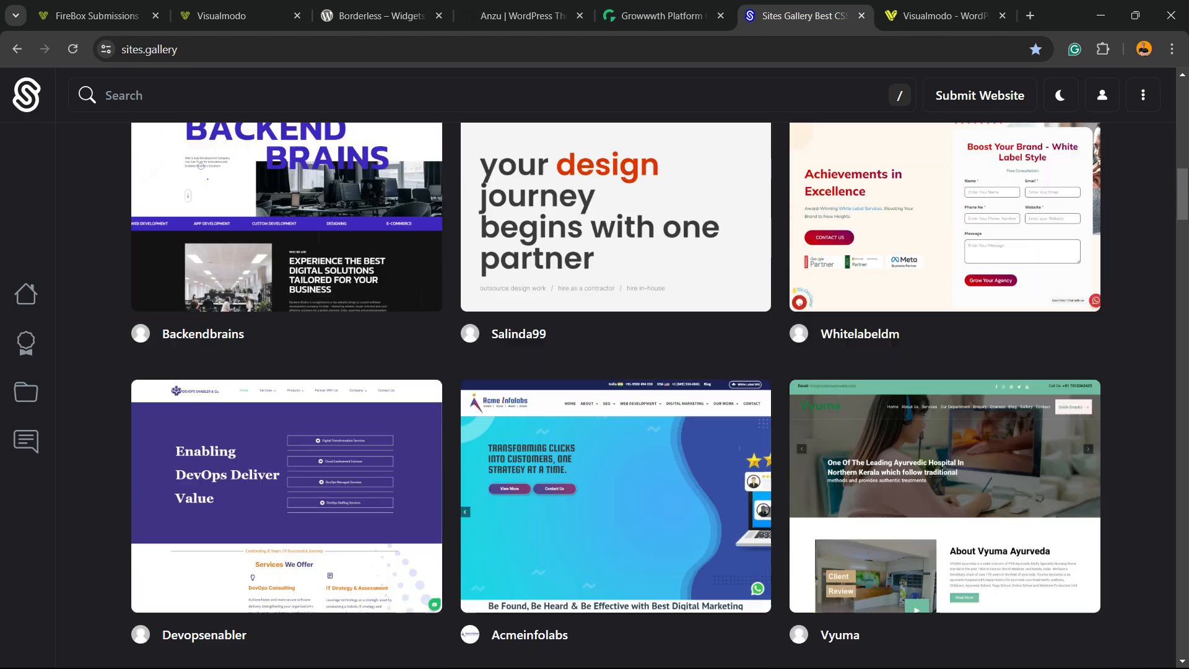
pyautogui.scroll(-3)
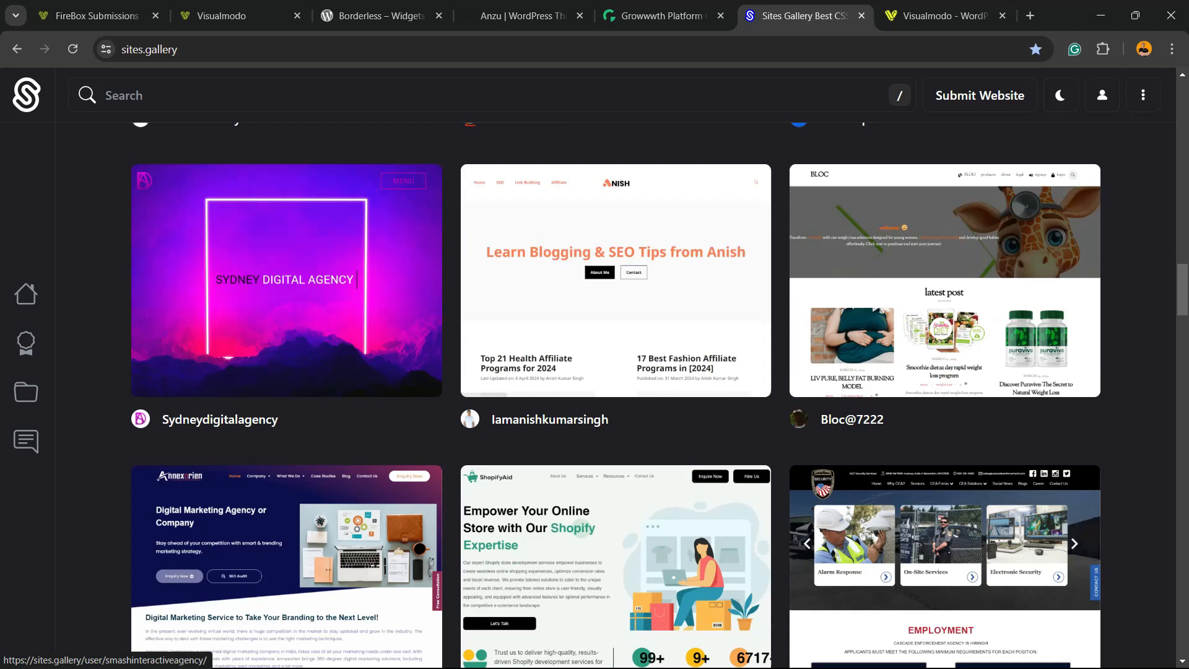
pyautogui.scroll(-3)
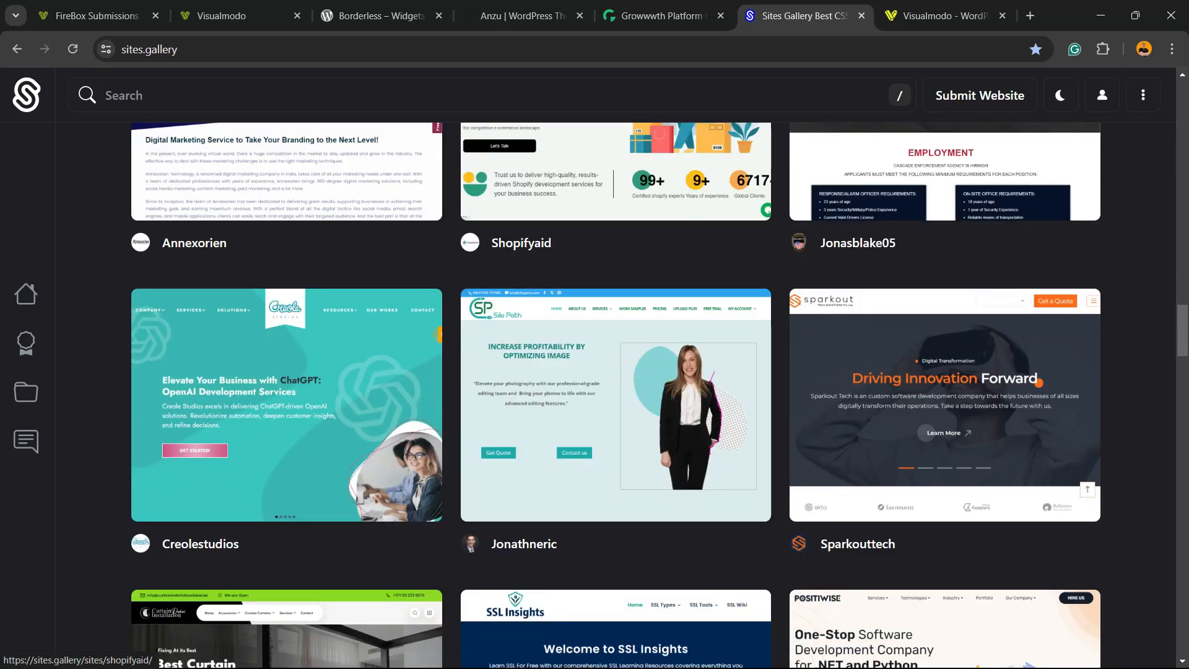
pyautogui.click(944, 15)
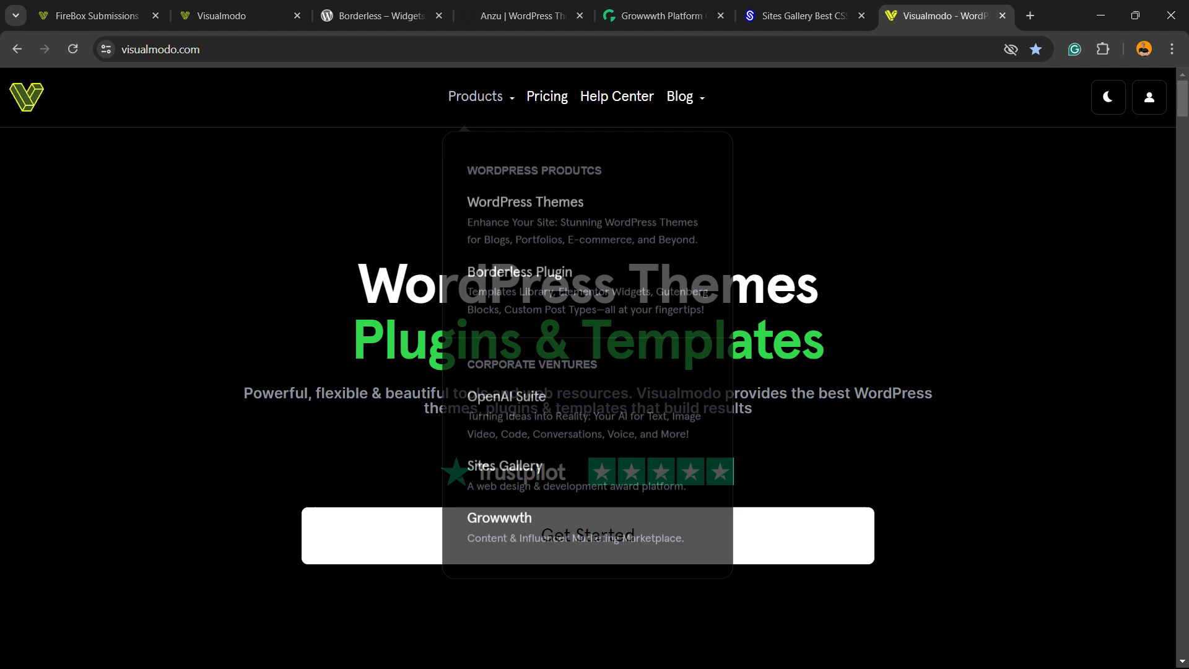
# - Open Visualmodo's WordPress Themes page and scroll through Anzu, Architect, Marvel and Wedding
pyautogui.click(525, 202)
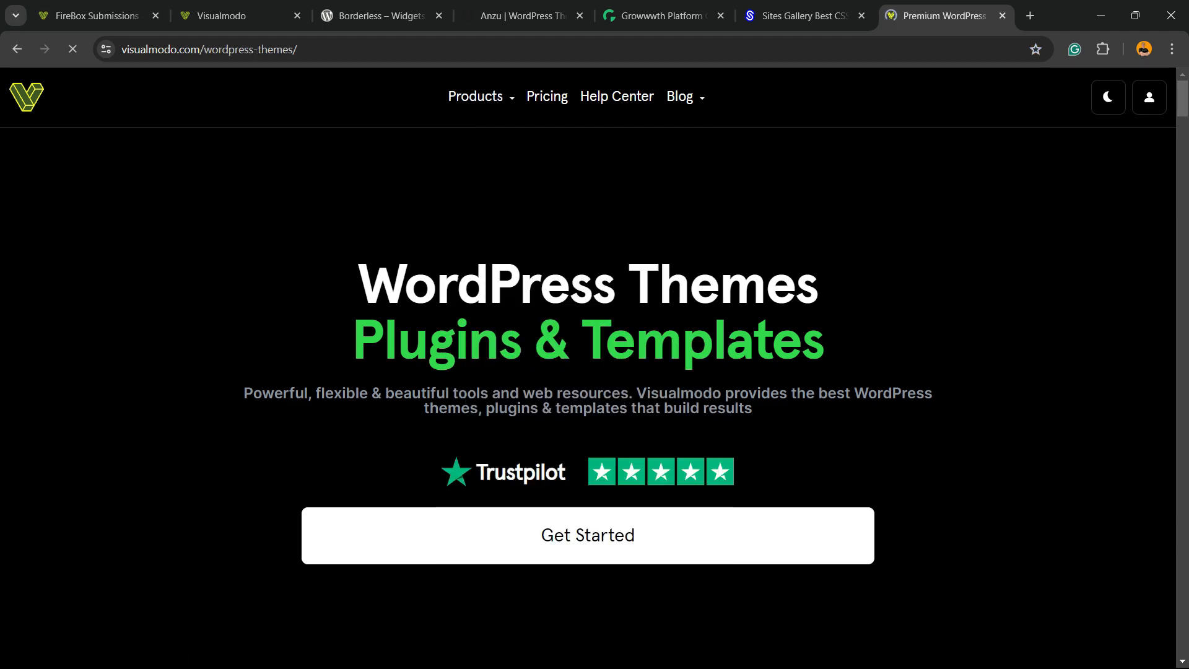
pyautogui.scroll(-3)
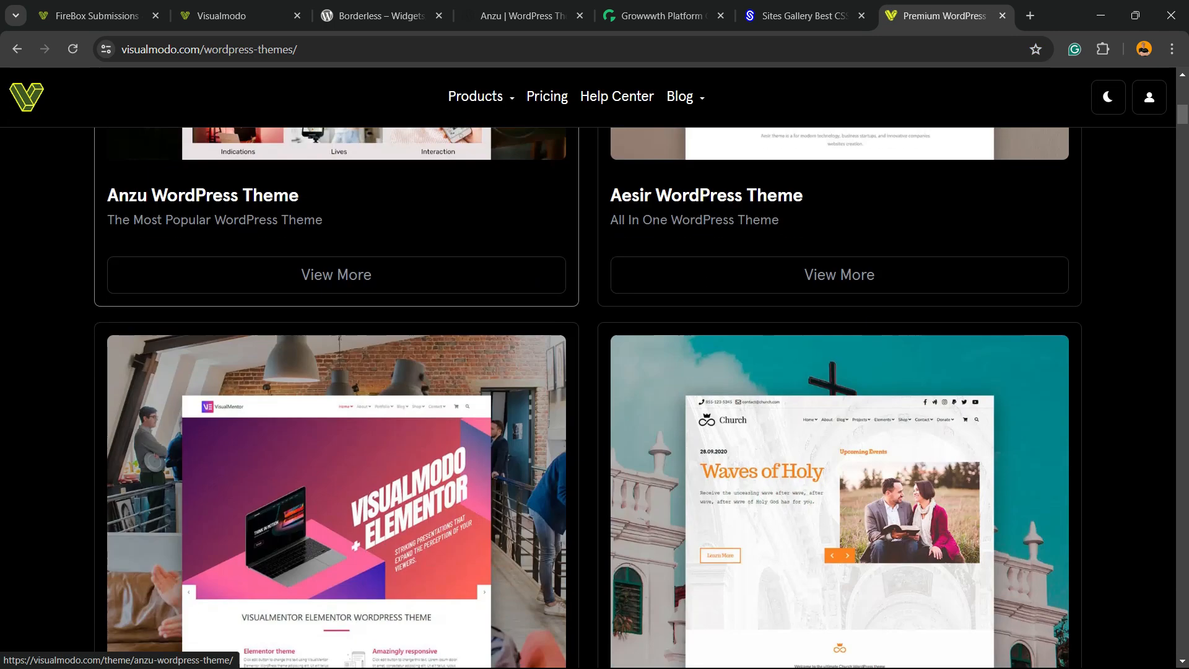
pyautogui.scroll(-3)
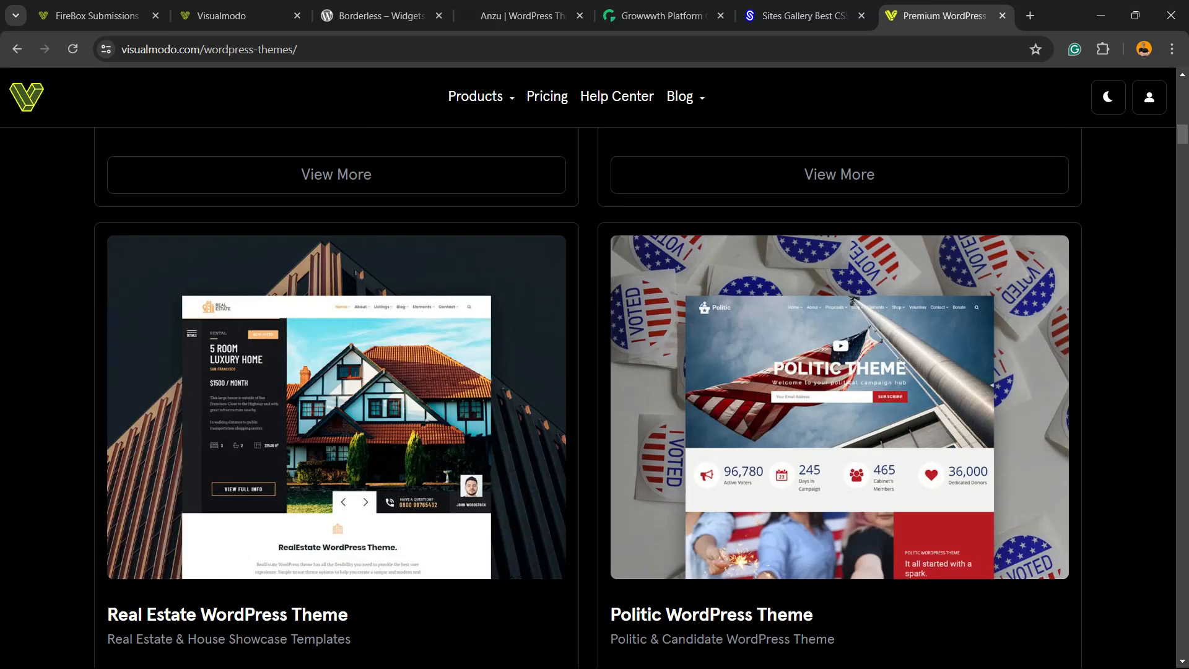
pyautogui.scroll(-3)
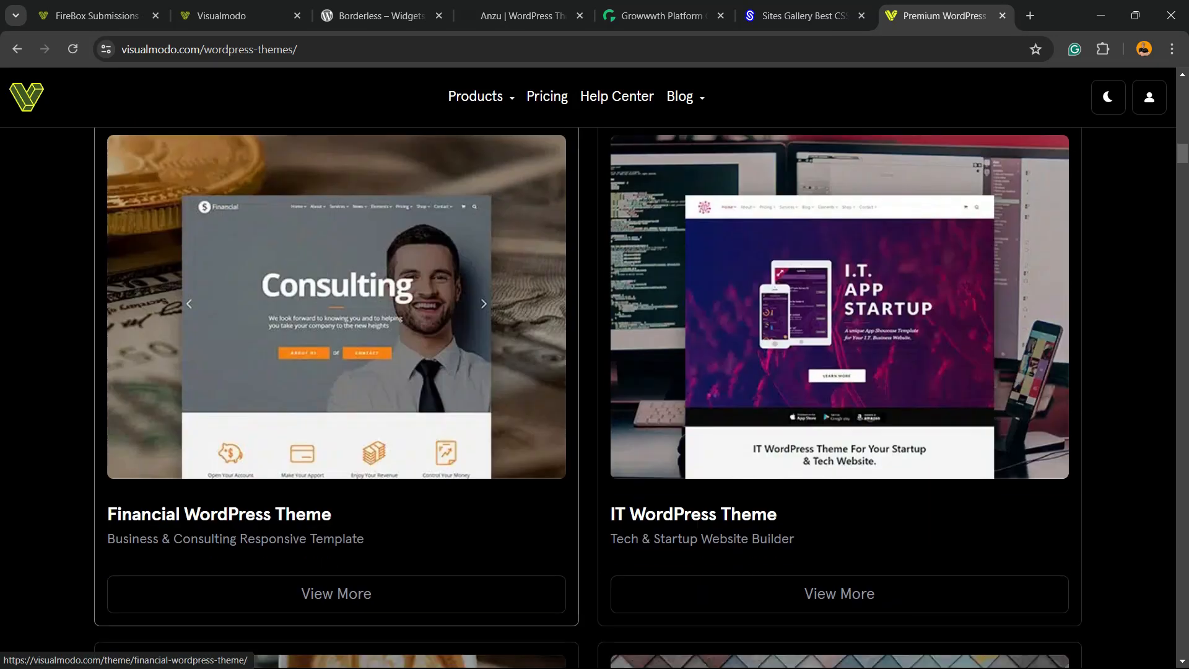
pyautogui.scroll(-3)
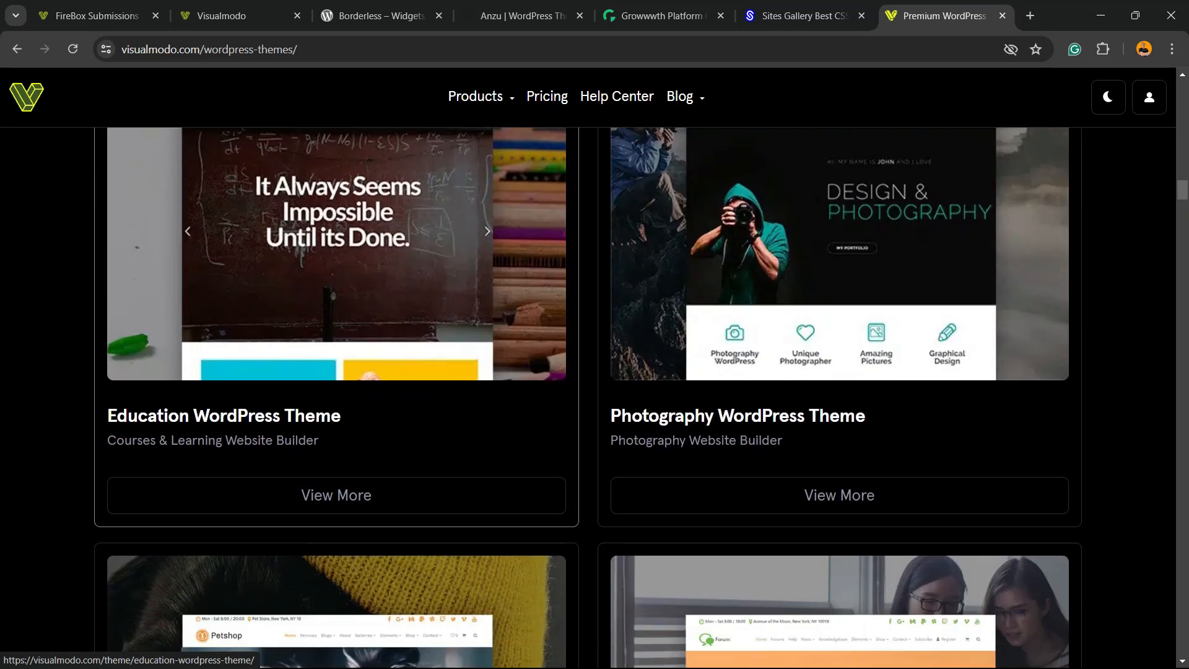
pyautogui.scroll(-3)
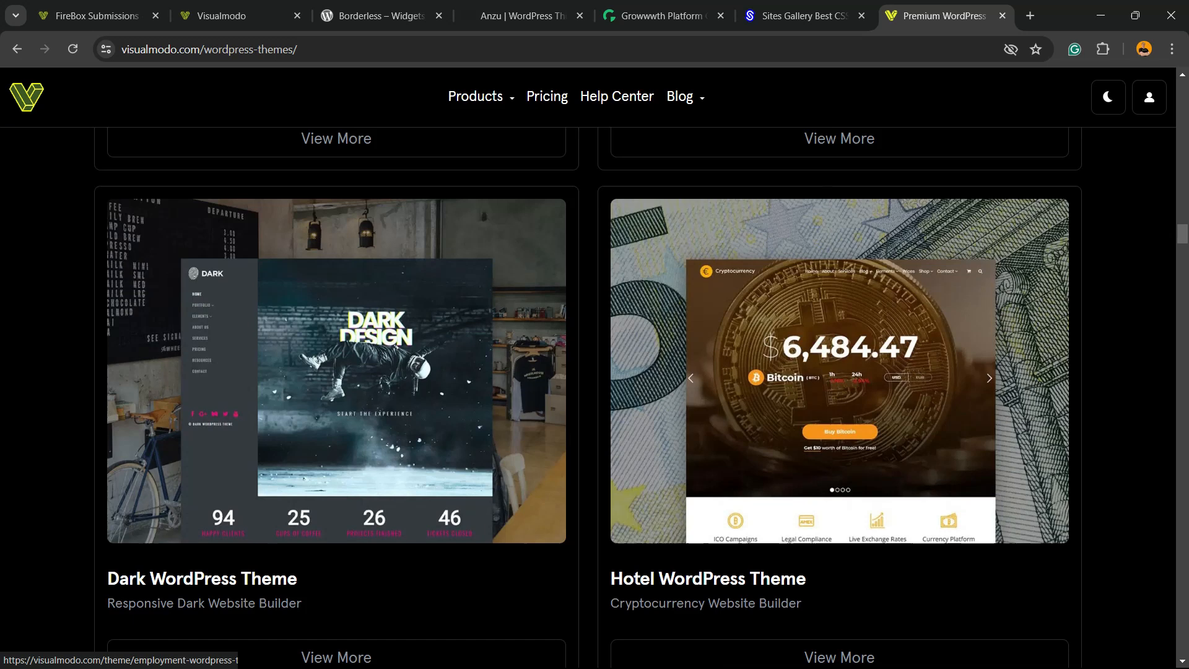
pyautogui.scroll(-3)
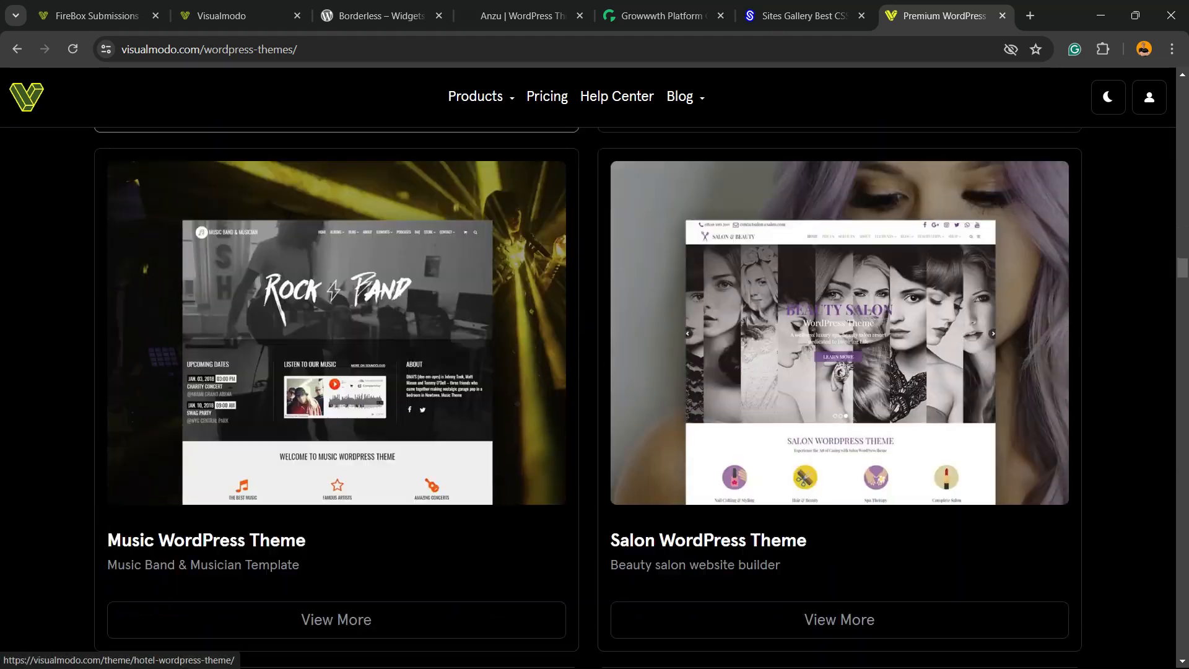
pyautogui.scroll(-3)
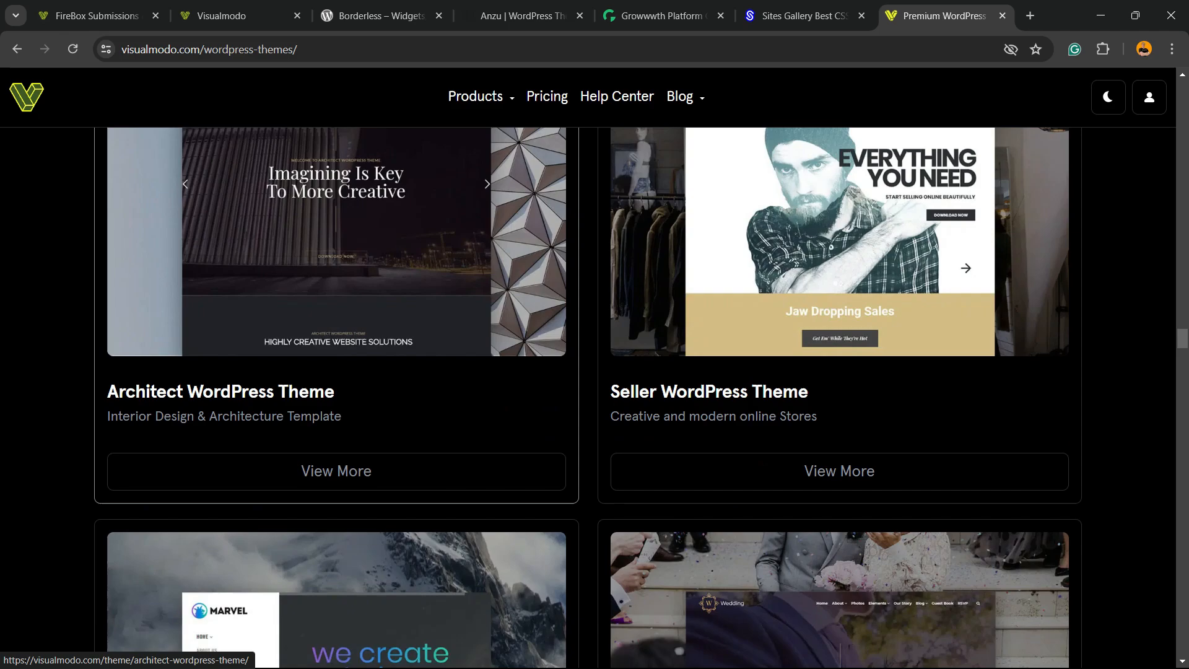
pyautogui.scroll(-3)
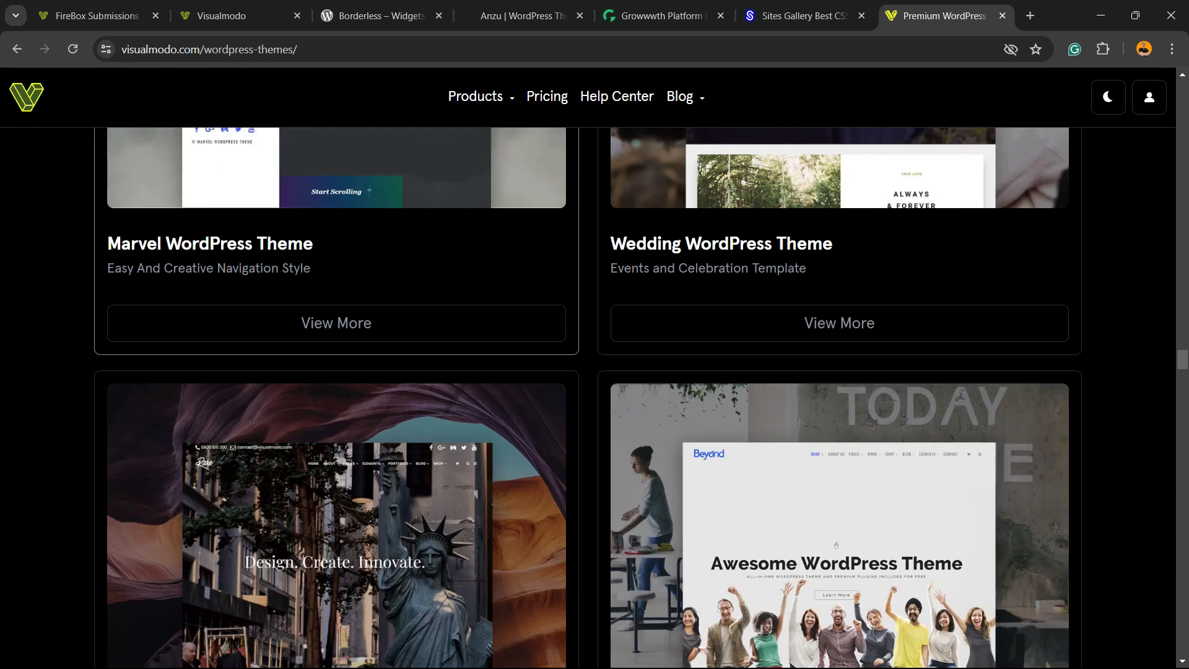